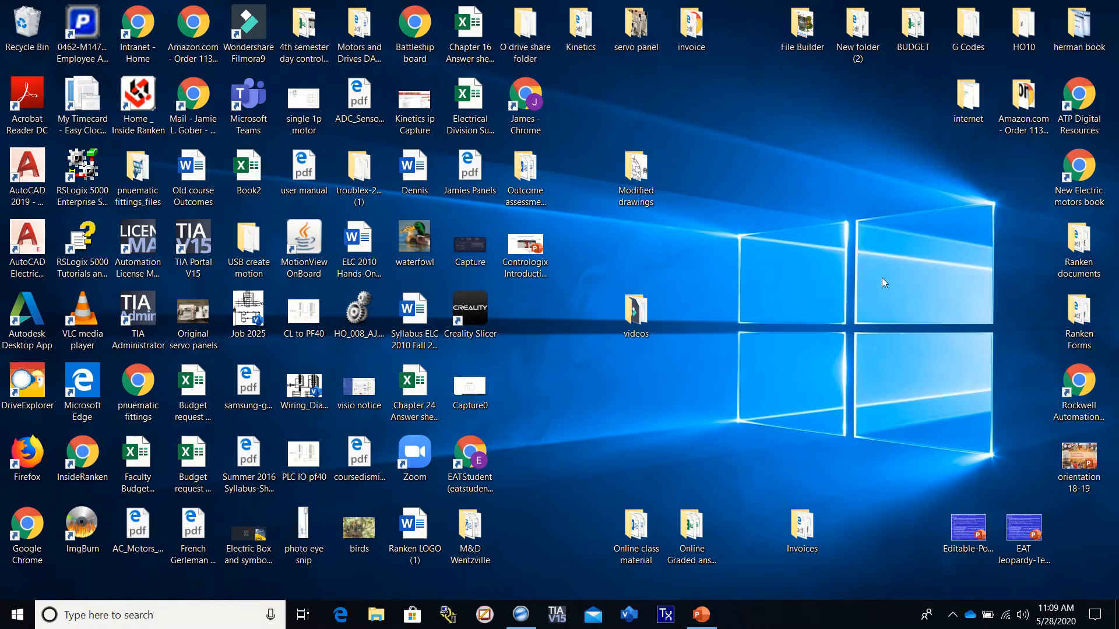
{"action": "mouse_move", "coordinate": [706, 439]}
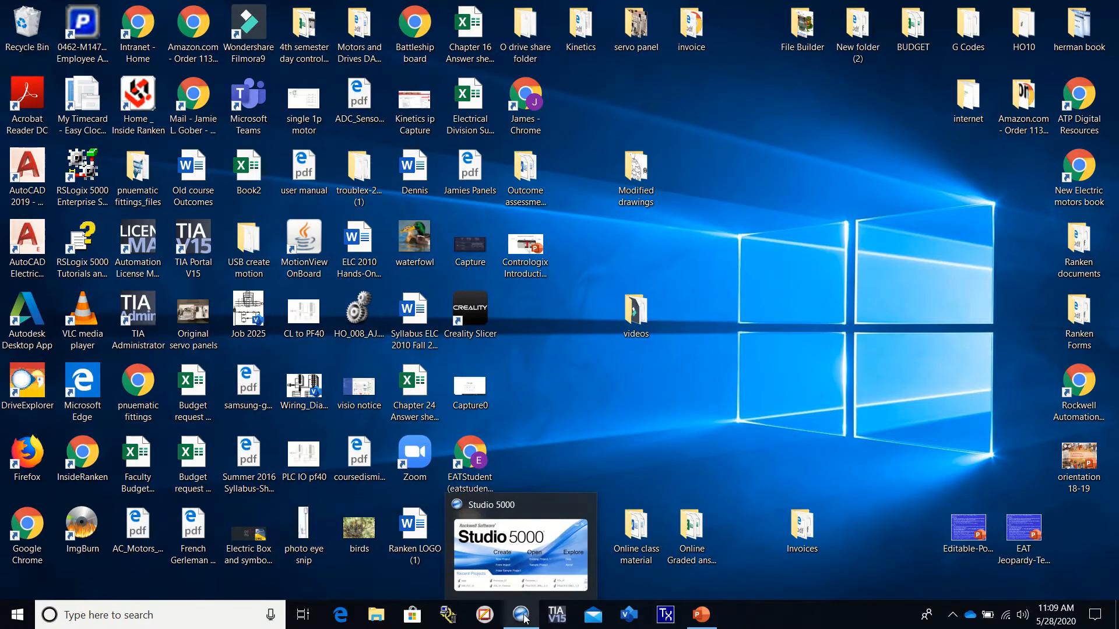
Step: Restore the Studio 5000 launcher window from the taskbar
{"action": "left_click", "coordinate": [521, 614]}
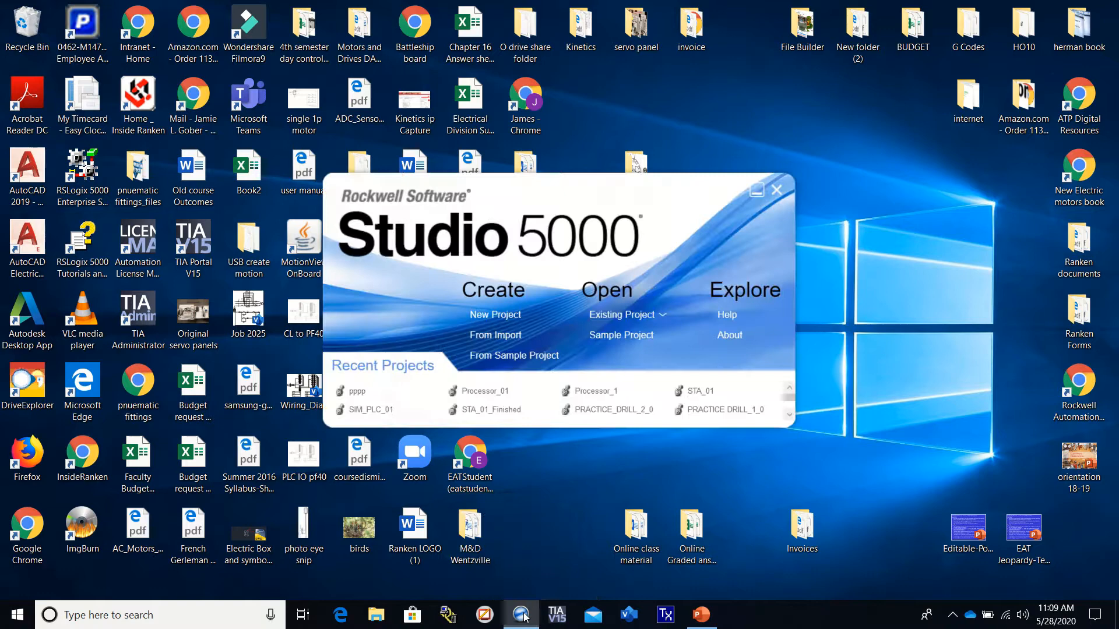
{"action": "mouse_move", "coordinate": [502, 312]}
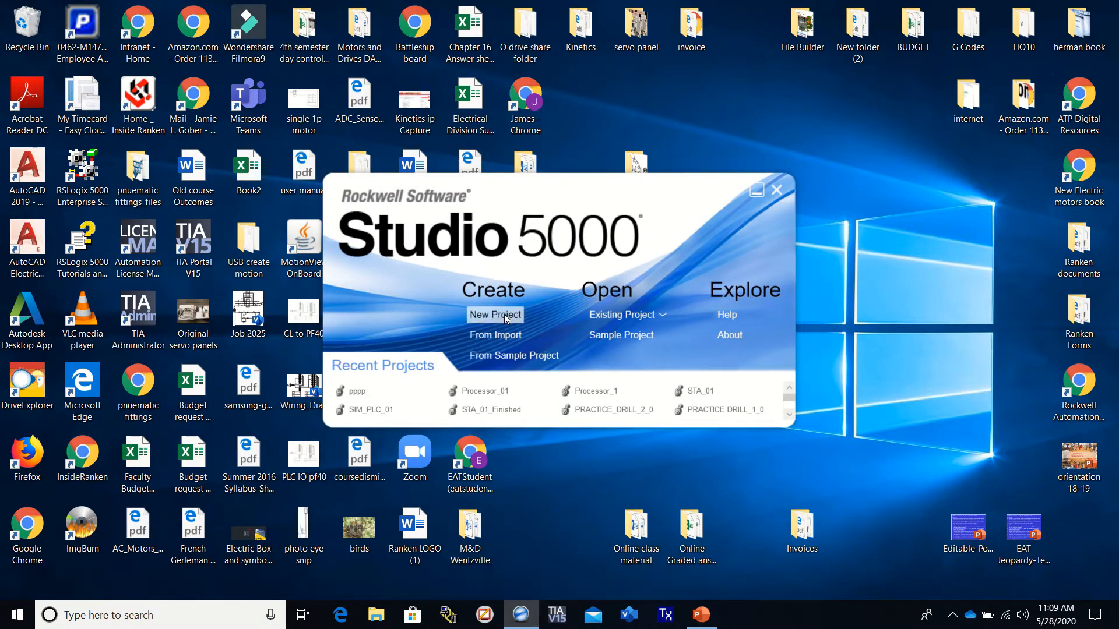
{"action": "mouse_move", "coordinate": [371, 414]}
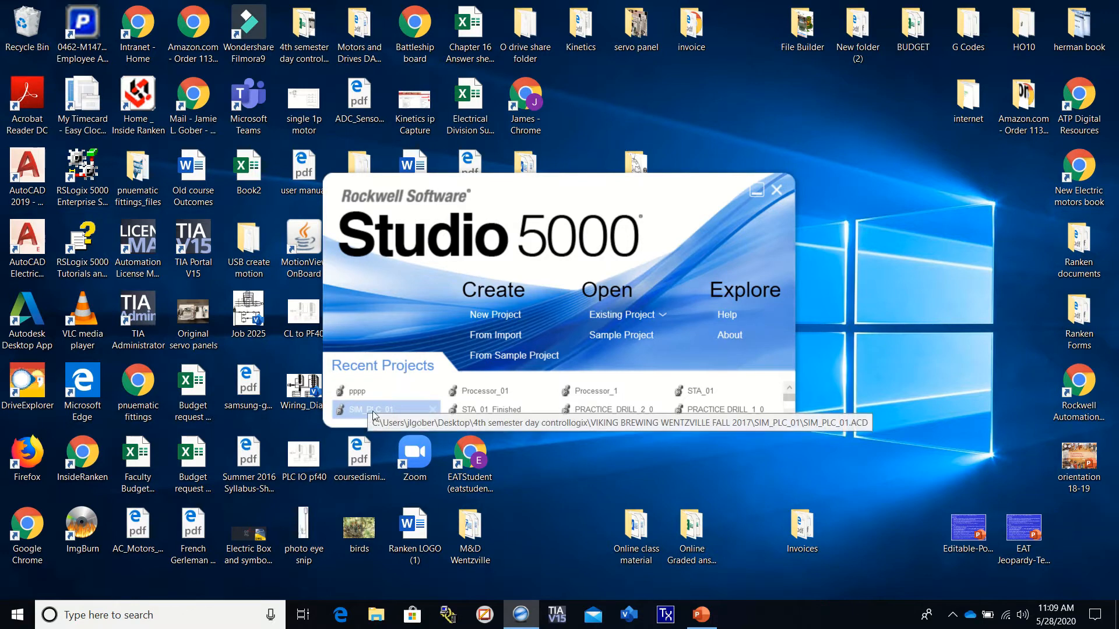
{"action": "mouse_move", "coordinate": [437, 381]}
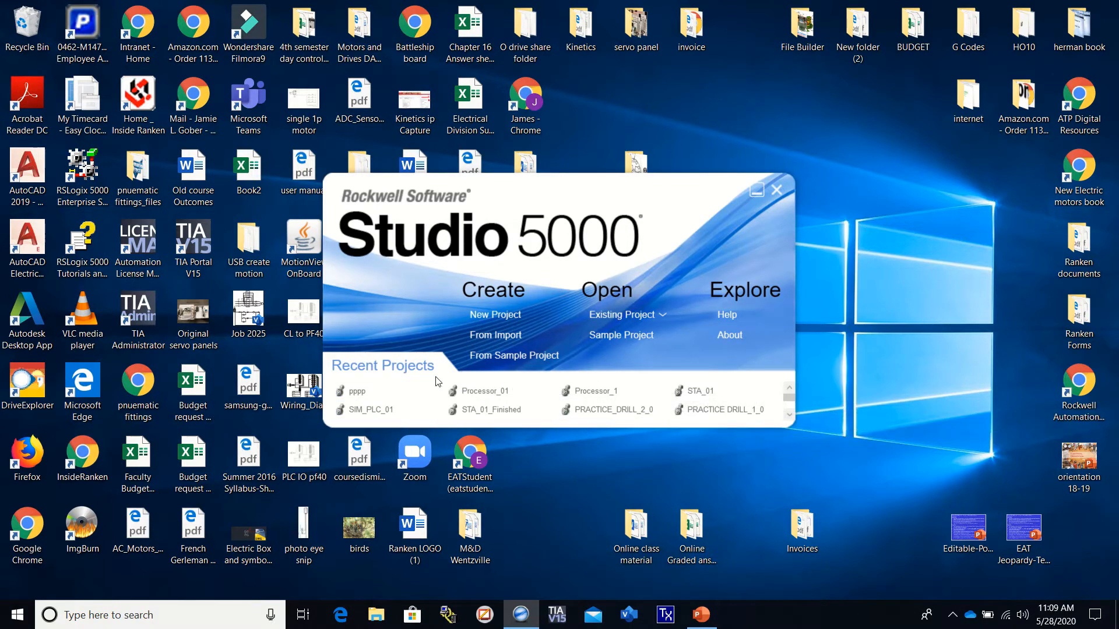
{"action": "mouse_move", "coordinate": [495, 315]}
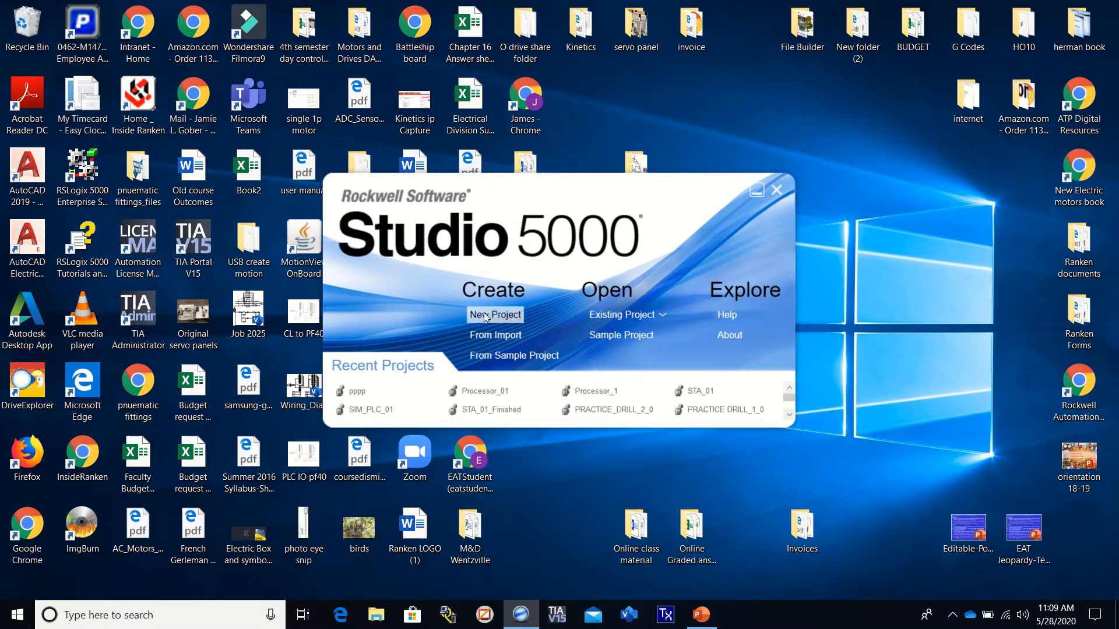
Step: Begin a new project using the 1756-L71 ControlLogix 5570 controller, named Processor01
{"action": "left_click", "coordinate": [495, 314]}
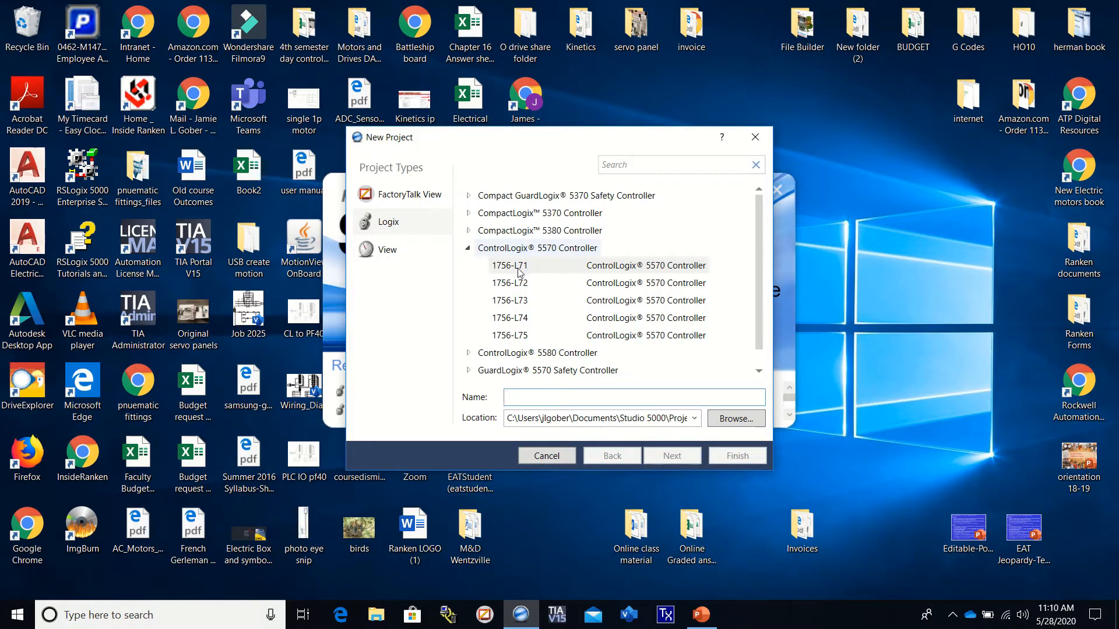
{"action": "left_click", "coordinate": [633, 397]}
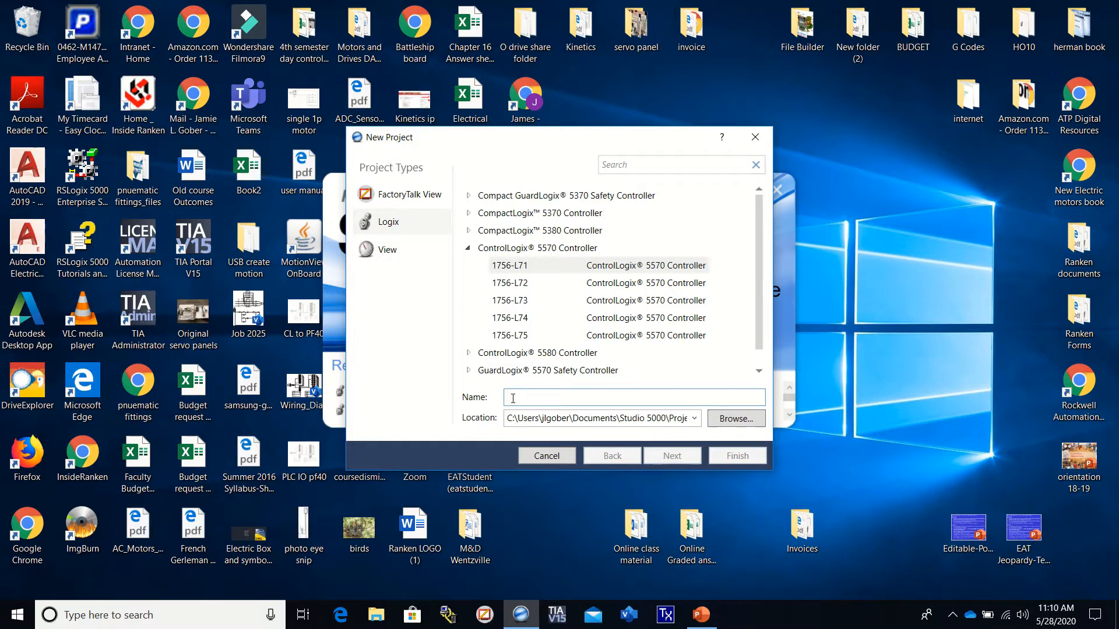
{"action": "left_click", "coordinate": [512, 397]}
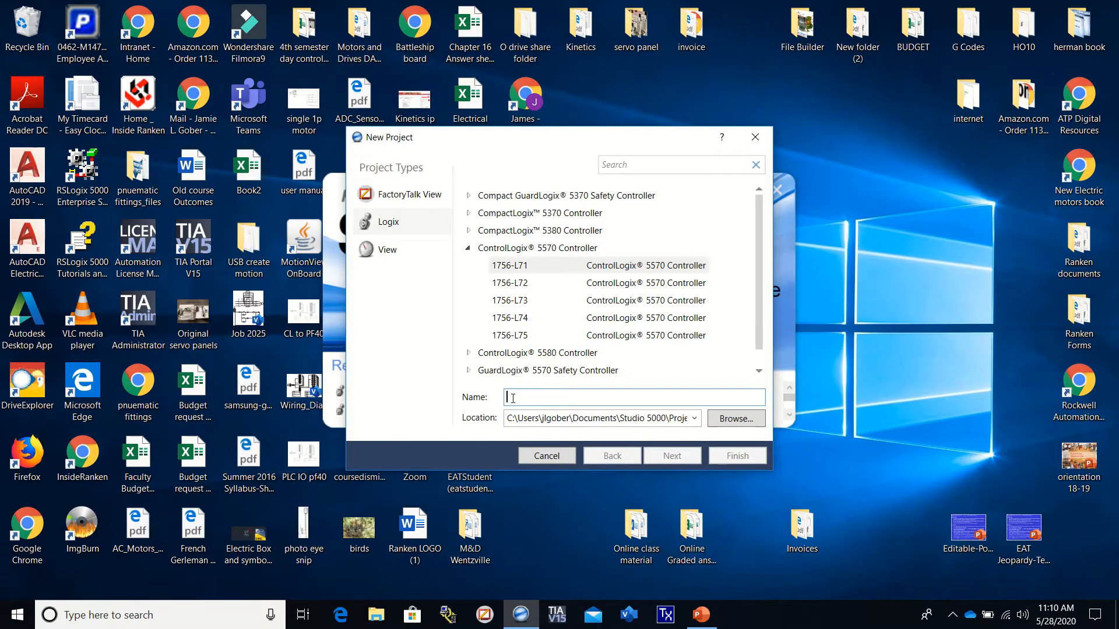
{"action": "type", "text": "Process"}
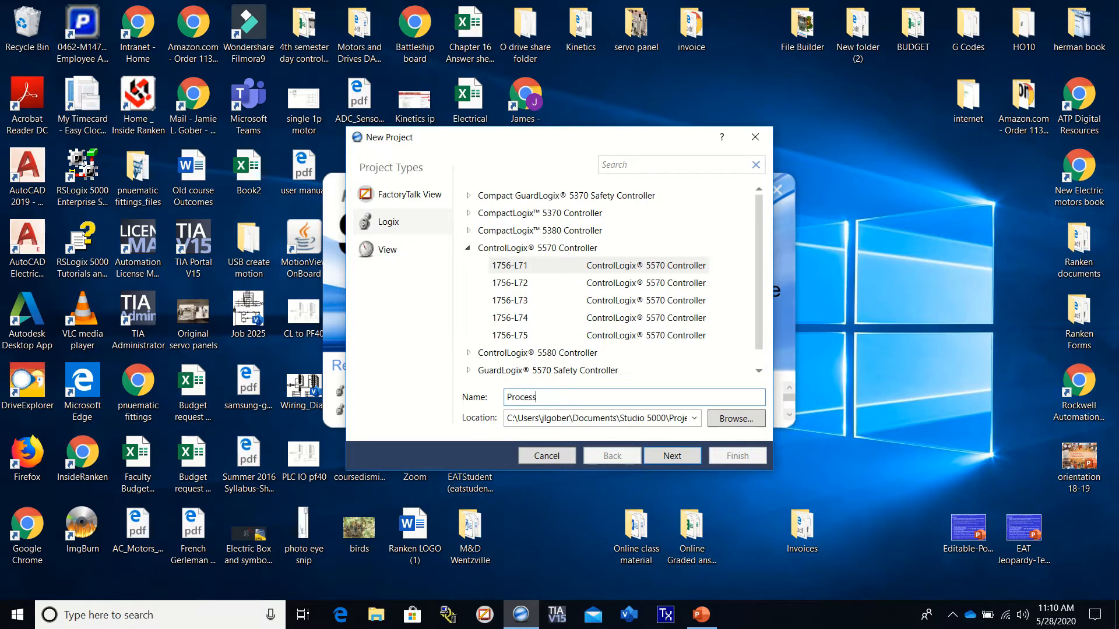
{"action": "type", "text": "or"}
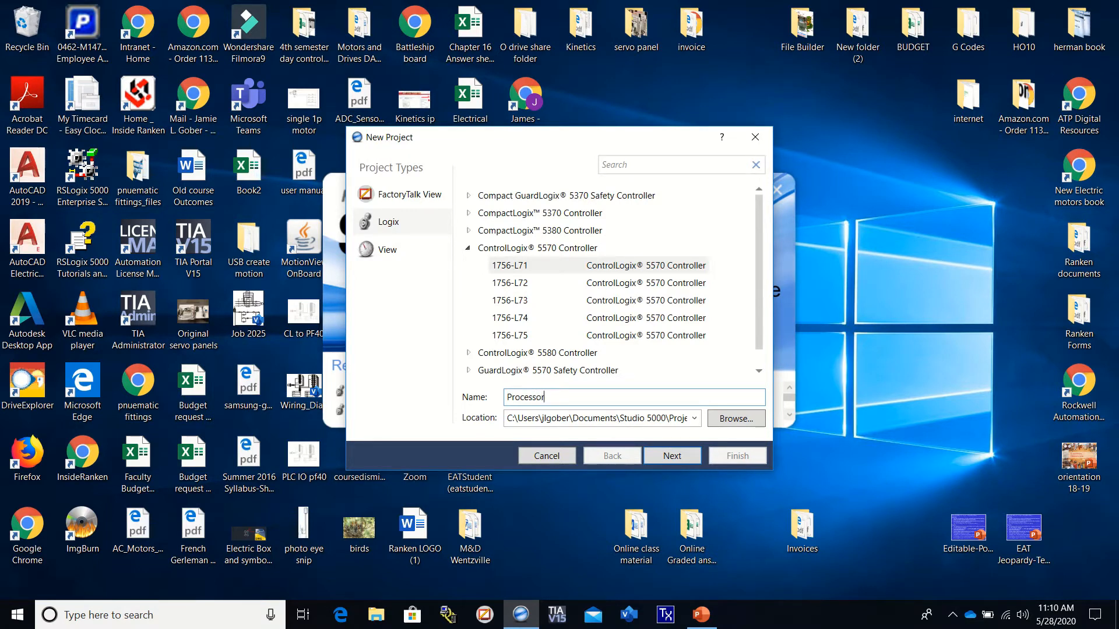
{"action": "type", "text": "01"}
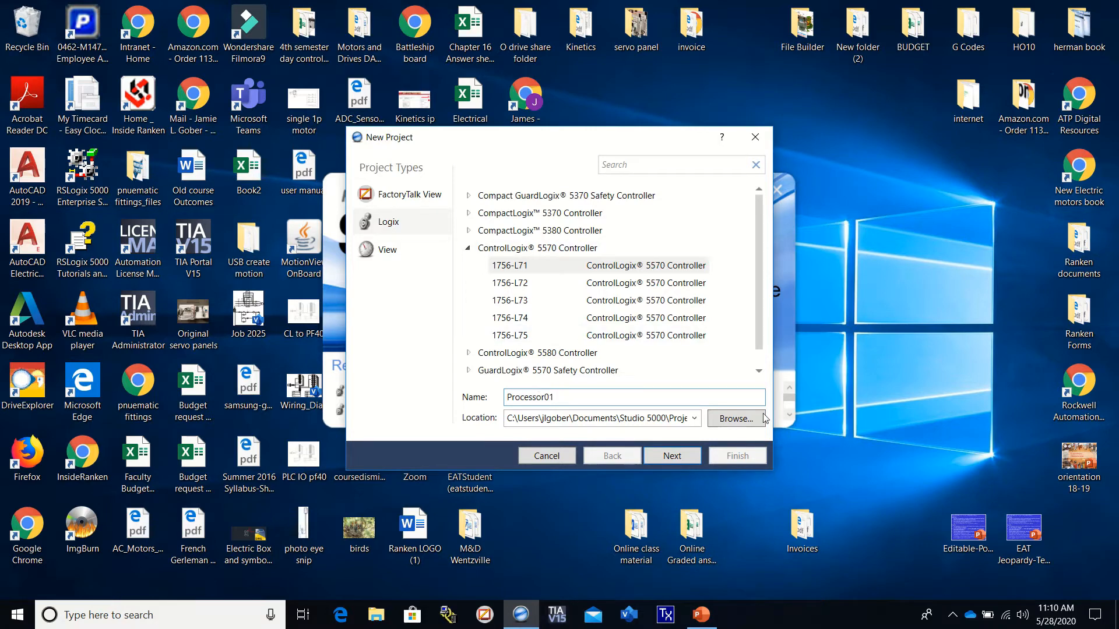
Step: Finish creating Processor01 with revision 29, a 1756-A7 chassis and the controller in slot 0
{"action": "left_click", "coordinate": [672, 455]}
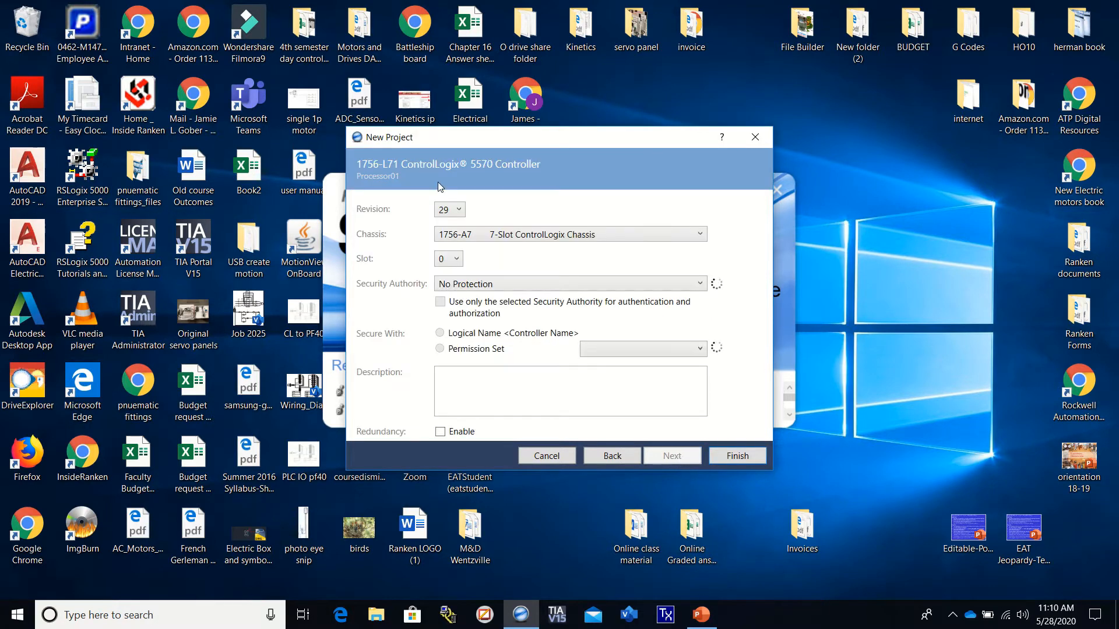
{"action": "mouse_move", "coordinate": [416, 215]}
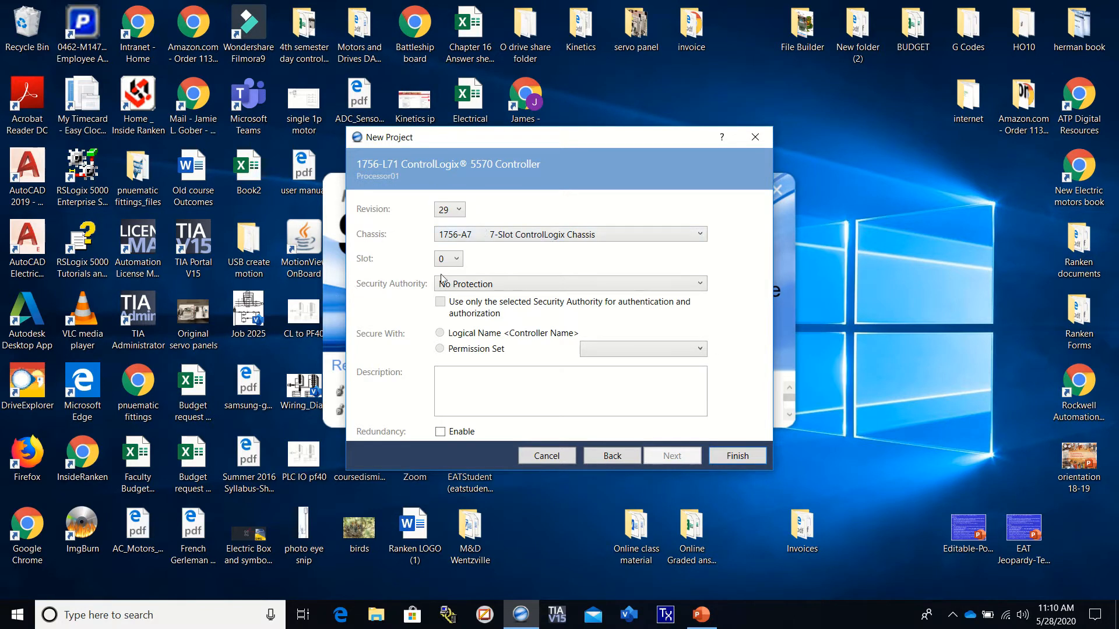
{"action": "mouse_move", "coordinate": [592, 314]}
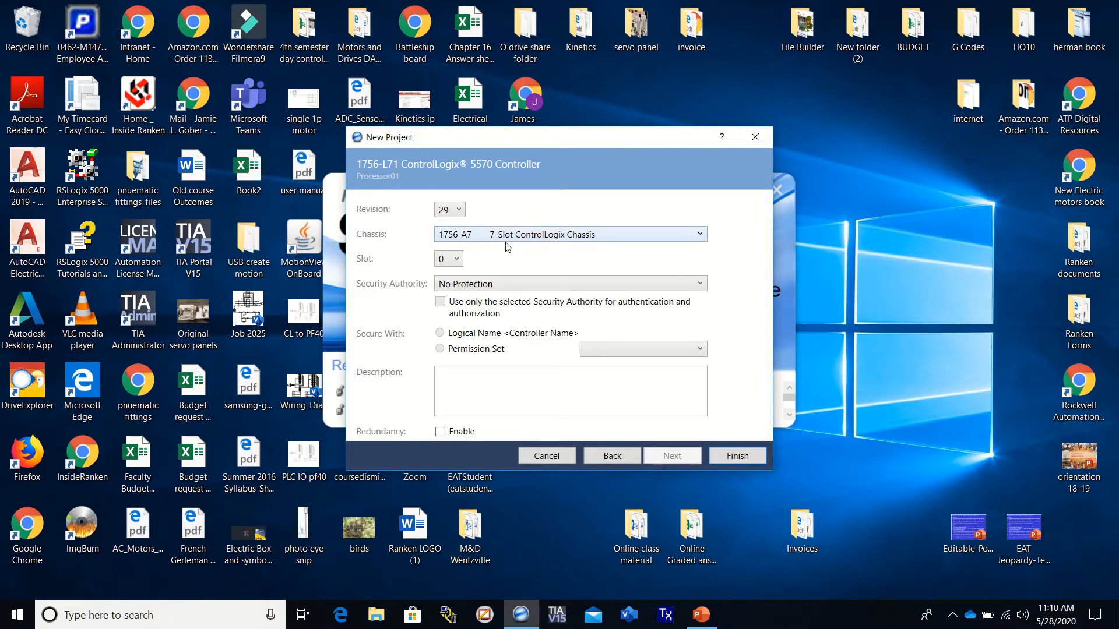
{"action": "mouse_move", "coordinate": [705, 235]}
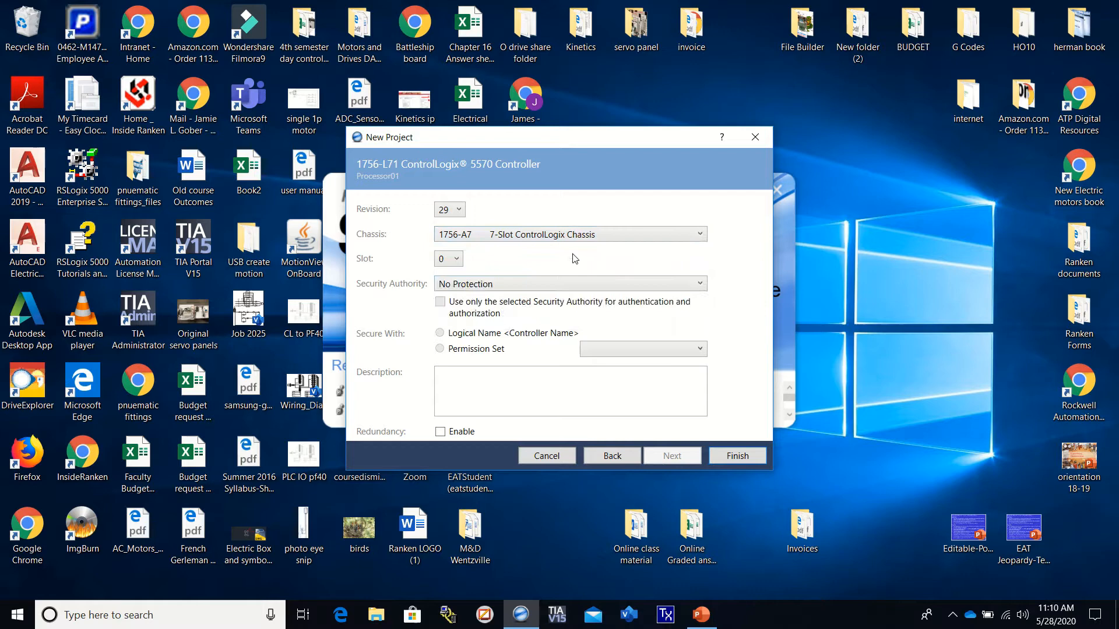
{"action": "mouse_move", "coordinate": [405, 269]}
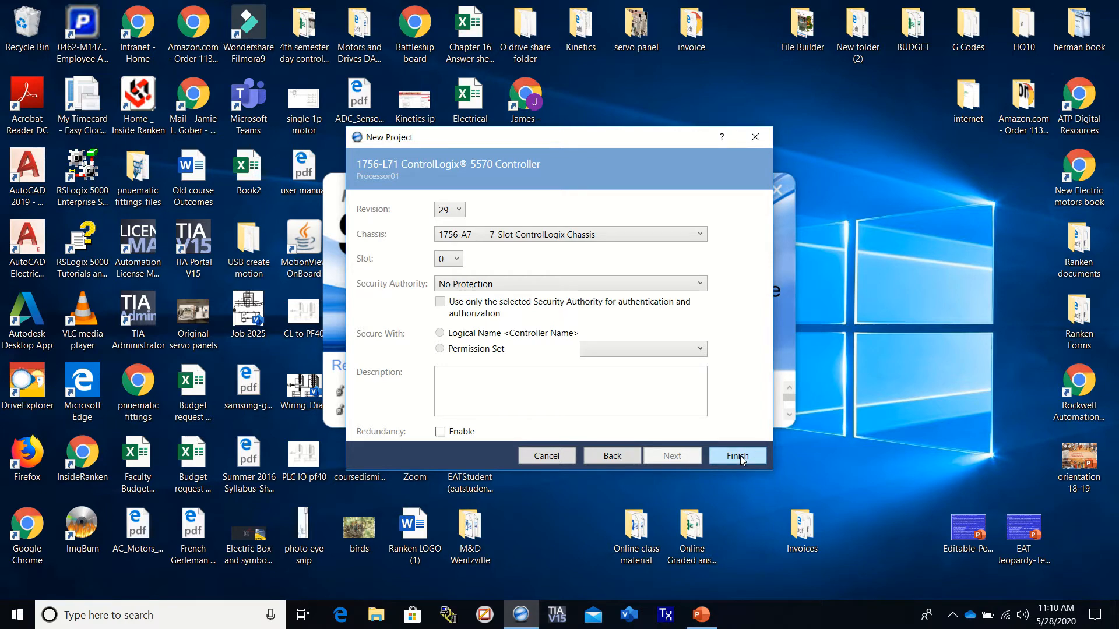
{"action": "left_click", "coordinate": [737, 456]}
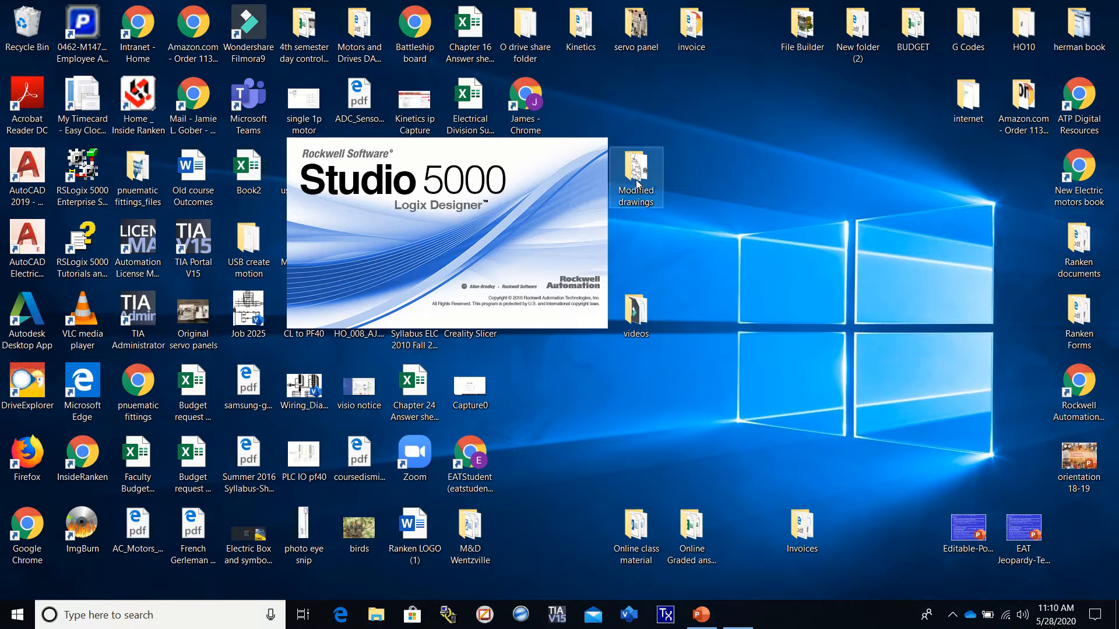
{"action": "mouse_move", "coordinate": [717, 195]}
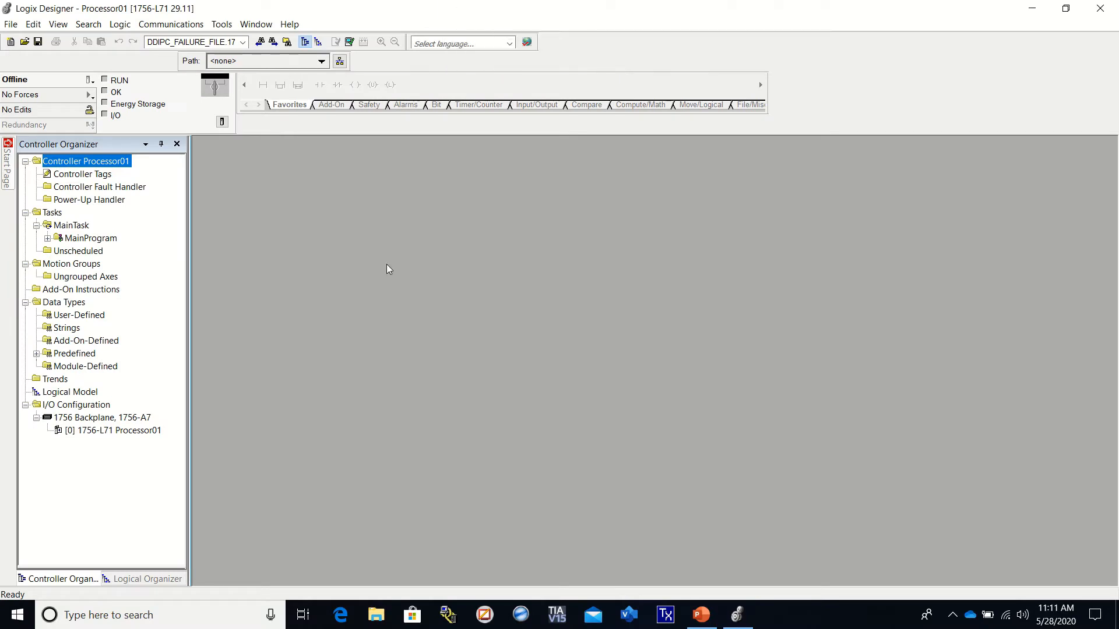
{"action": "mouse_move", "coordinate": [314, 303]}
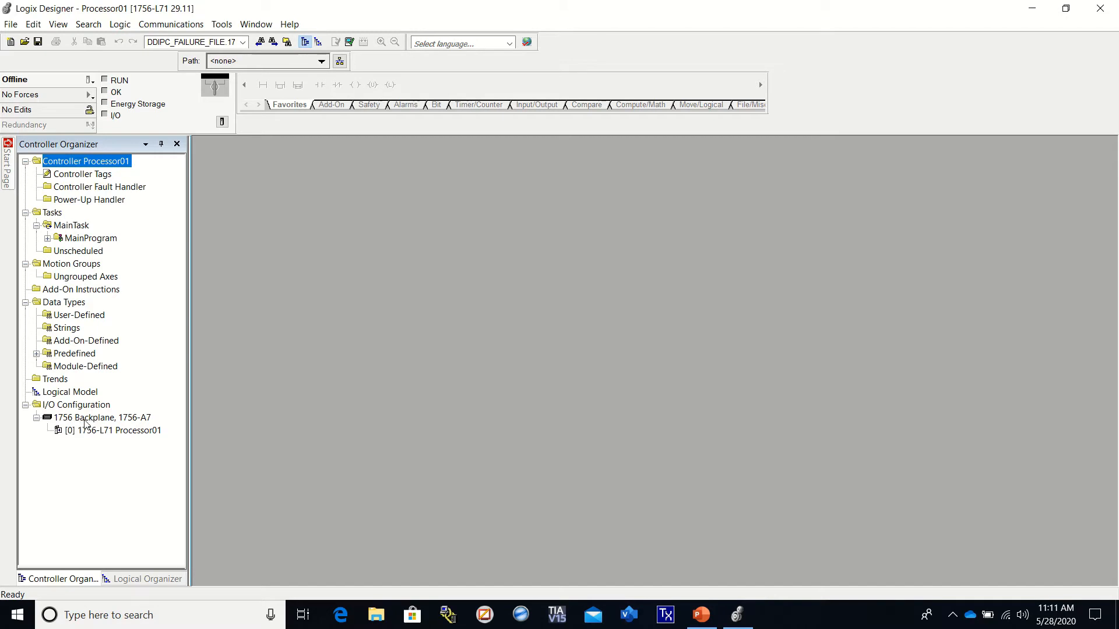
Step: Select the 1756-A7 backplane node in the I/O Configuration tree
{"action": "left_click", "coordinate": [102, 418]}
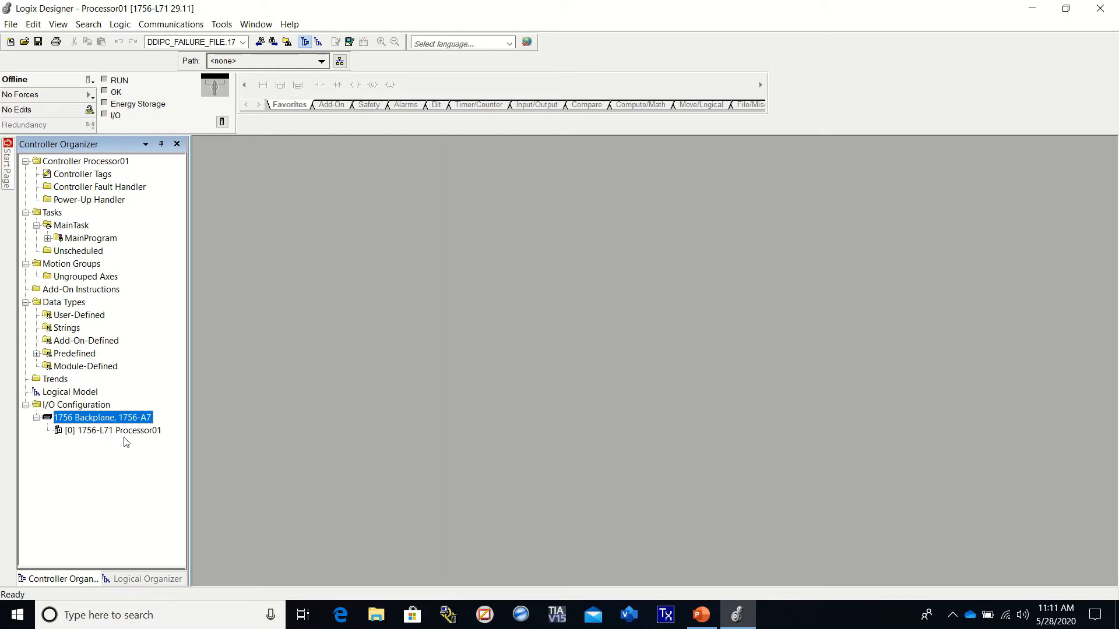
{"action": "mouse_move", "coordinate": [134, 437]}
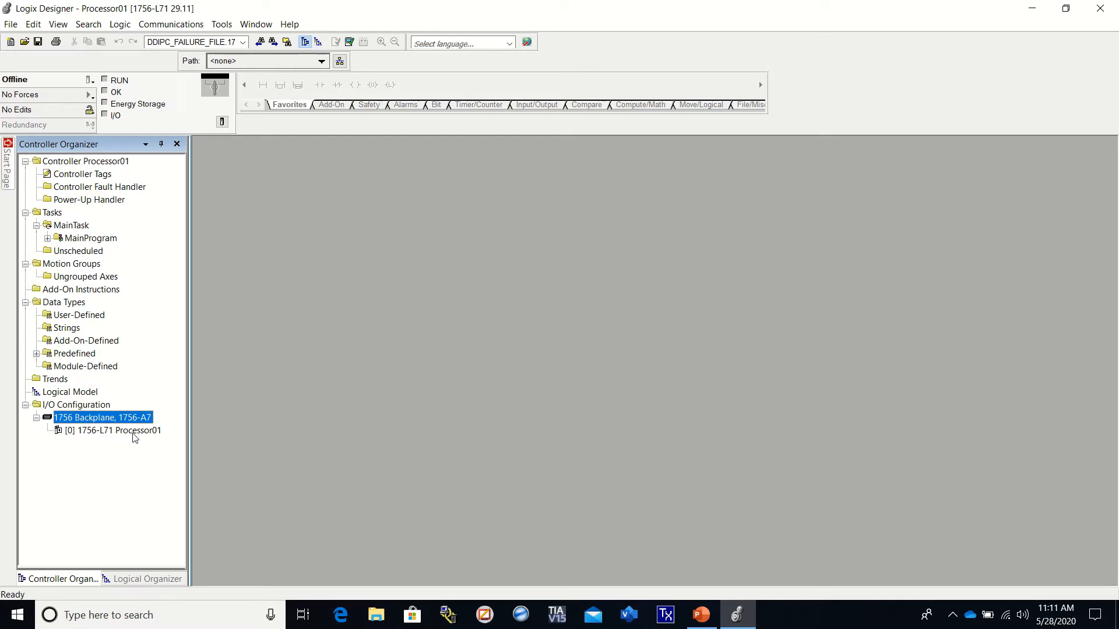
{"action": "mouse_move", "coordinate": [411, 175]}
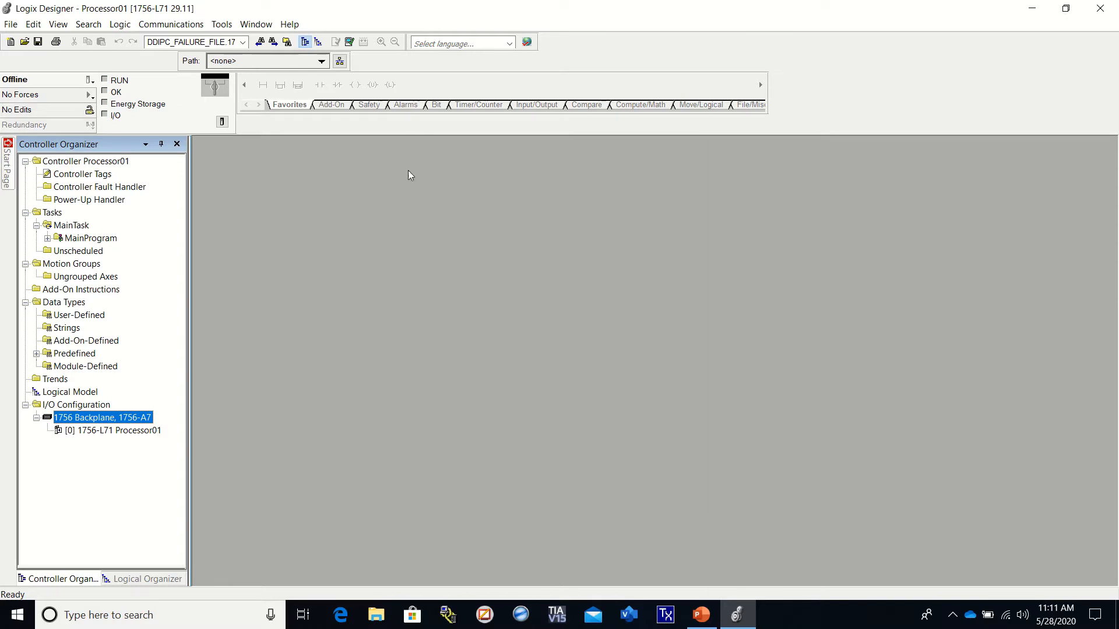
{"action": "mouse_move", "coordinate": [158, 406]}
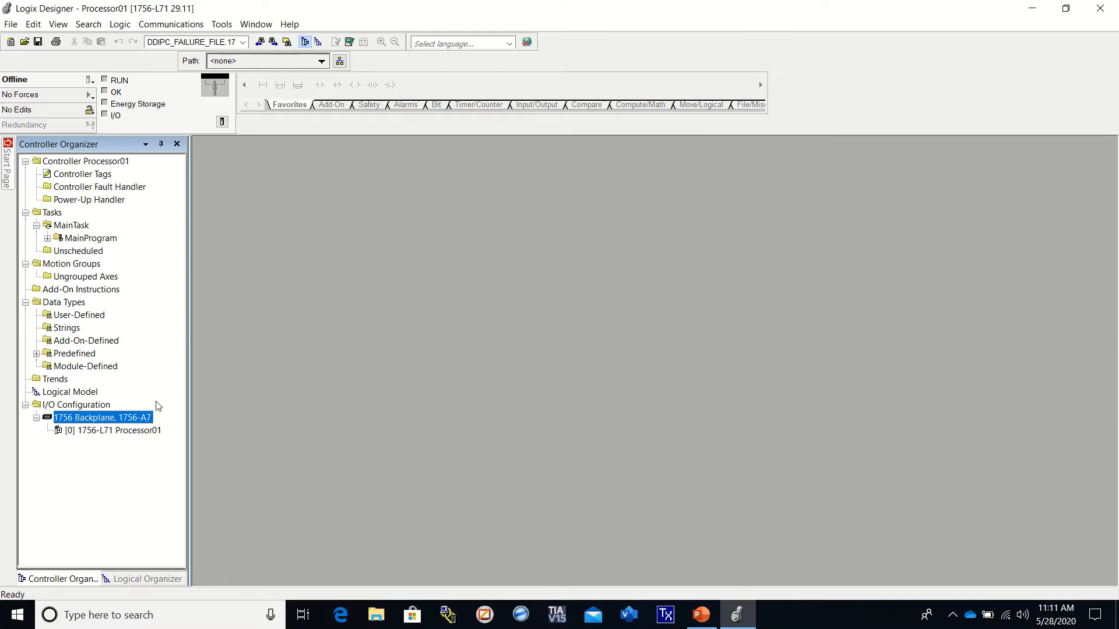
{"action": "mouse_move", "coordinate": [153, 407]}
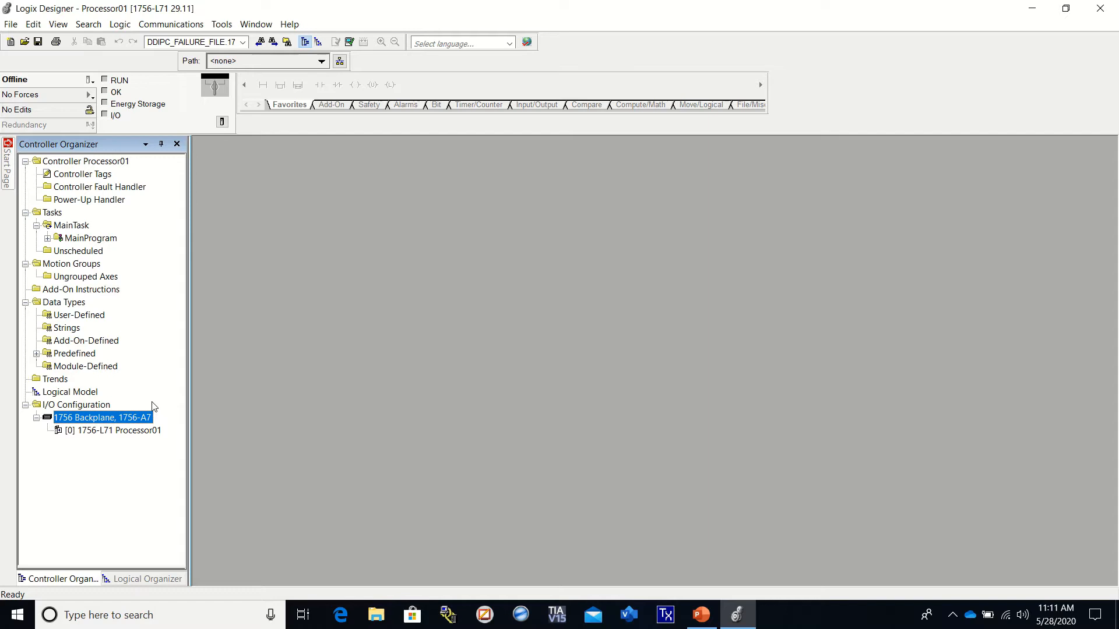
{"action": "mouse_move", "coordinate": [98, 443]}
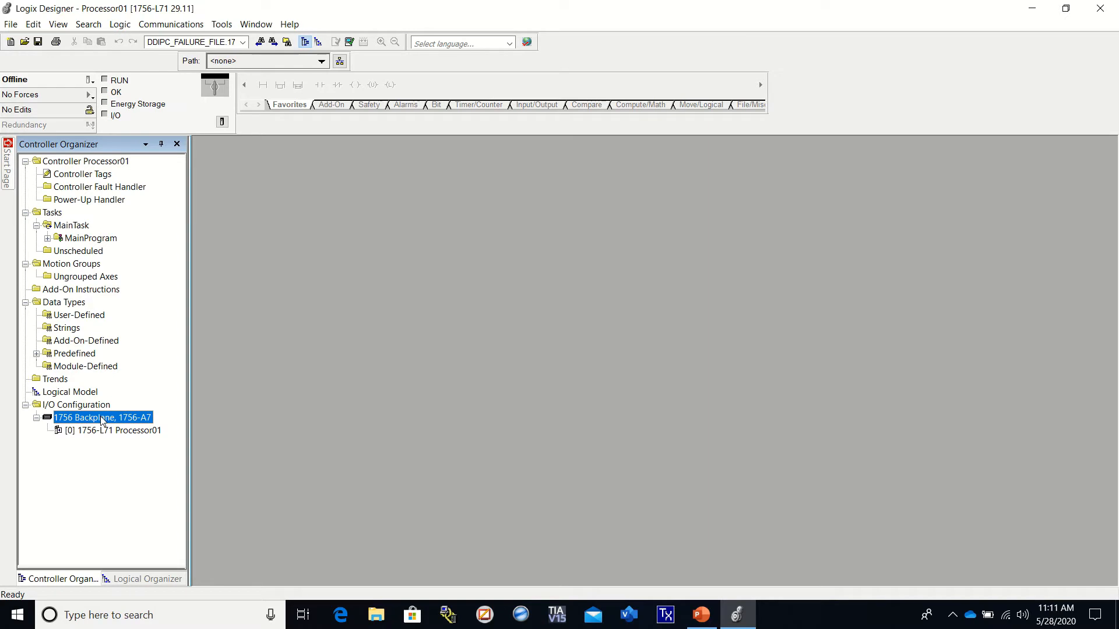
Step: Add a new 1756-IB16 DC input module from the Digital catalog at major revision 3
{"action": "right_click", "coordinate": [102, 417]}
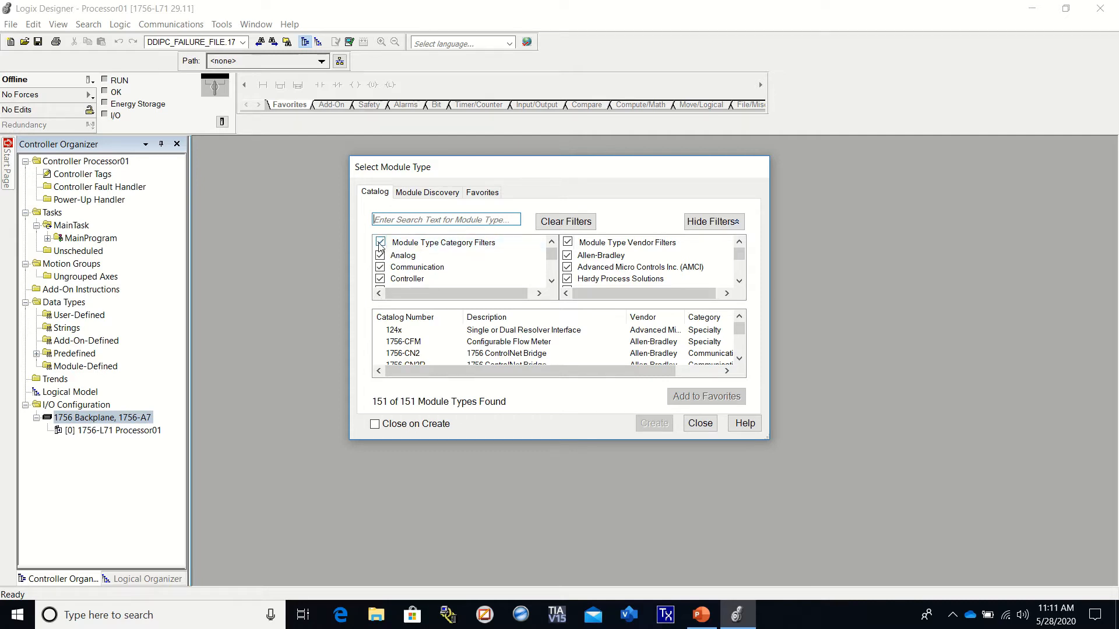
{"action": "left_click", "coordinate": [380, 242]}
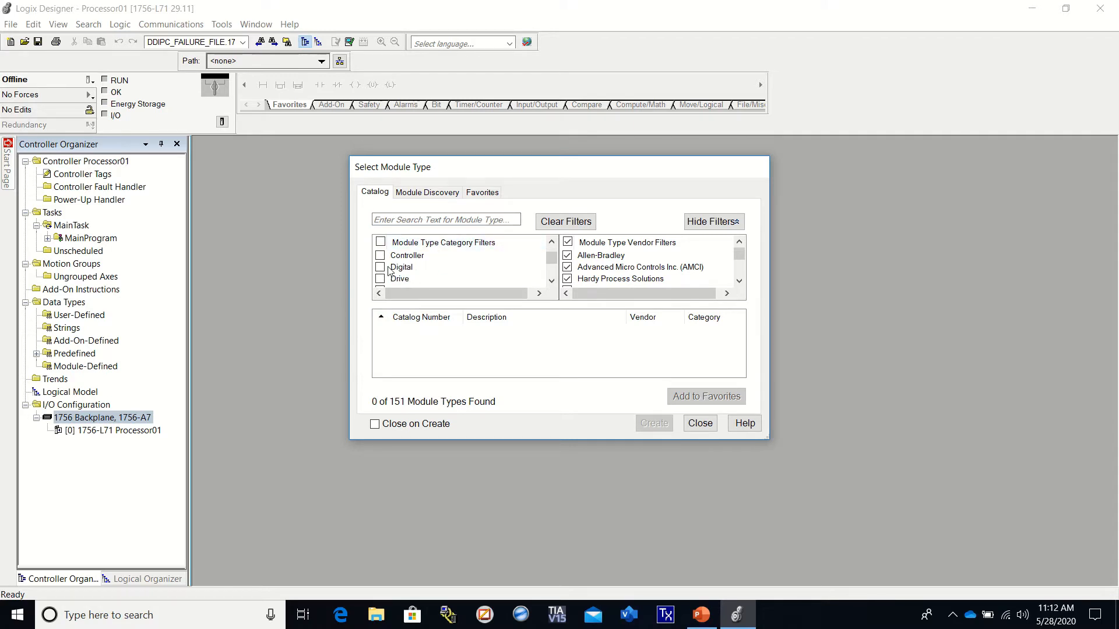
{"action": "left_click", "coordinate": [380, 267]}
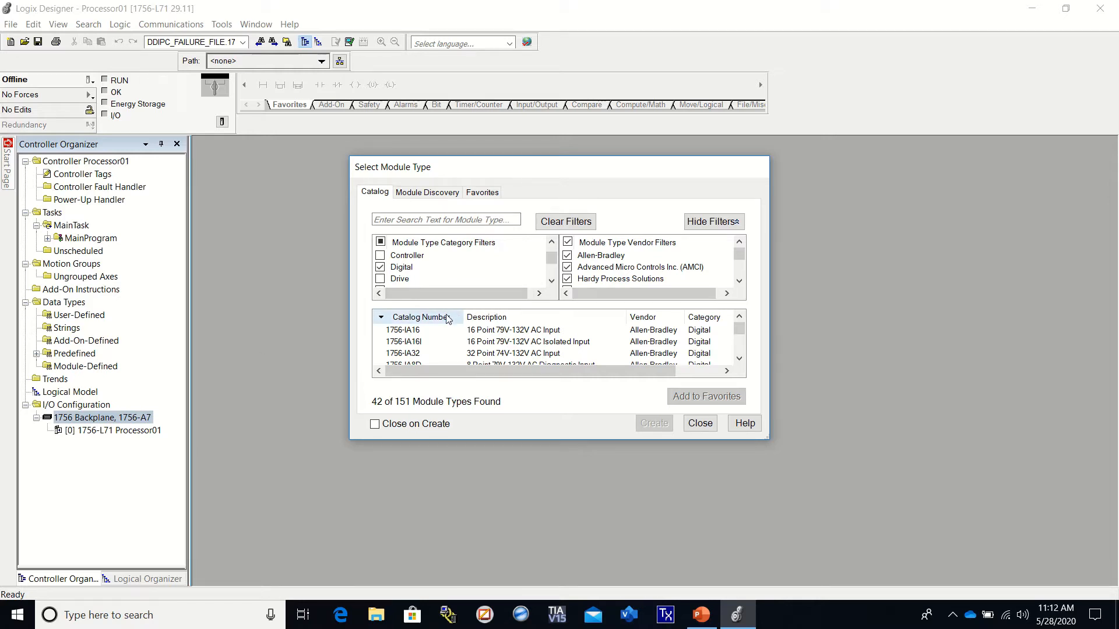
{"action": "scroll", "scroll_direction": "down", "scroll_amount": 3}
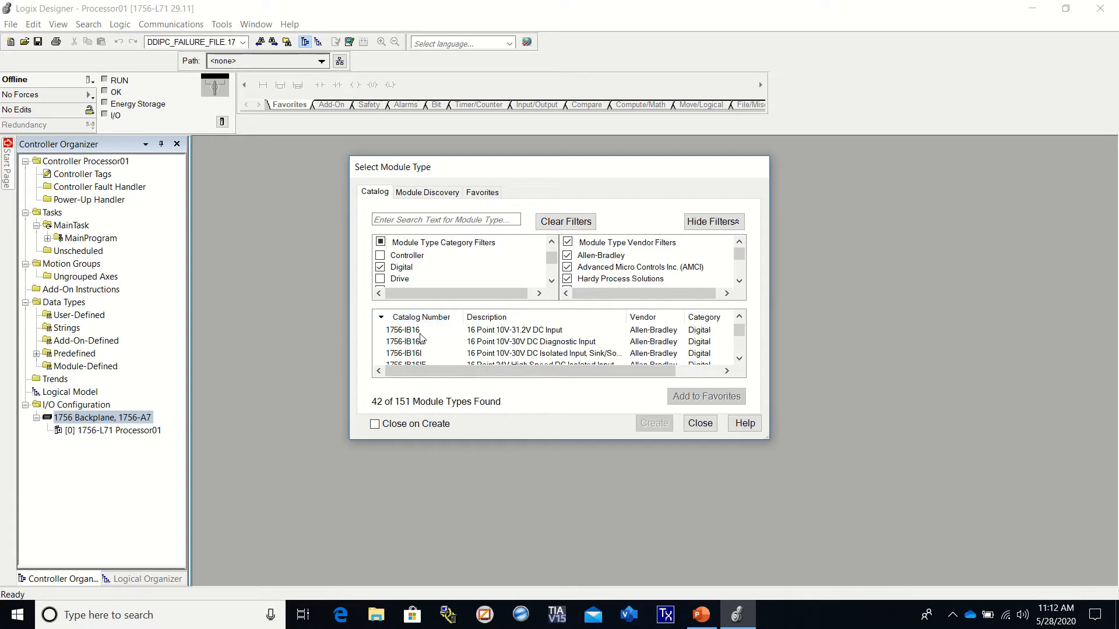
{"action": "mouse_move", "coordinate": [510, 344]}
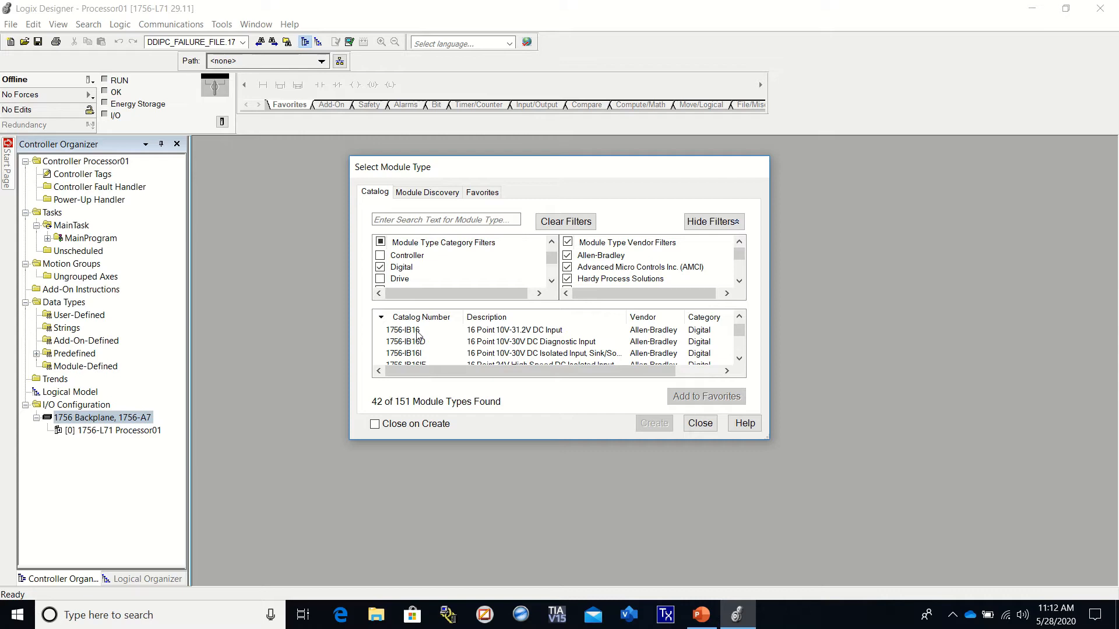
{"action": "mouse_move", "coordinate": [417, 333]}
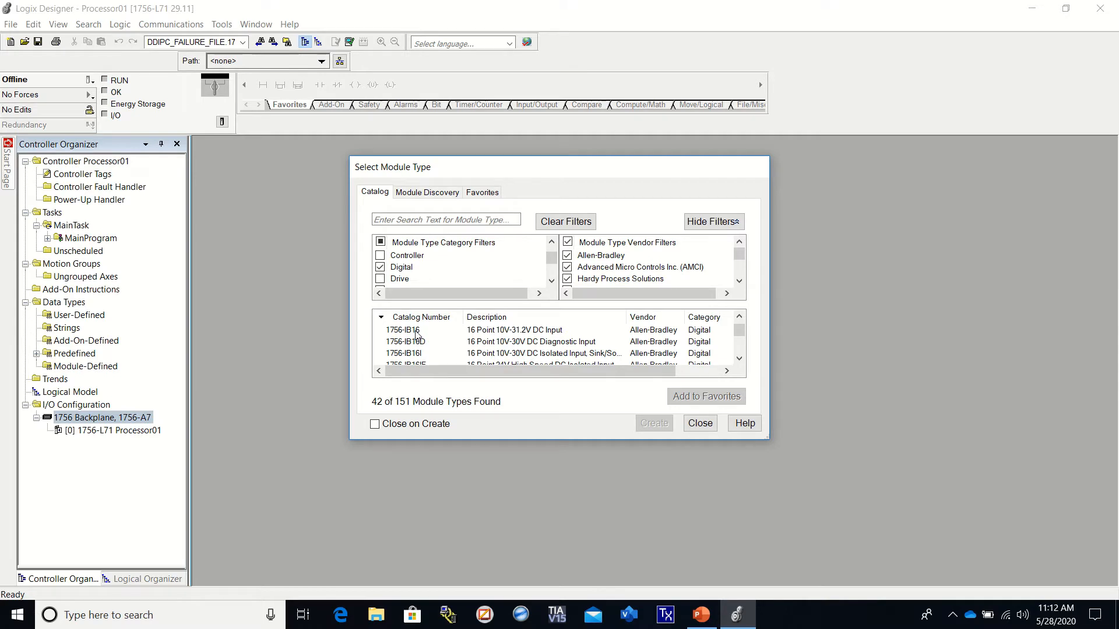
{"action": "left_click", "coordinate": [403, 330]}
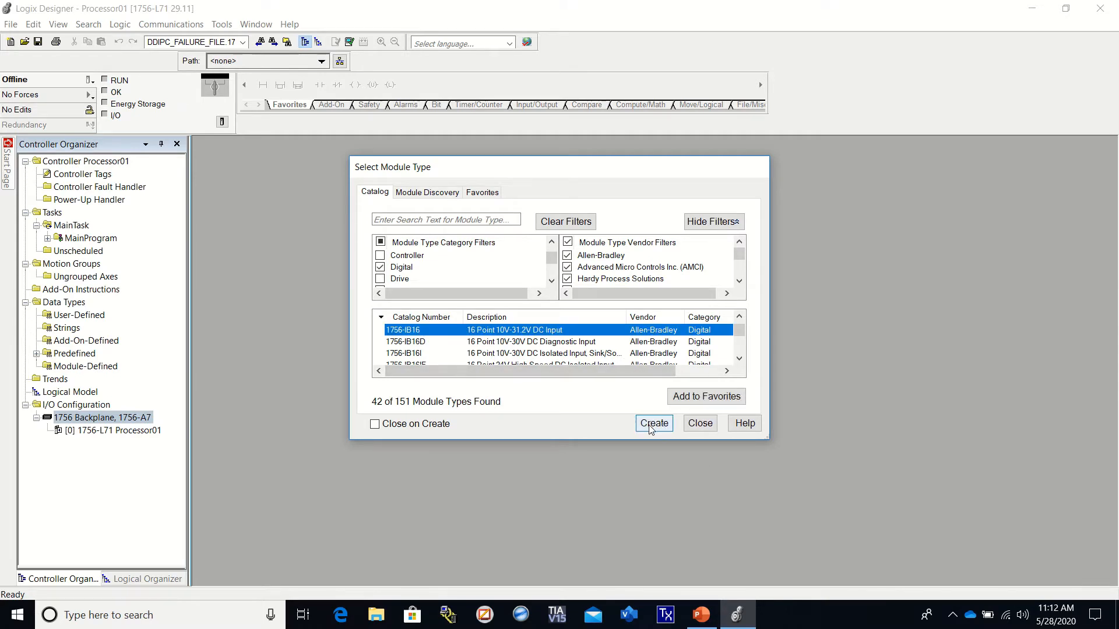
{"action": "left_click", "coordinate": [654, 424]}
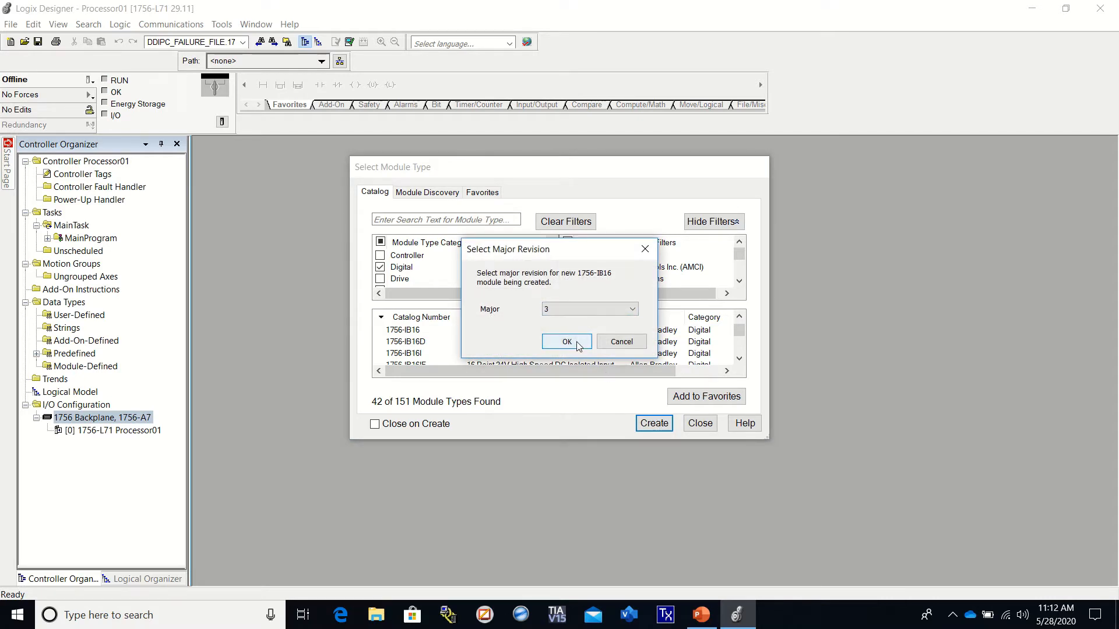
{"action": "left_click", "coordinate": [567, 342]}
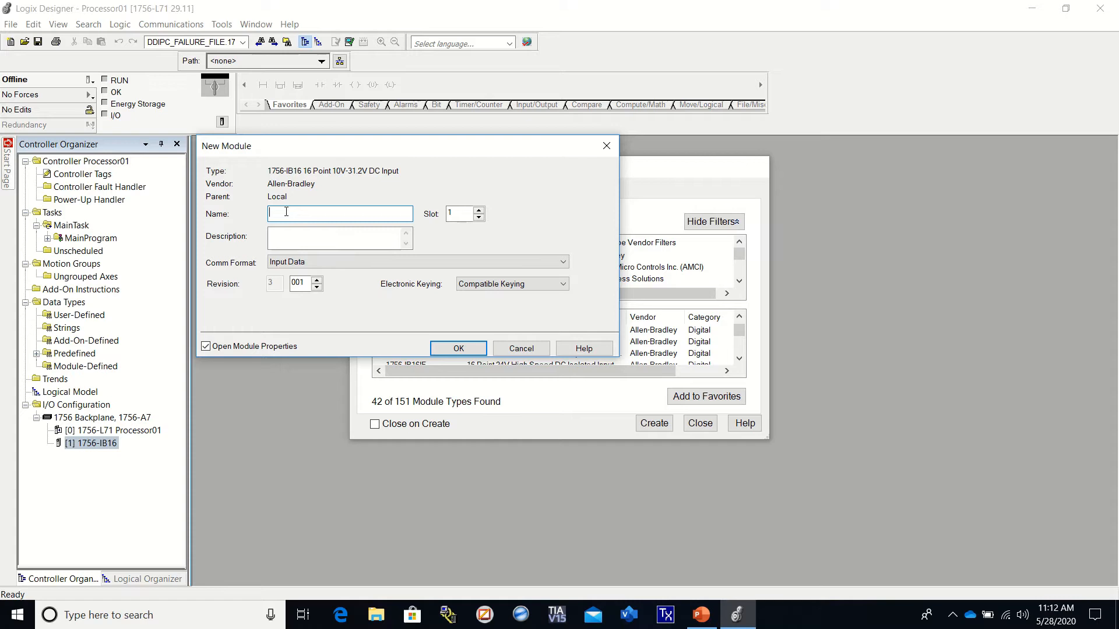
Step: Name the slot 1 module Input_01 with Electronic Keying set to Disable Keying and confirm
{"action": "type", "text": "Input"}
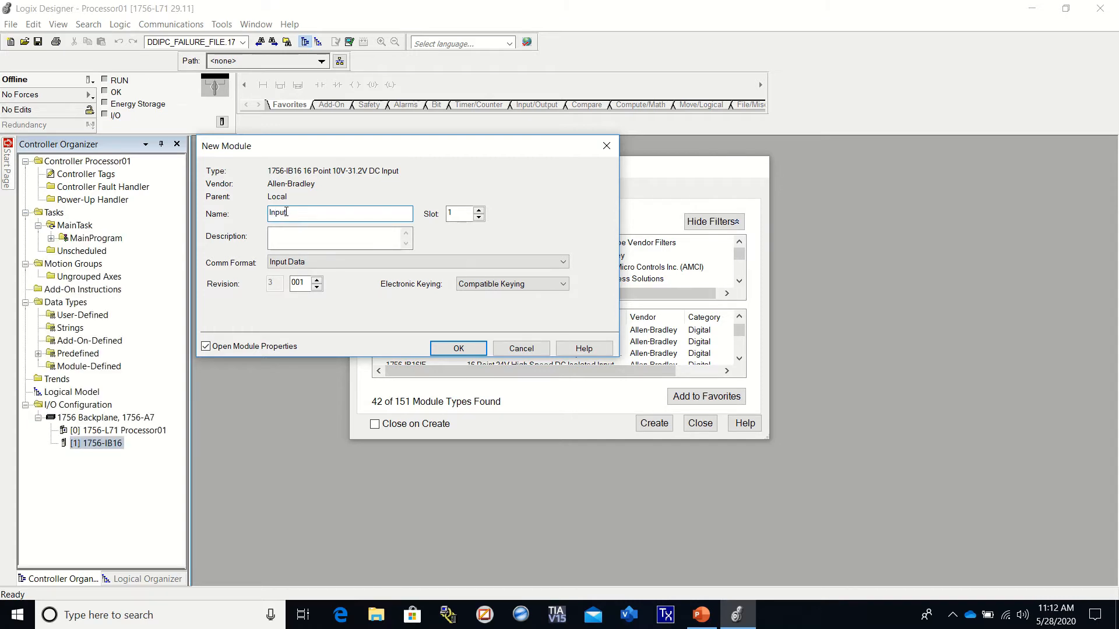
{"action": "type", "text": "_01"}
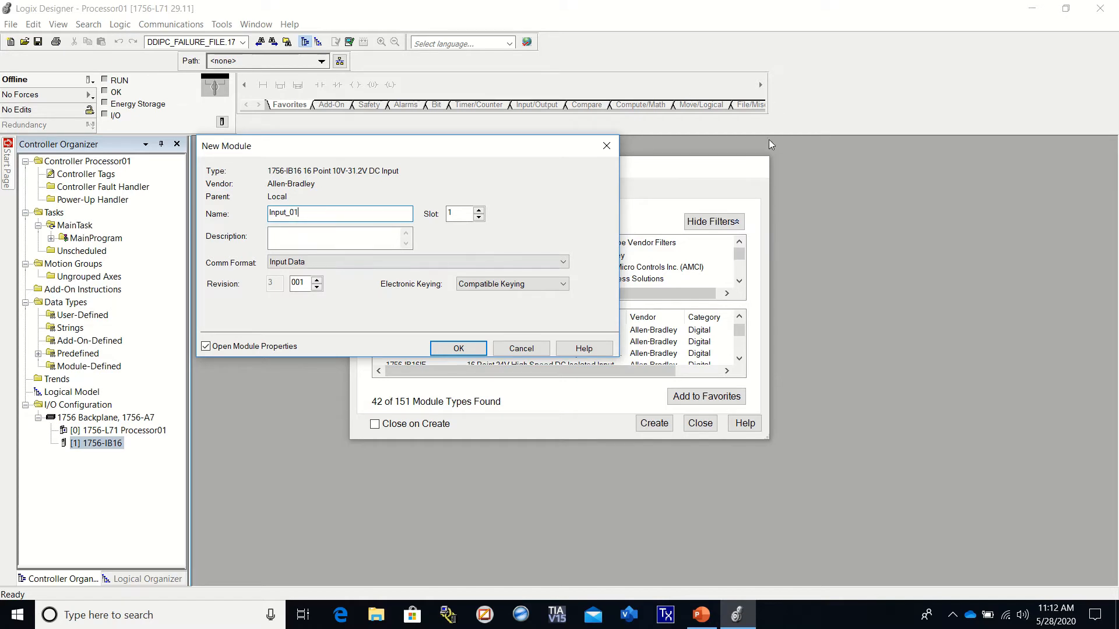
{"action": "mouse_move", "coordinate": [473, 301]}
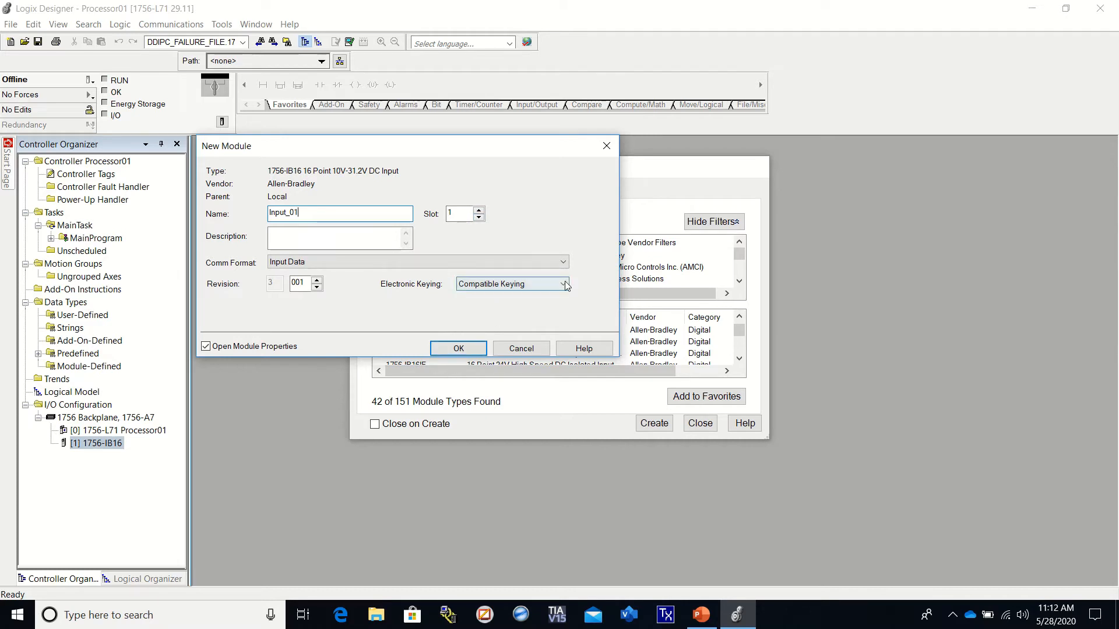
{"action": "left_click", "coordinate": [563, 284]}
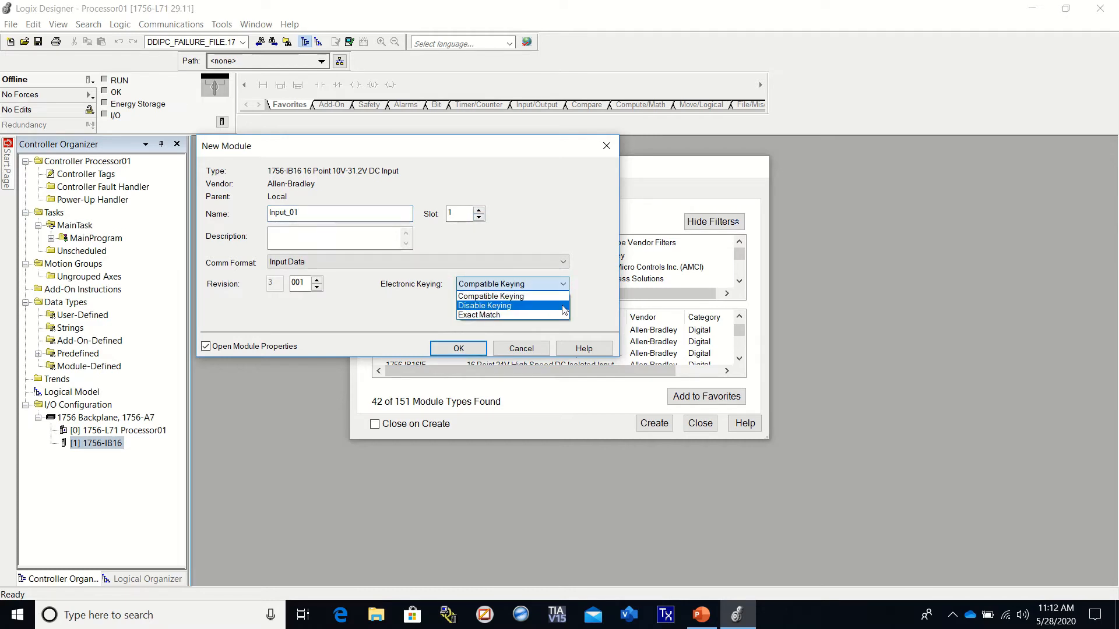
{"action": "left_click", "coordinate": [484, 305]}
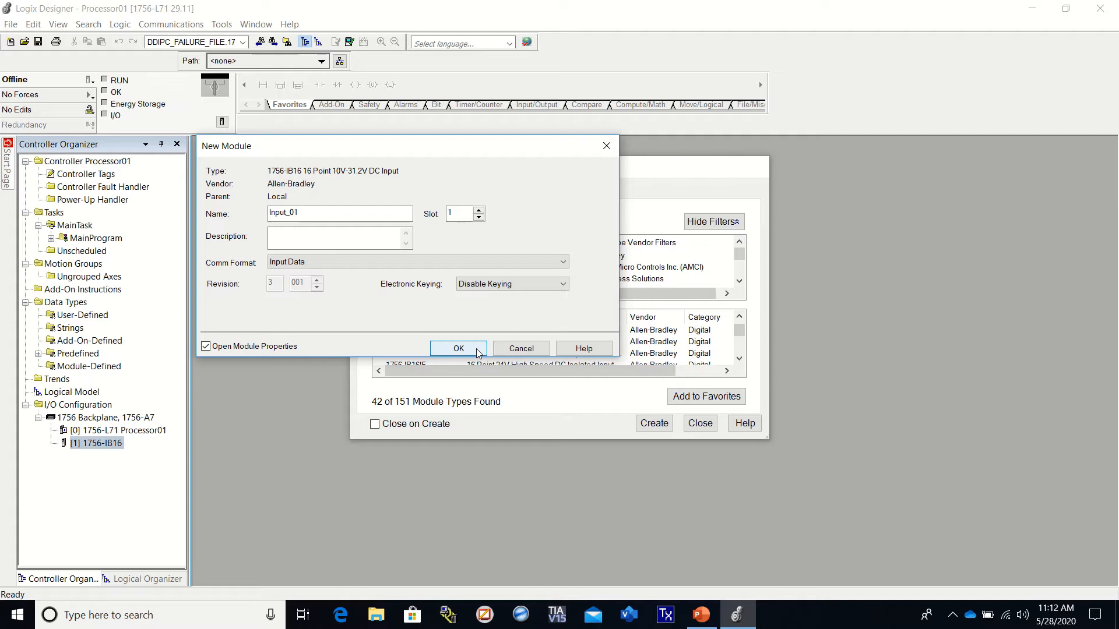
{"action": "left_click", "coordinate": [458, 348]}
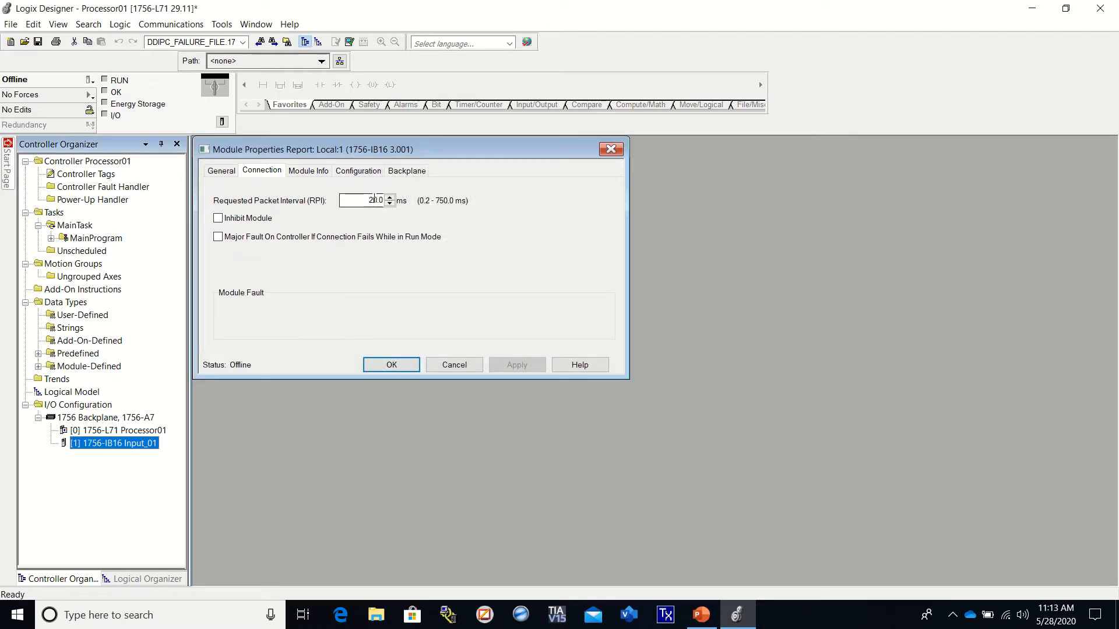
Step: Set Input_01's RPI to 200.0 ms and apply it
{"action": "type", "text": "200.0"}
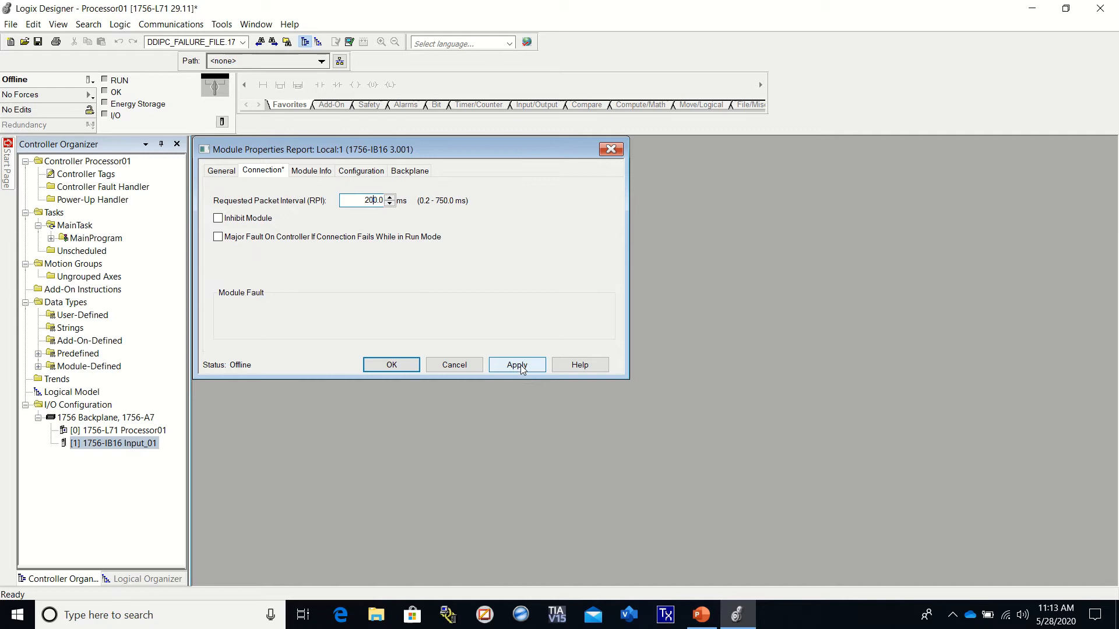
{"action": "left_click", "coordinate": [517, 365]}
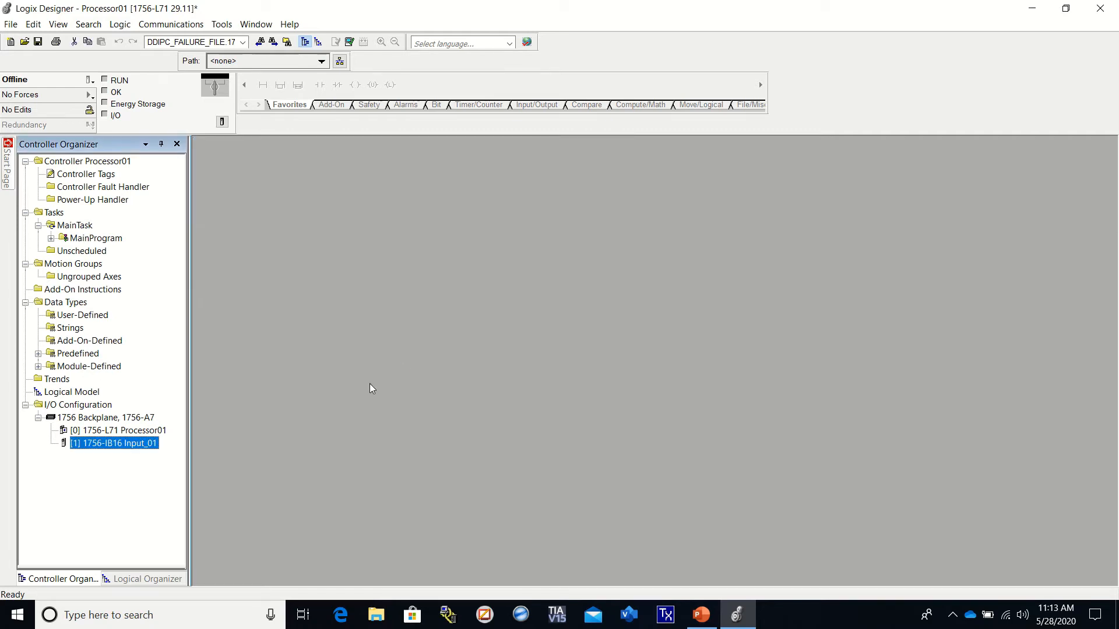
{"action": "mouse_move", "coordinate": [116, 444]}
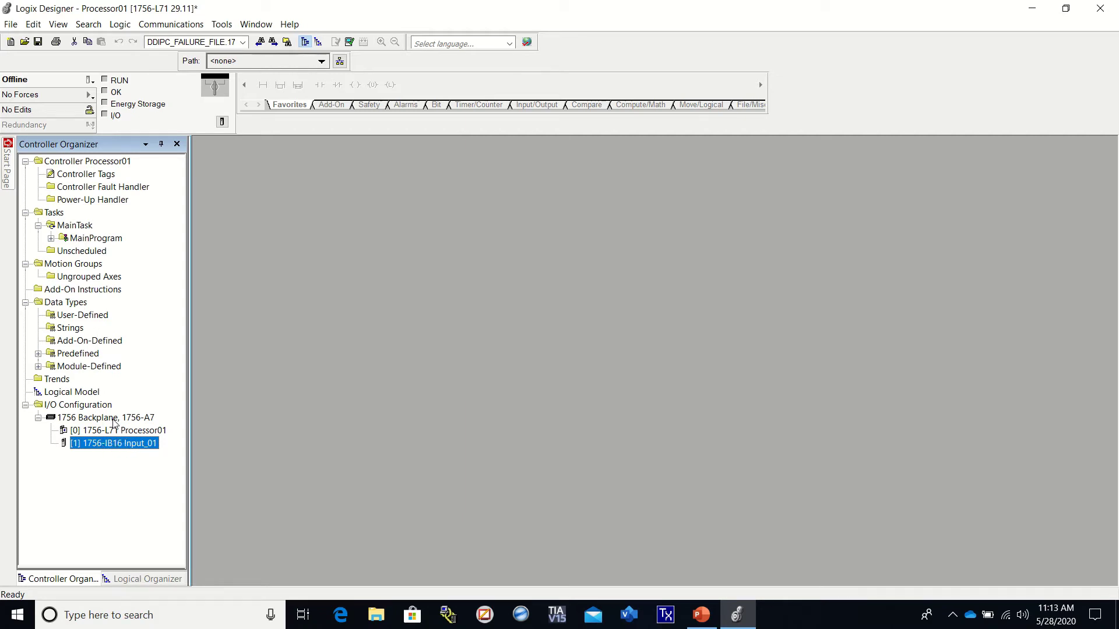
Step: Bring up the backplane's context menu to add another module
{"action": "right_click", "coordinate": [105, 417]}
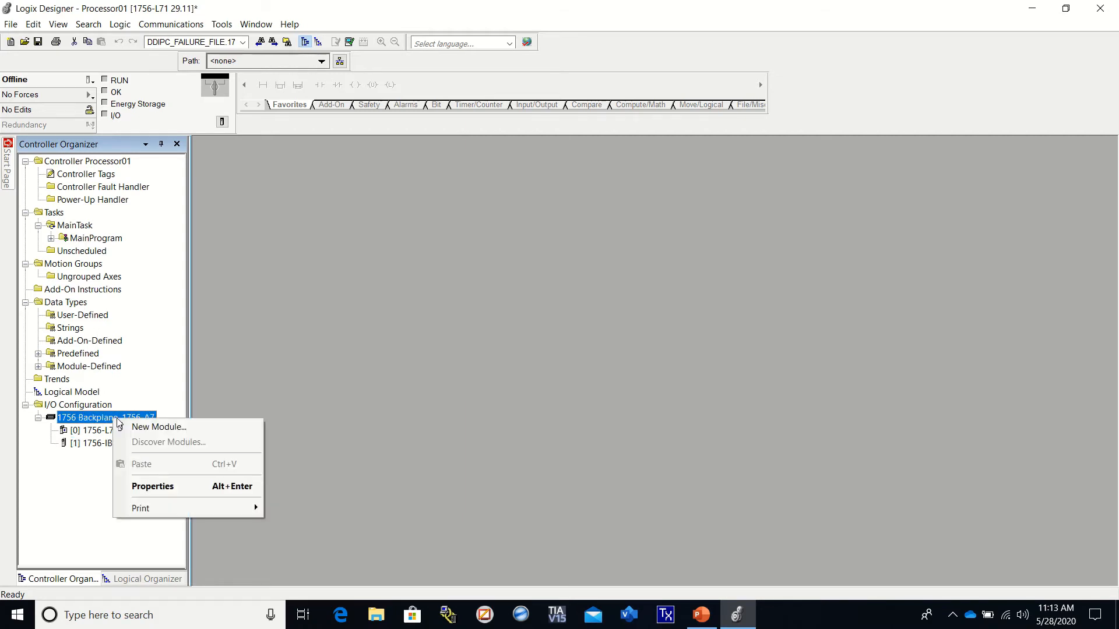
{"action": "mouse_move", "coordinate": [165, 427]}
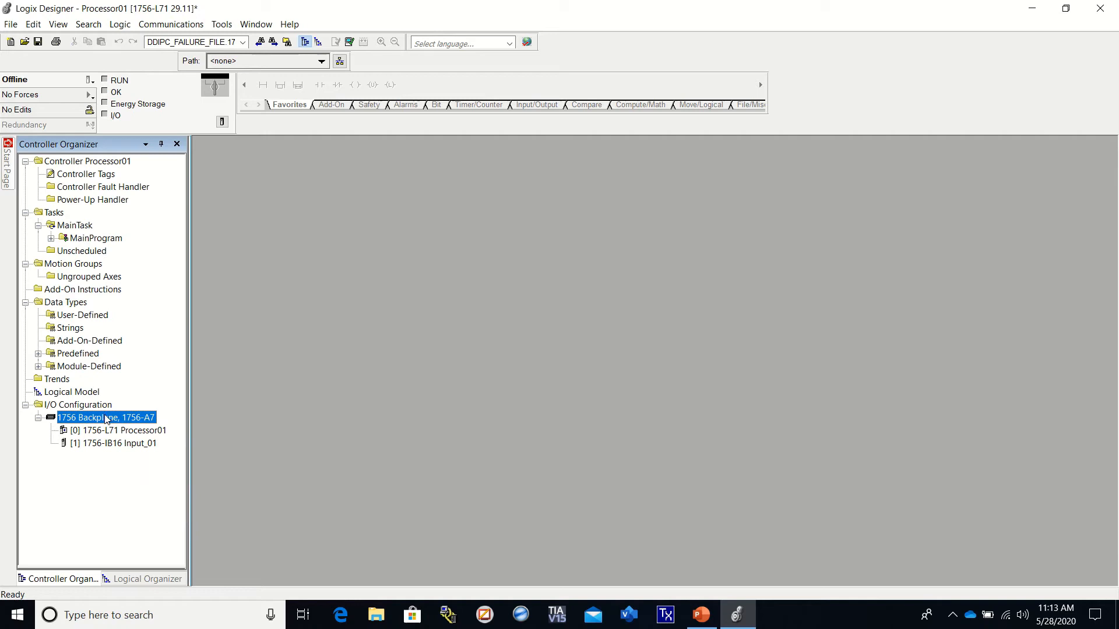
{"action": "mouse_move", "coordinate": [125, 419]}
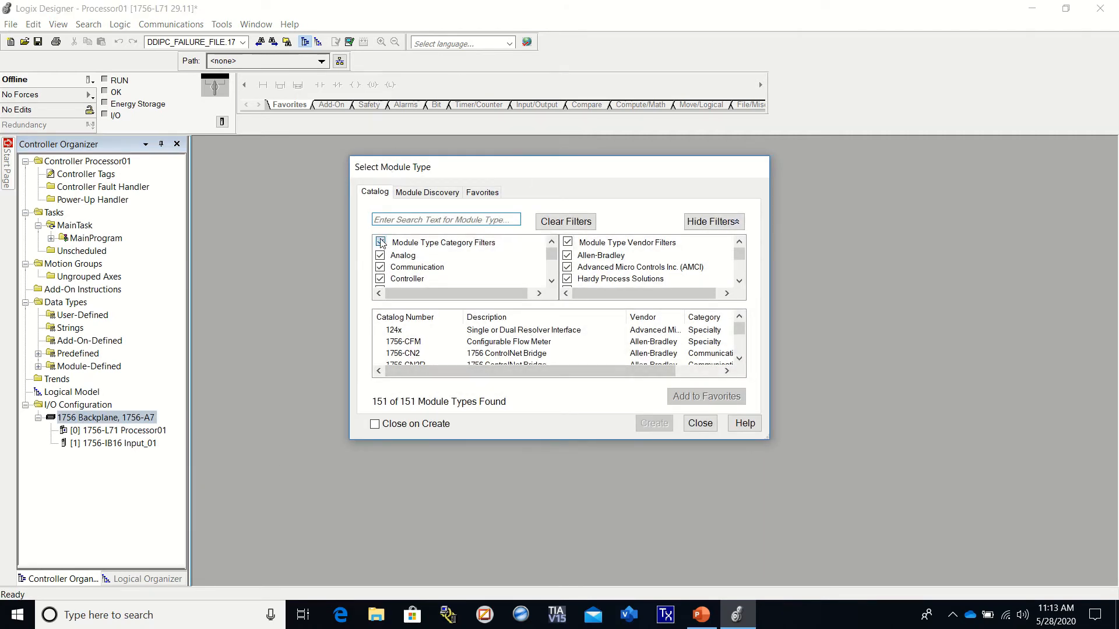
Step: Add a 1756-OB16D diagnostic output module from the Digital catalog at major revision 3
{"action": "left_click", "coordinate": [379, 243]}
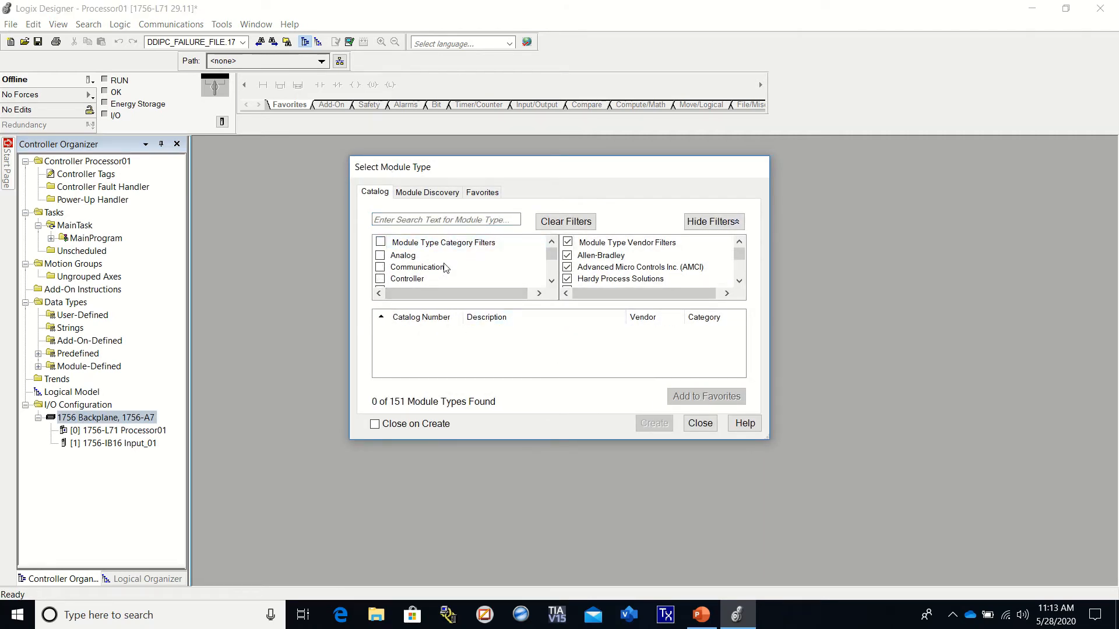
{"action": "scroll", "scroll_direction": "down", "scroll_amount": 3}
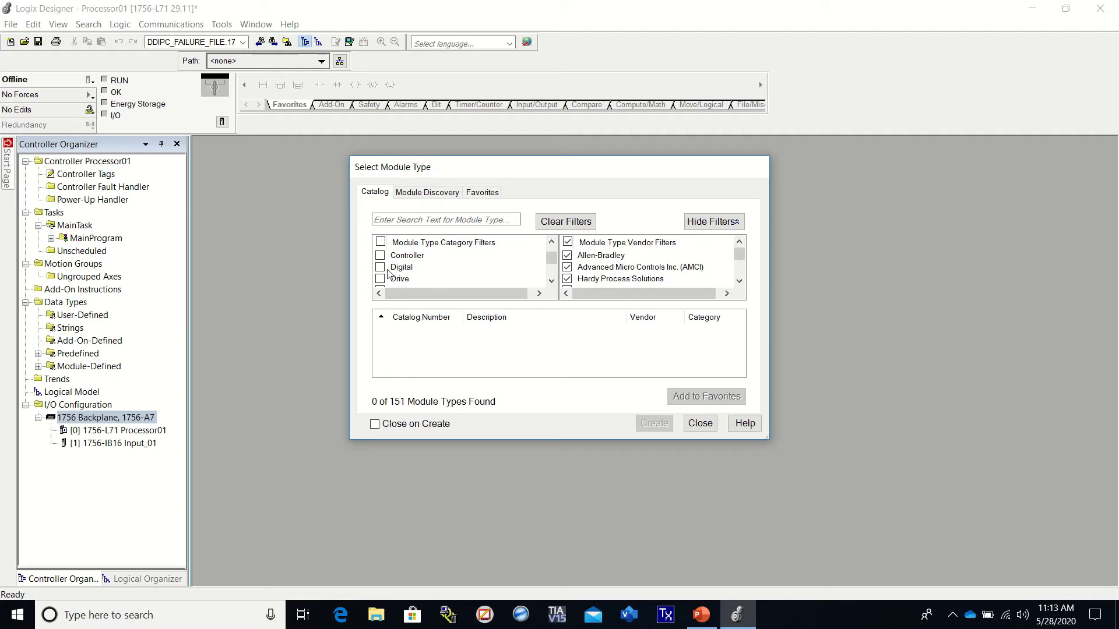
{"action": "left_click", "coordinate": [380, 267]}
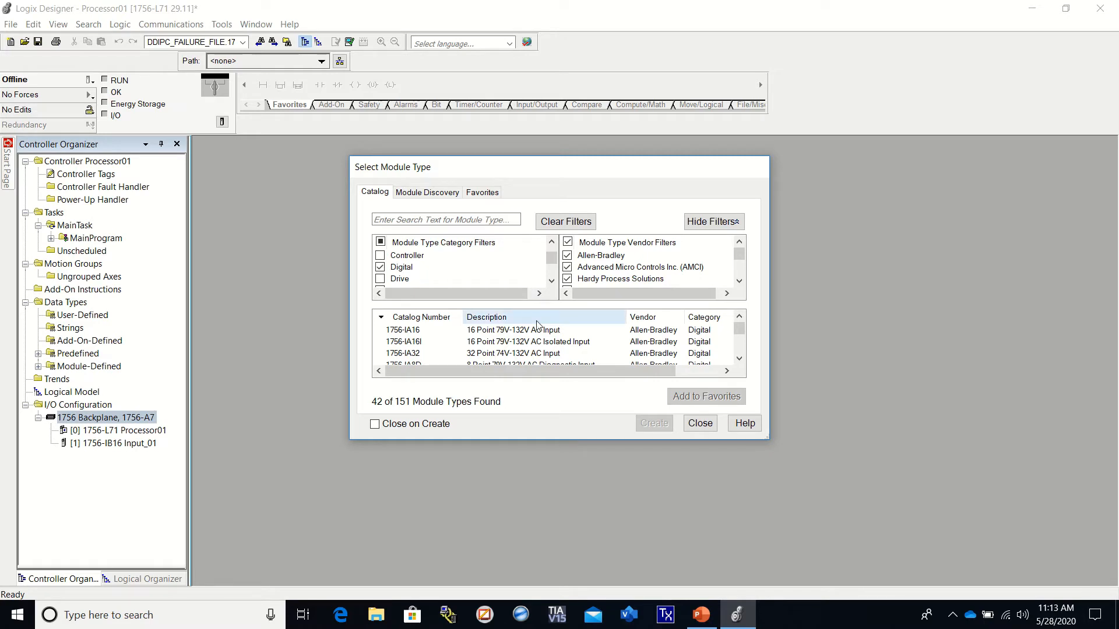
{"action": "scroll", "scroll_direction": "down", "scroll_amount": 3}
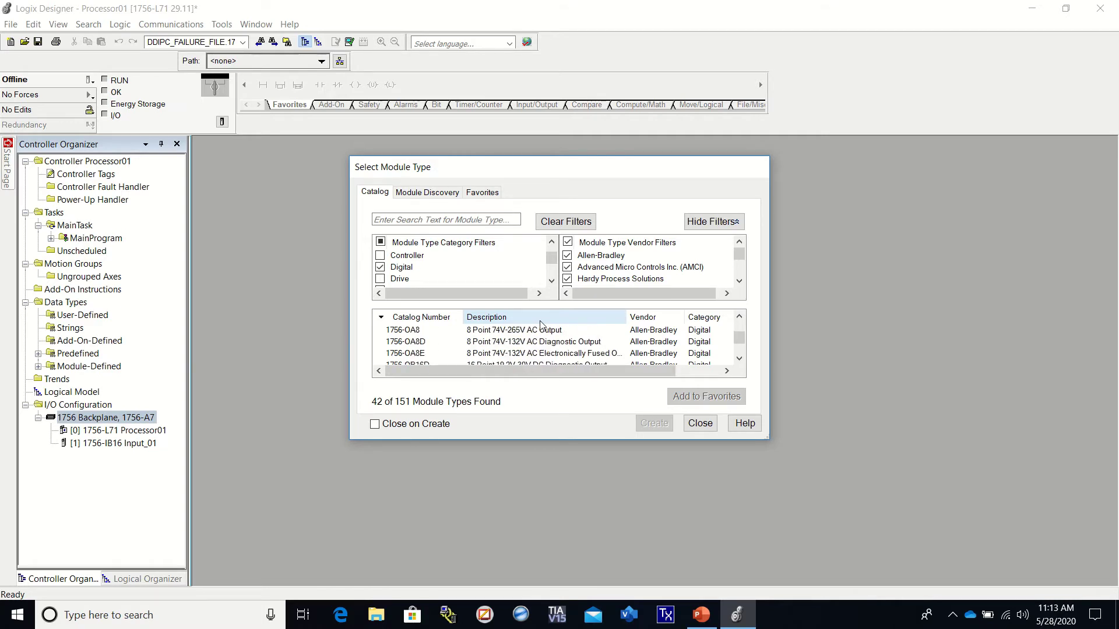
{"action": "scroll", "scroll_direction": "down", "scroll_amount": 3}
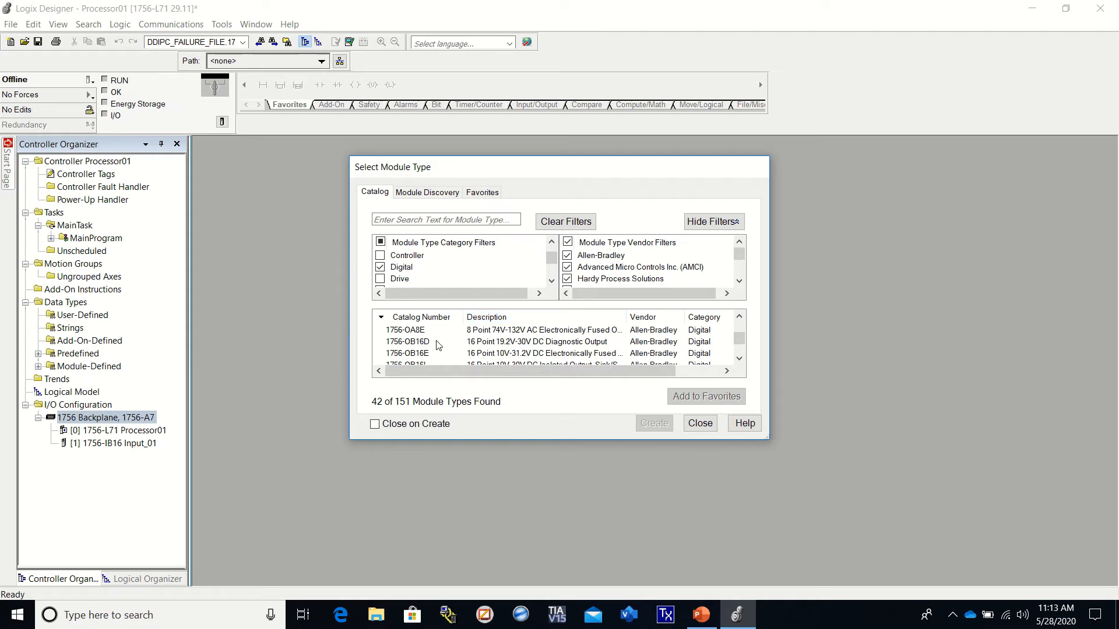
{"action": "left_click", "coordinate": [407, 342]}
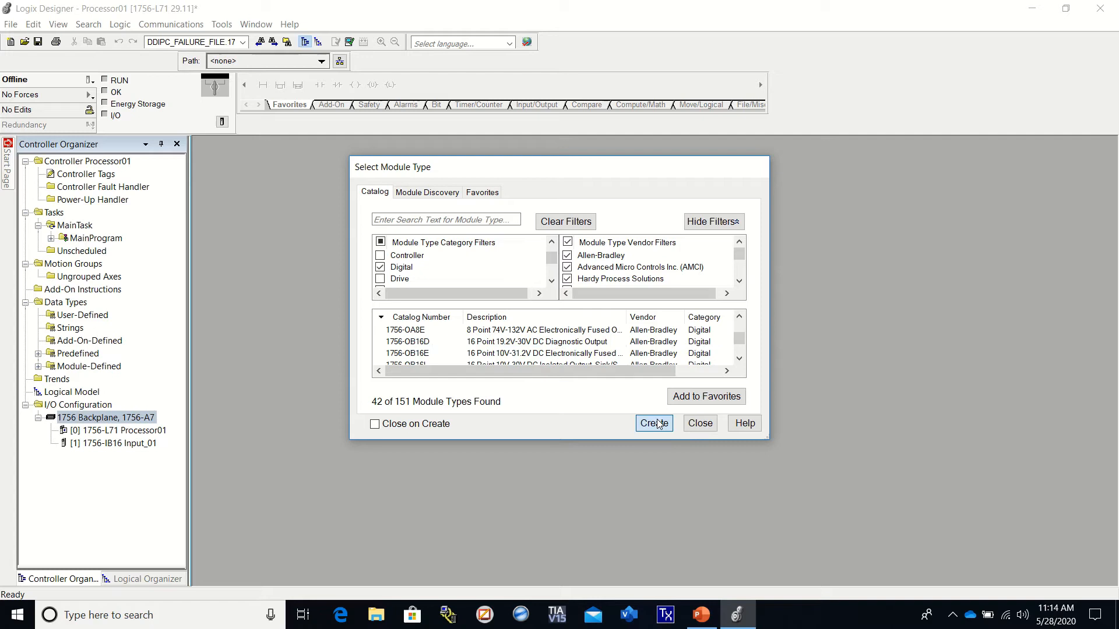
{"action": "left_click", "coordinate": [653, 423]}
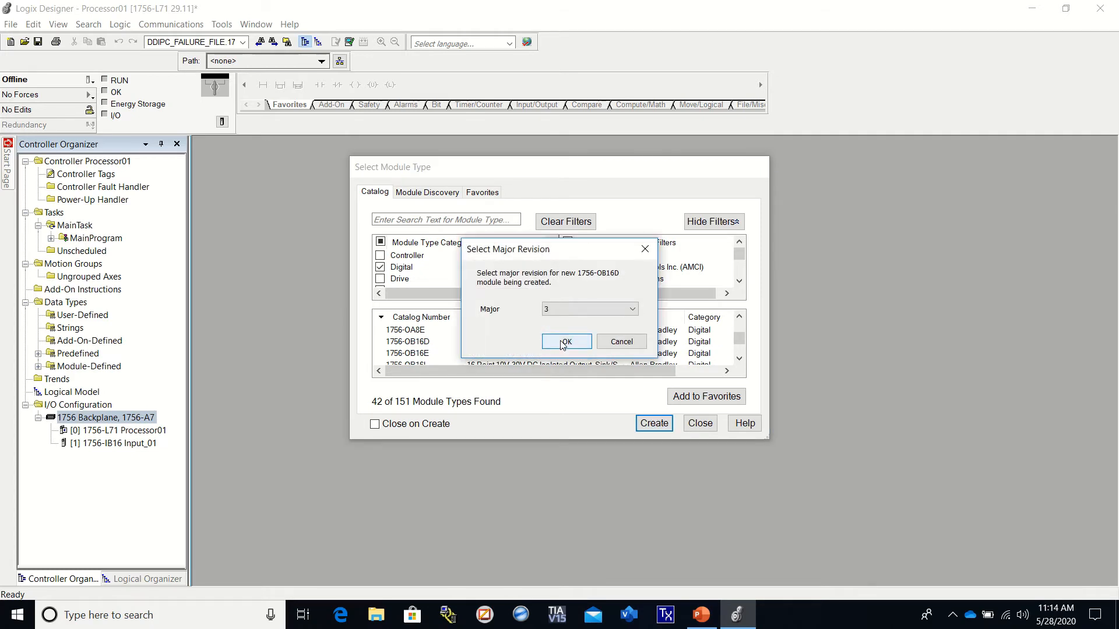
{"action": "left_click", "coordinate": [566, 341]}
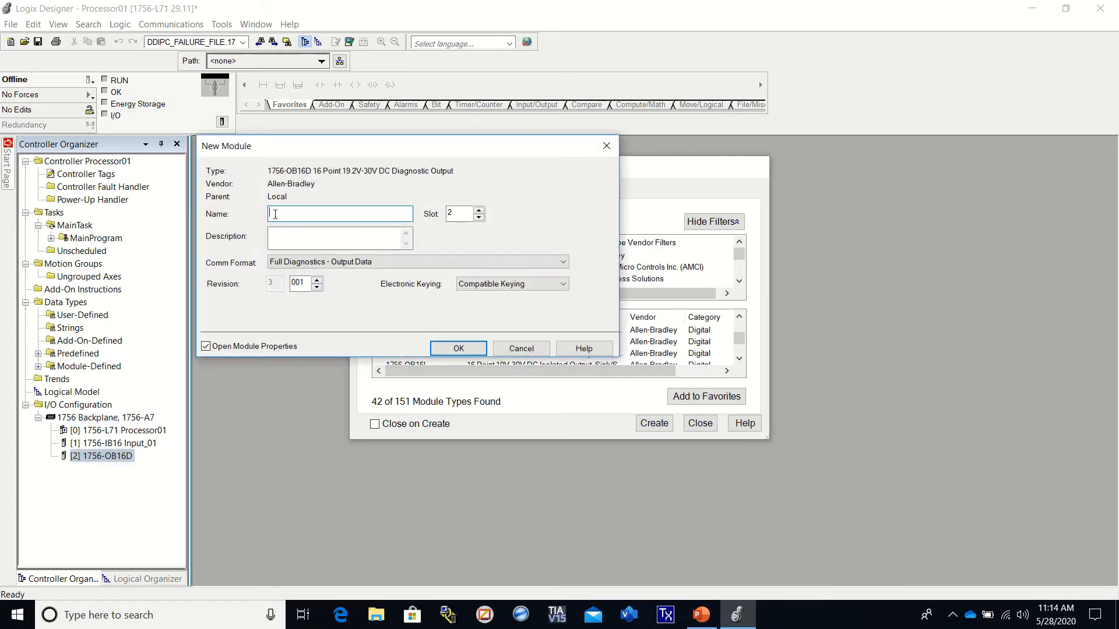
Step: Name the slot 2 module Output_01 and confirm to create it
{"action": "type", "text": "O"}
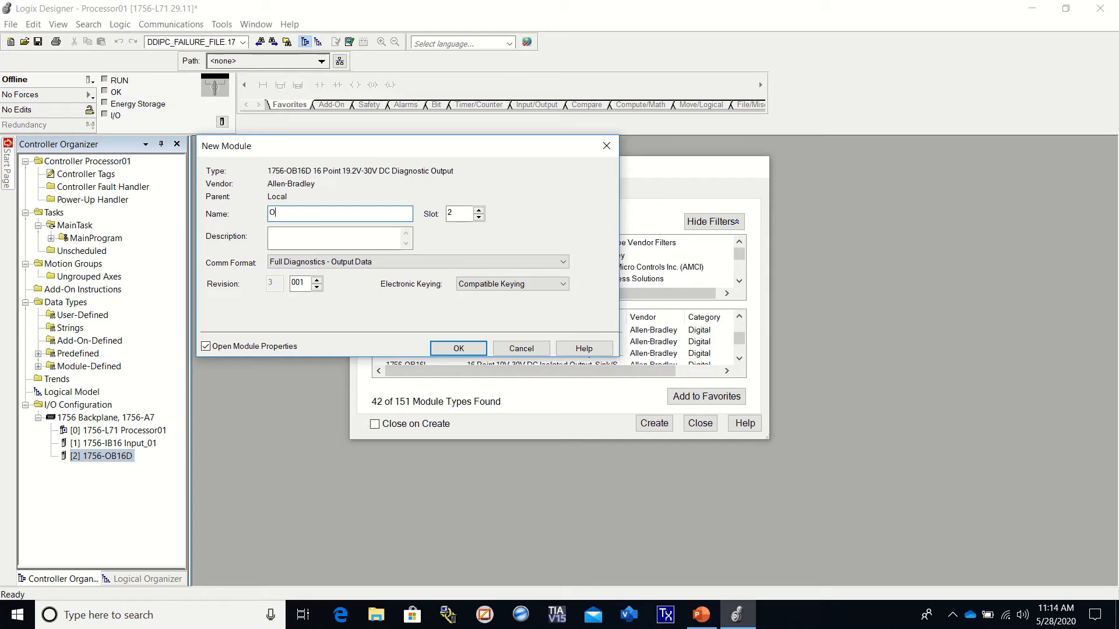
{"action": "type", "text": "utput_01"}
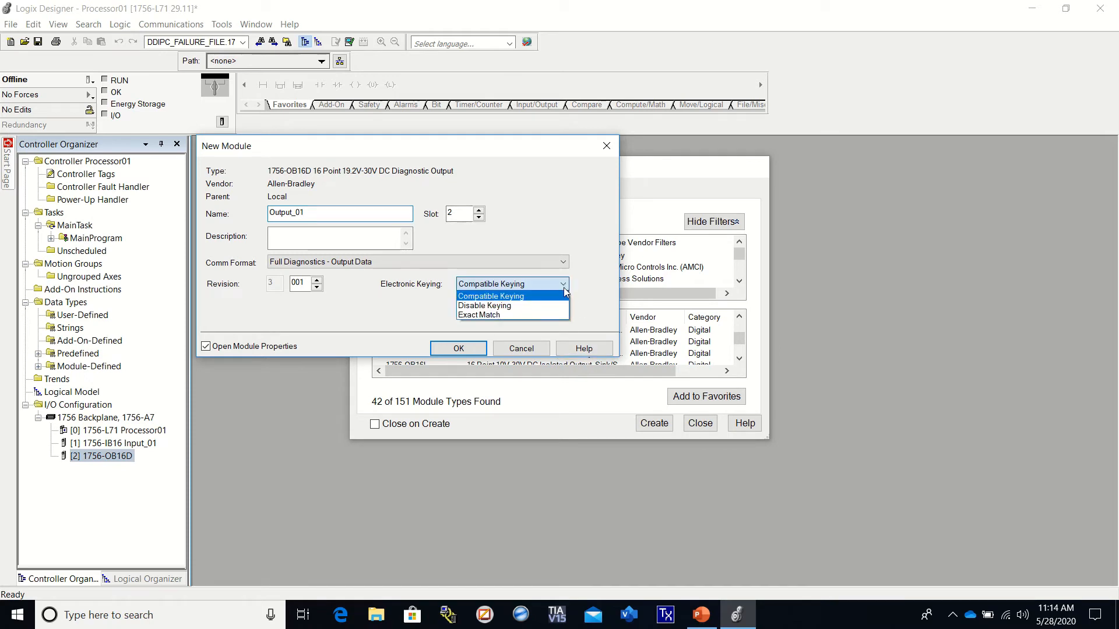
{"action": "mouse_move", "coordinate": [484, 305]}
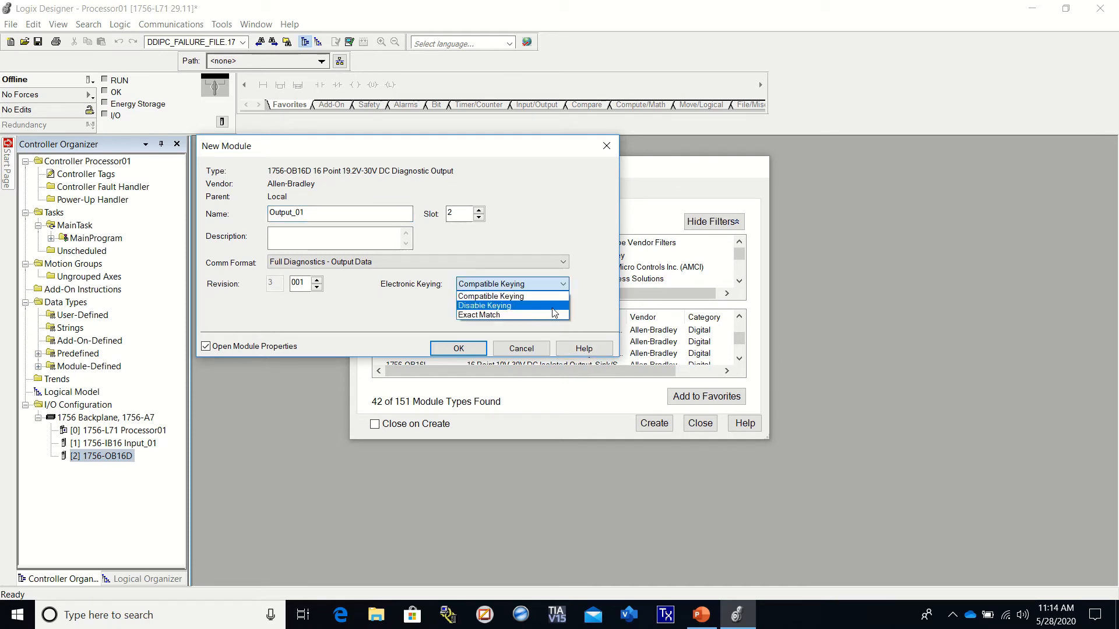
{"action": "left_click", "coordinate": [458, 349]}
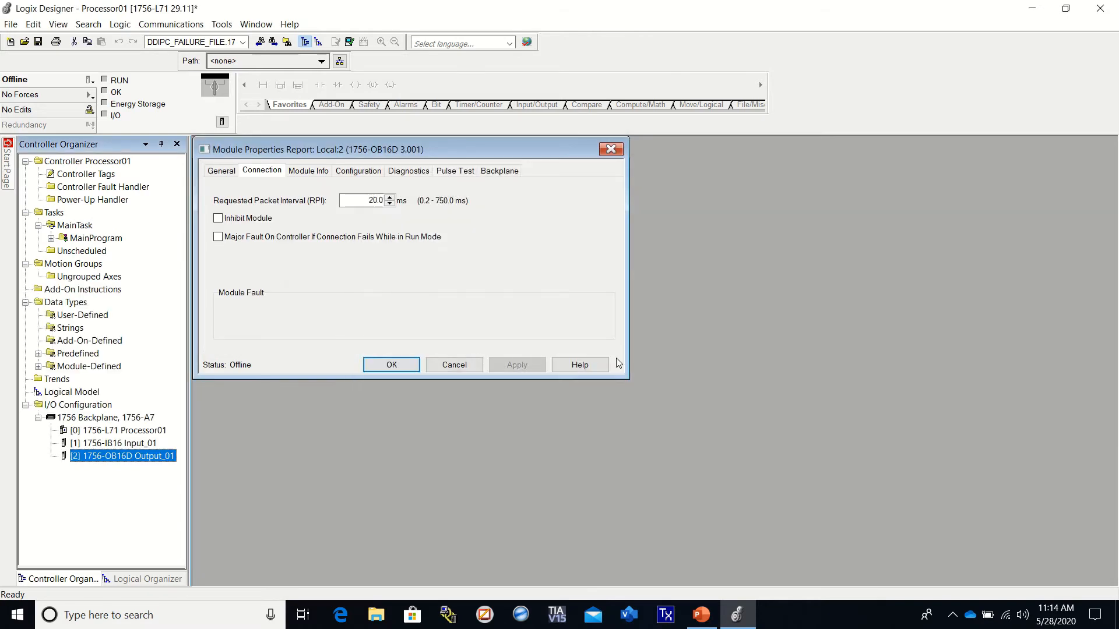
Step: Set Output_01's requested packet interval to 200.0 ms, apply it and accept the module properties
{"action": "left_click", "coordinate": [367, 200]}
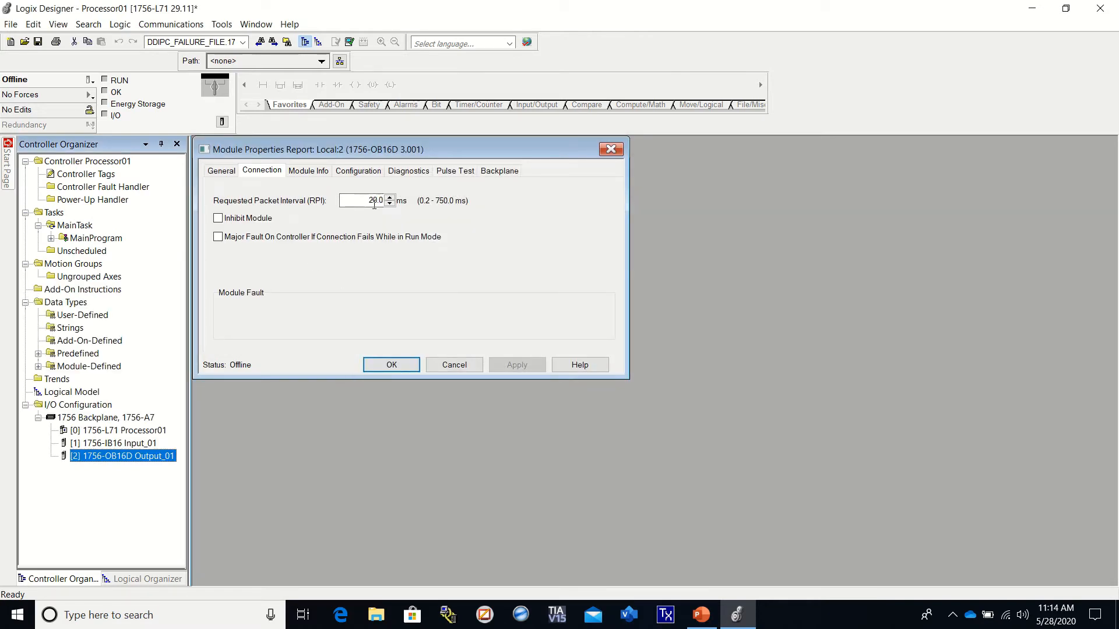
{"action": "type", "text": "200.0"}
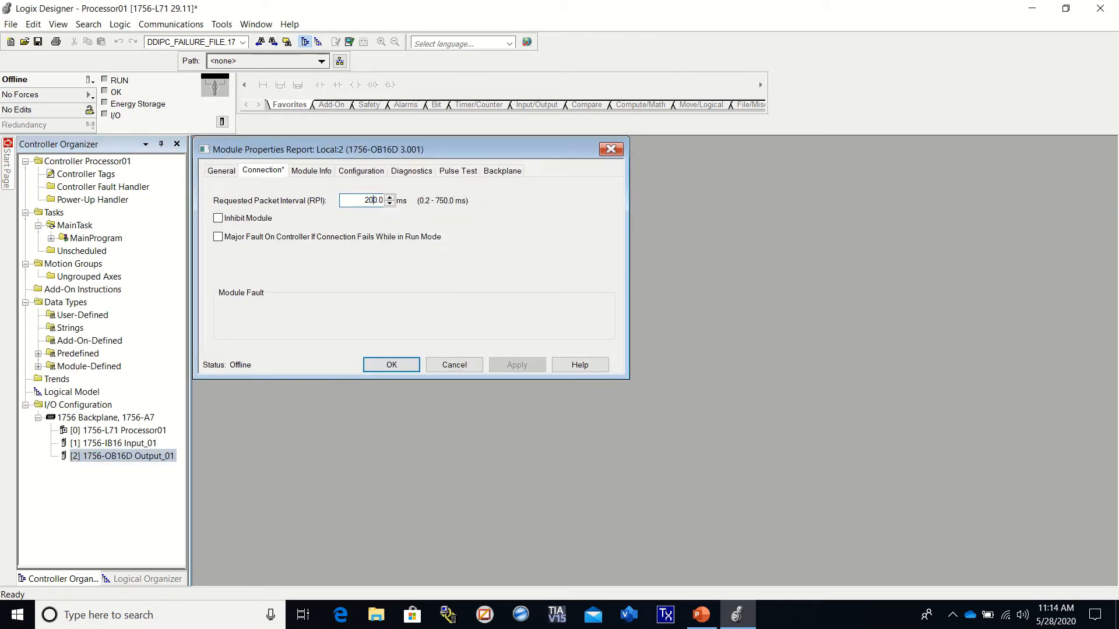
{"action": "left_click", "coordinate": [517, 365]}
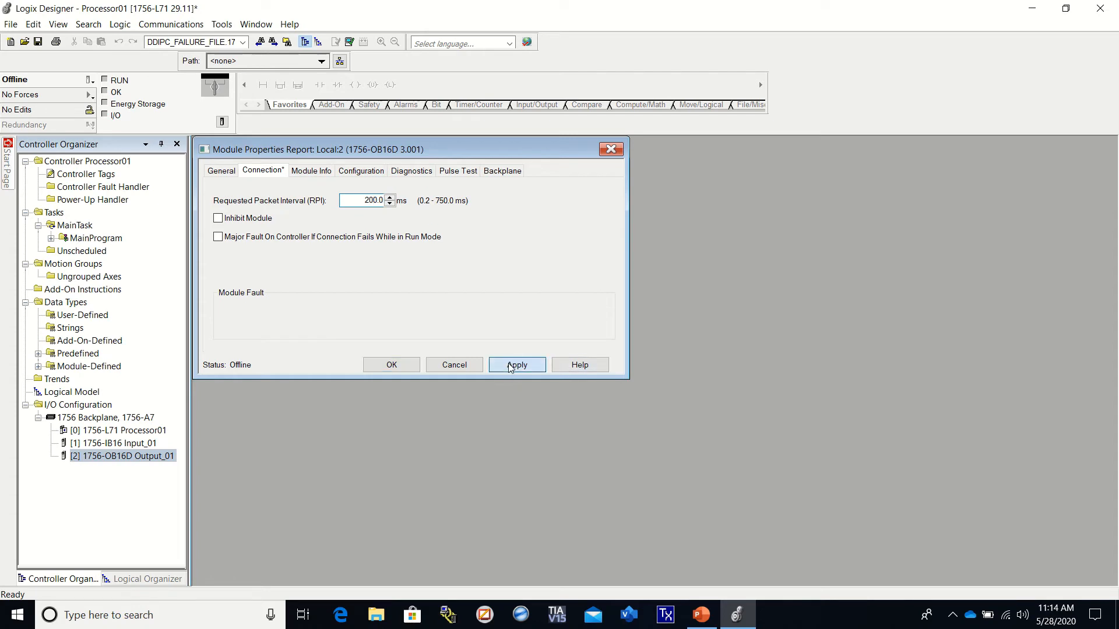
{"action": "left_click", "coordinate": [517, 364]}
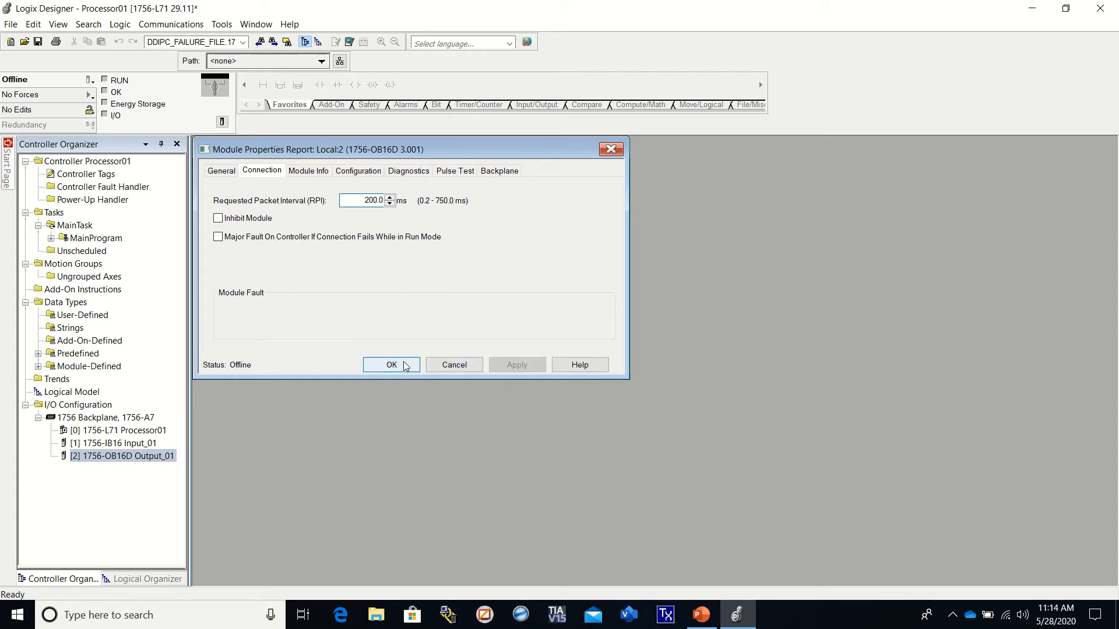
{"action": "left_click", "coordinate": [392, 365]}
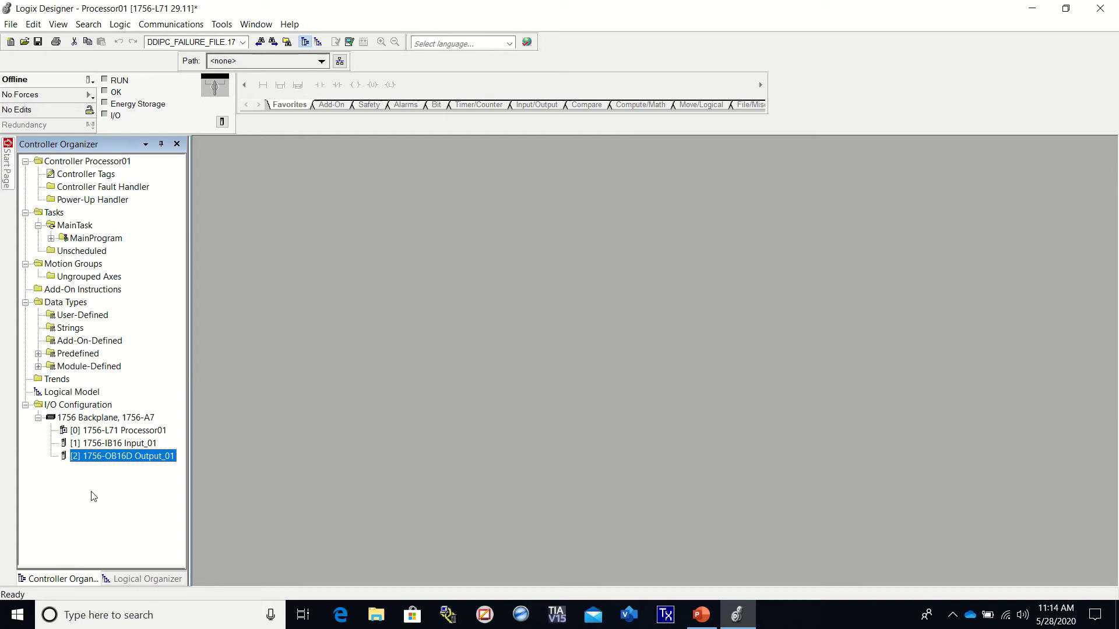
{"action": "mouse_move", "coordinate": [87, 456]}
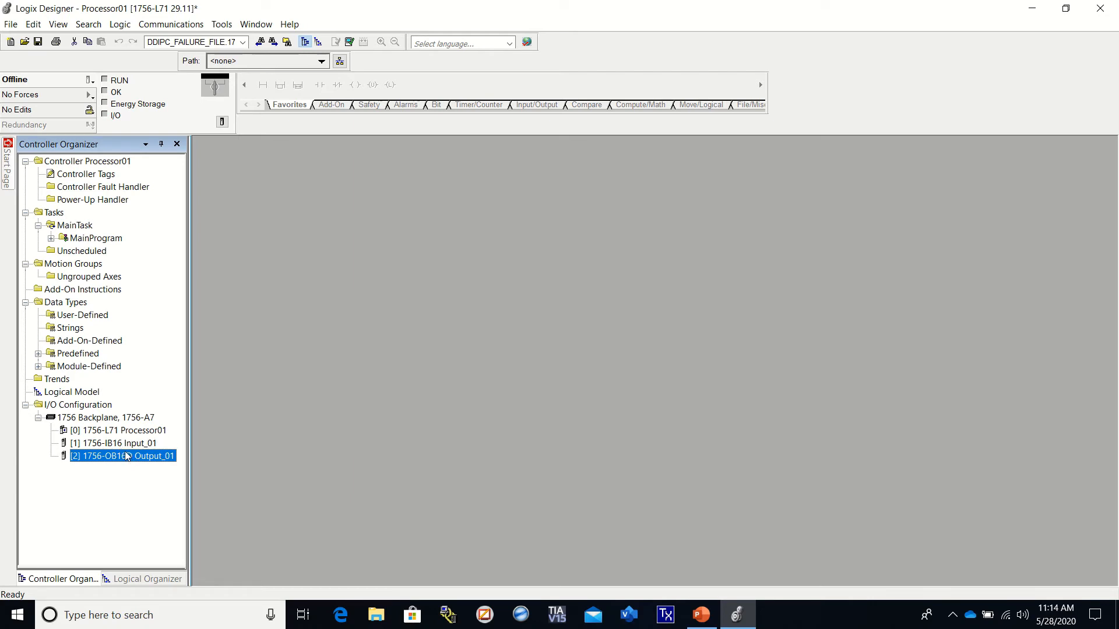
{"action": "mouse_move", "coordinate": [105, 419]}
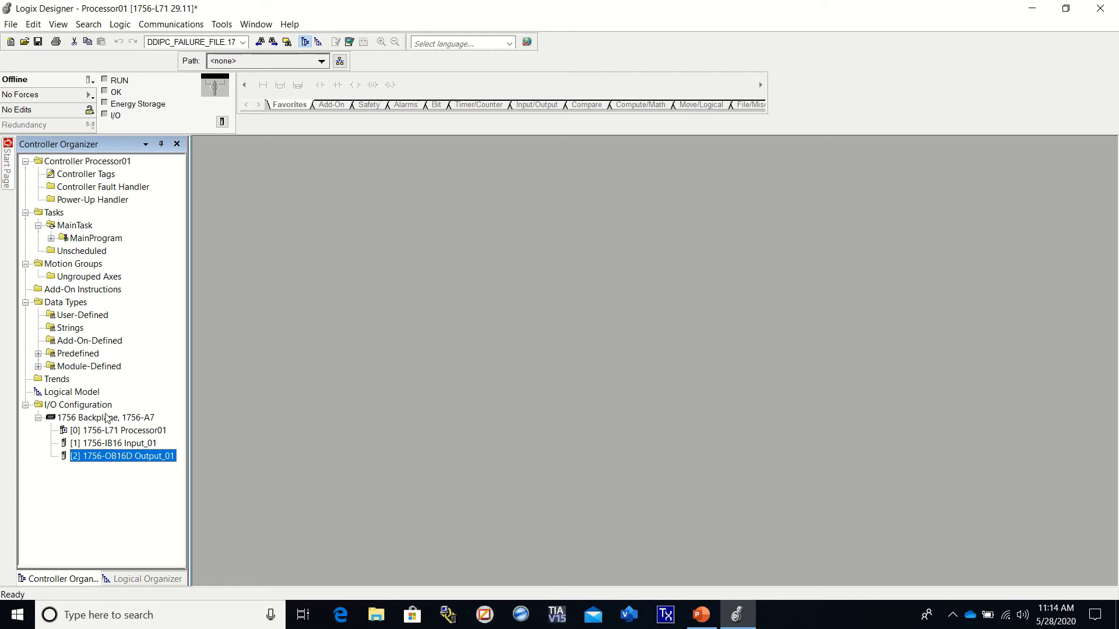
Step: Start a new module on the 1756 backplane and filter the catalog to Communication modules
{"action": "right_click", "coordinate": [105, 418]}
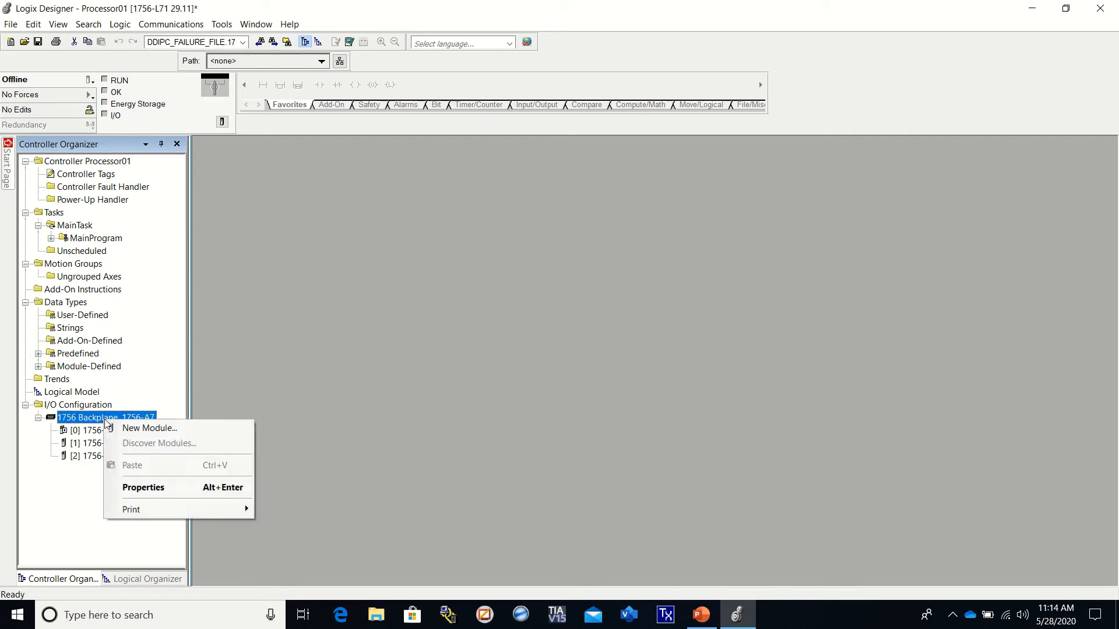
{"action": "mouse_move", "coordinate": [149, 429]}
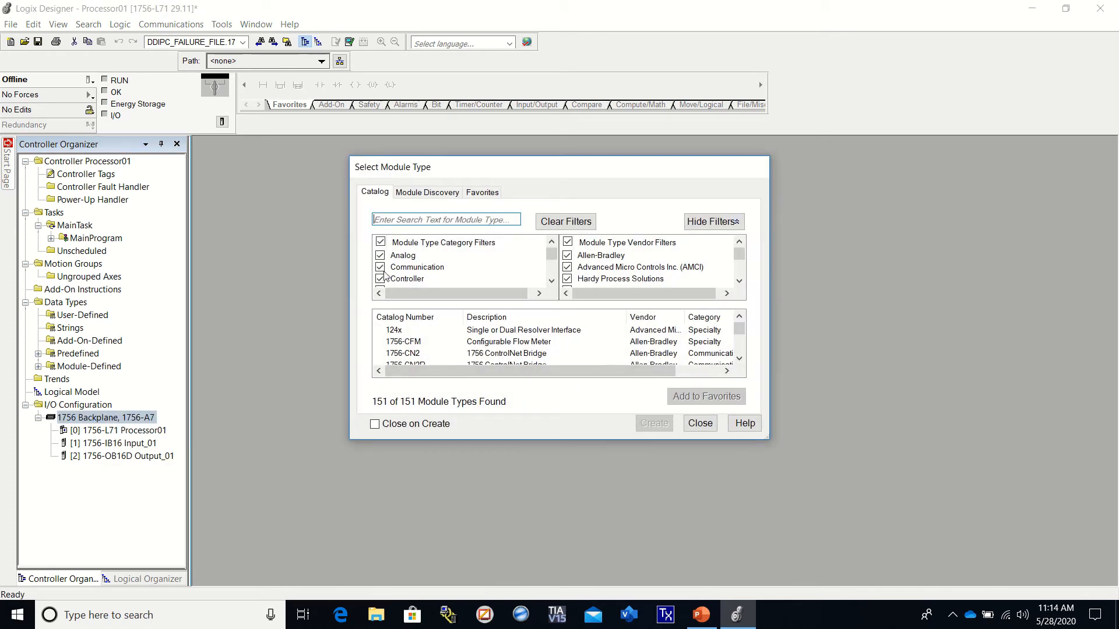
{"action": "left_click", "coordinate": [379, 241]}
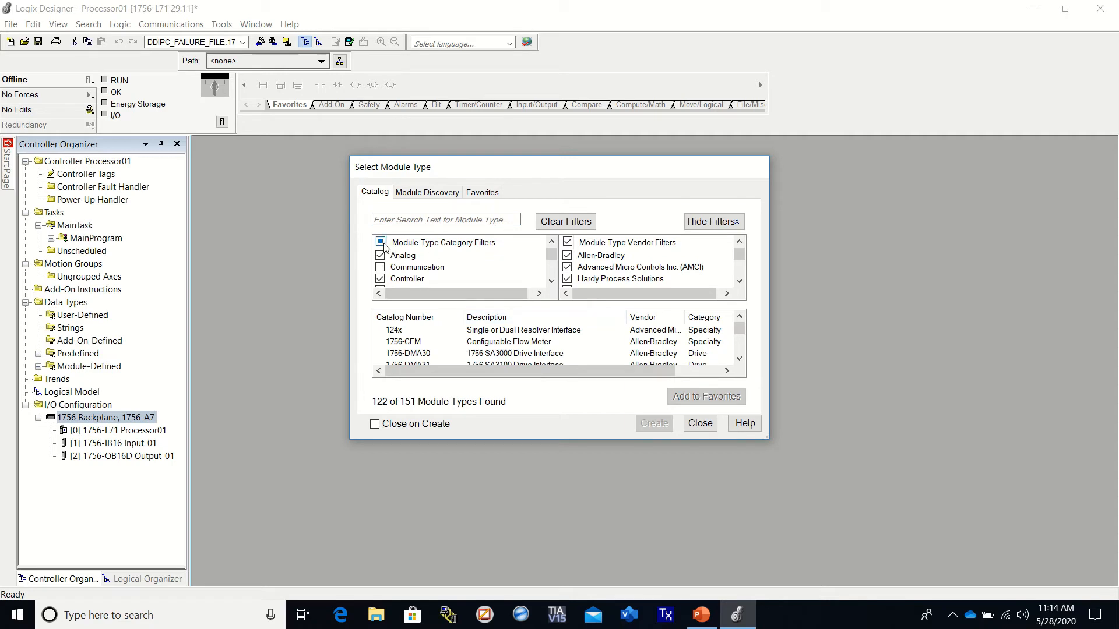
{"action": "left_click", "coordinate": [379, 255]}
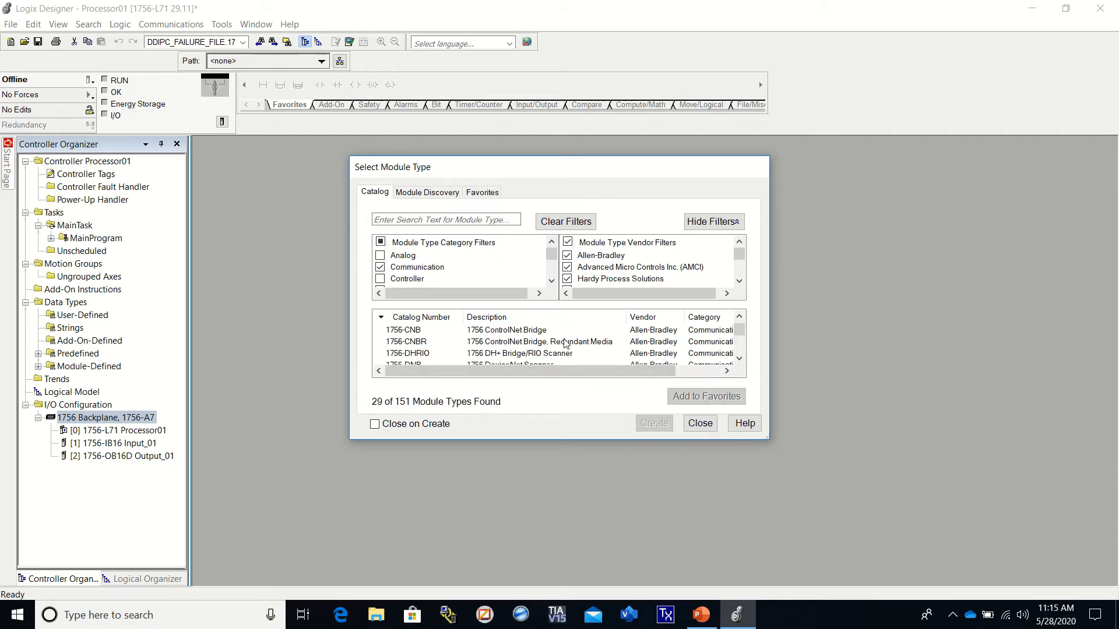
{"action": "scroll", "scroll_direction": "down", "scroll_amount": 3}
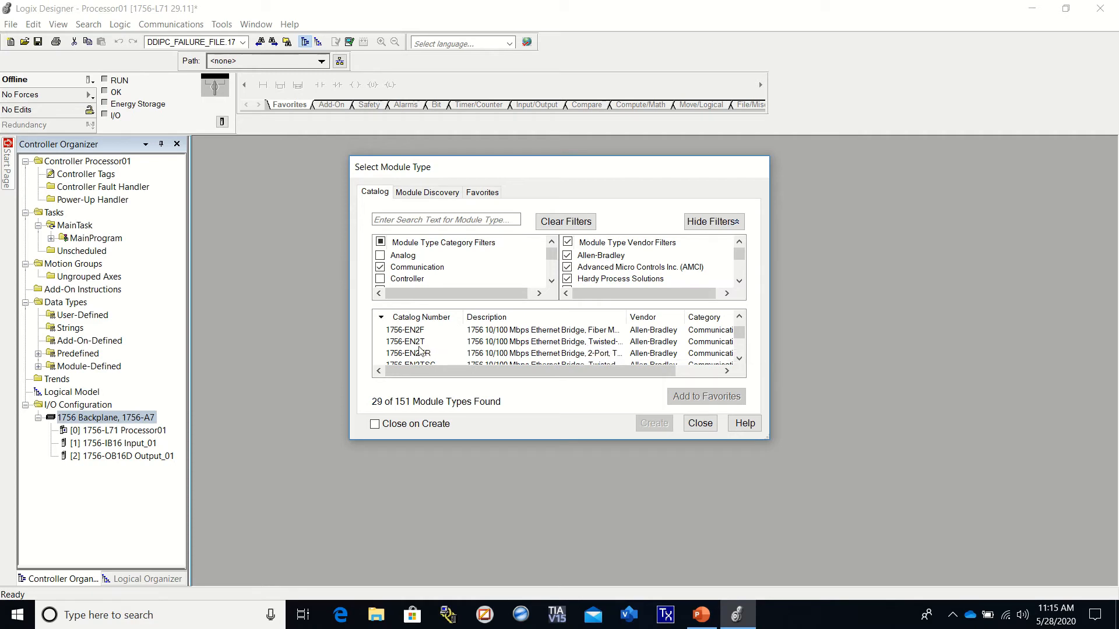
{"action": "mouse_move", "coordinate": [421, 343]}
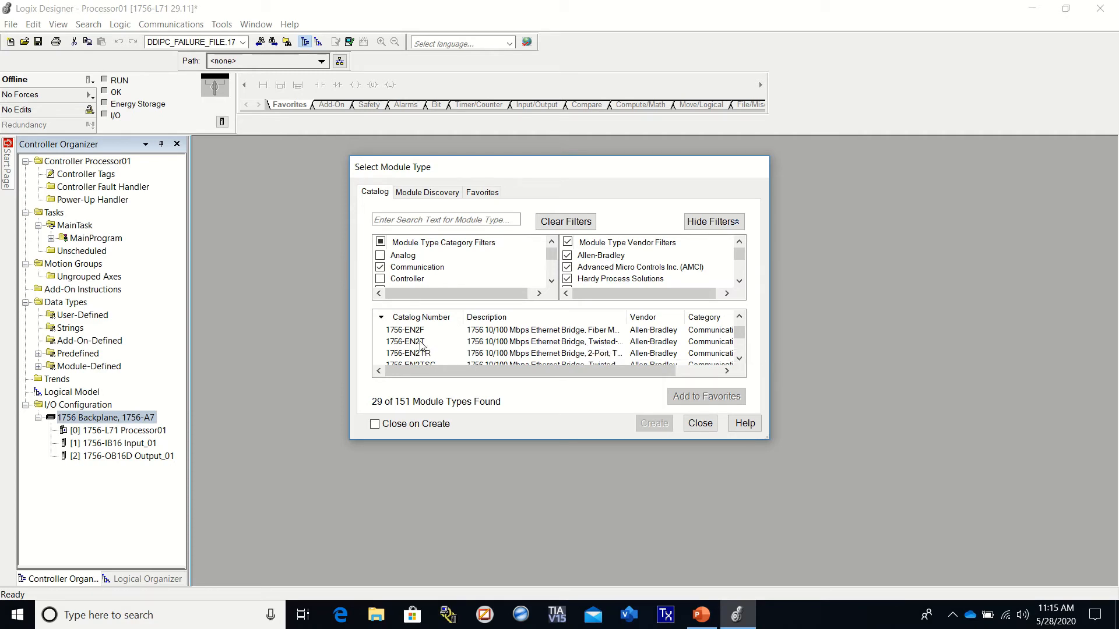
Step: Choose the 1756-EN2T Ethernet bridge and create it
{"action": "left_click", "coordinate": [405, 341]}
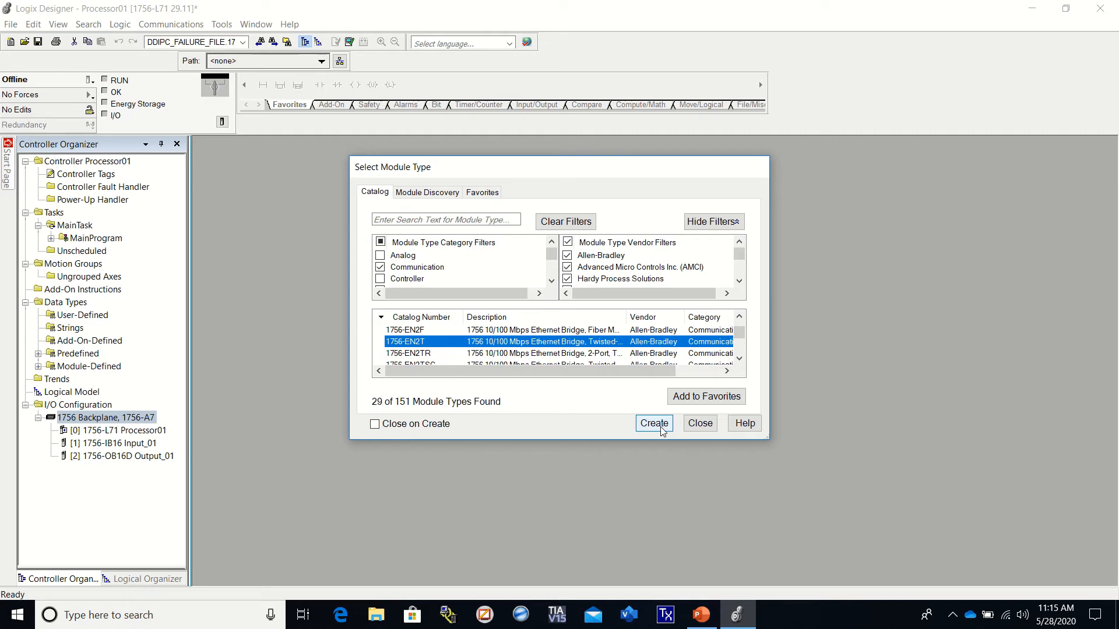
{"action": "left_click", "coordinate": [653, 423]}
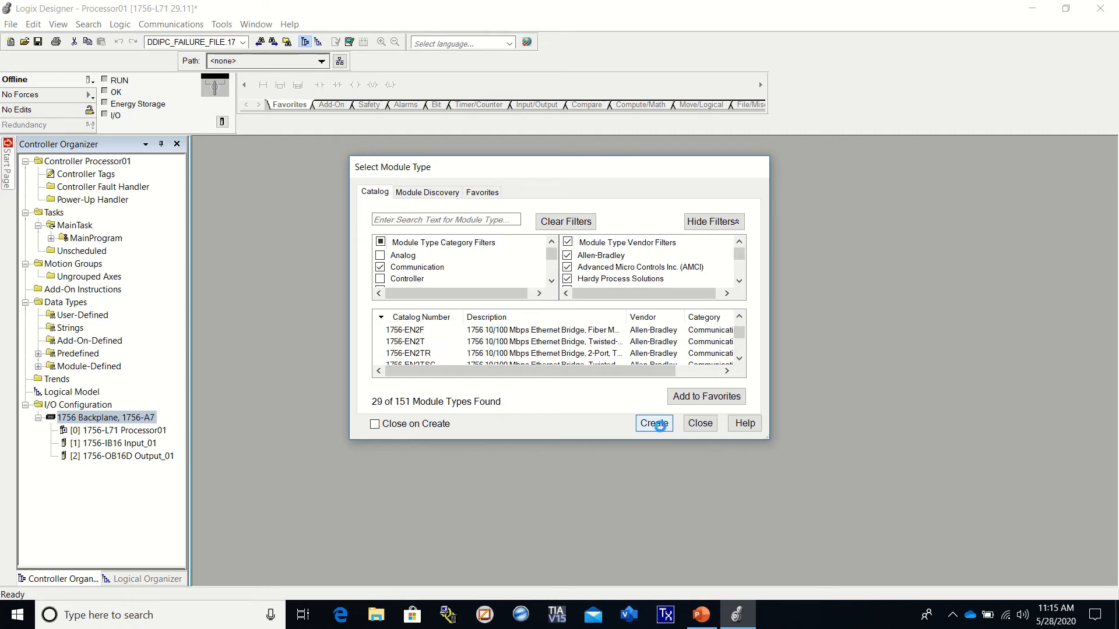
{"action": "left_click", "coordinate": [654, 424]}
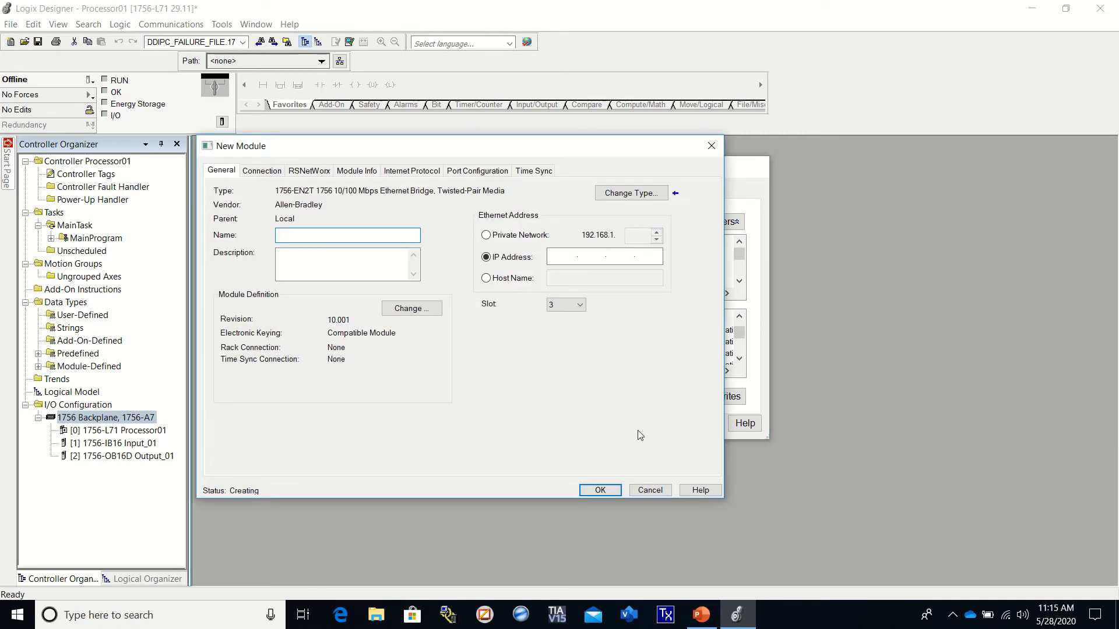
Step: Name the new 1756-EN2T module Ethernet_01
{"action": "left_click", "coordinate": [347, 235]}
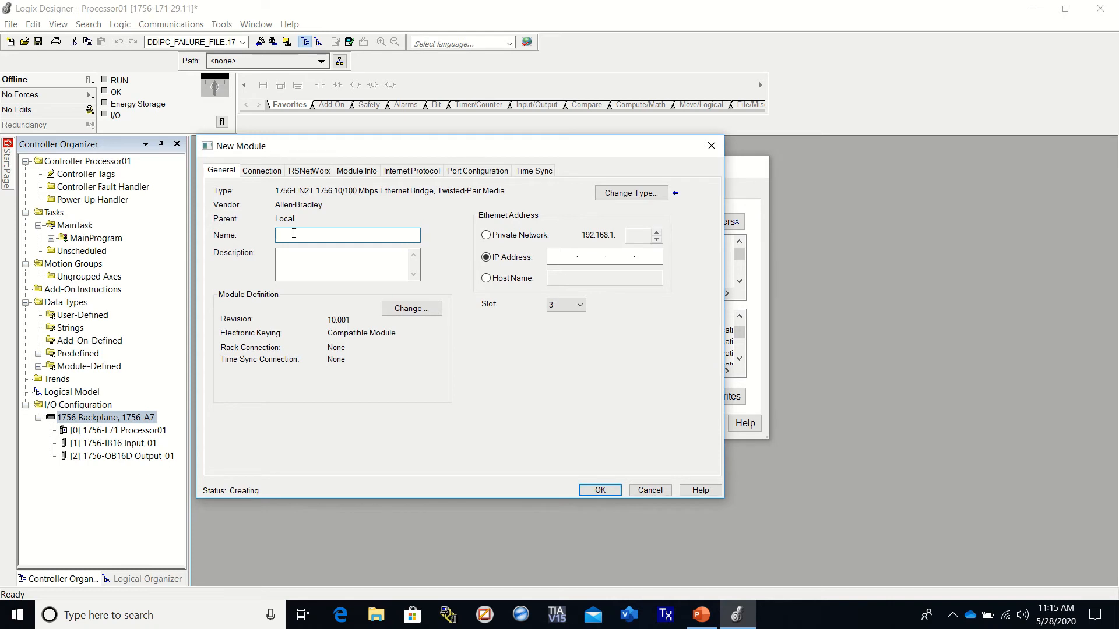
{"action": "type", "text": "E"}
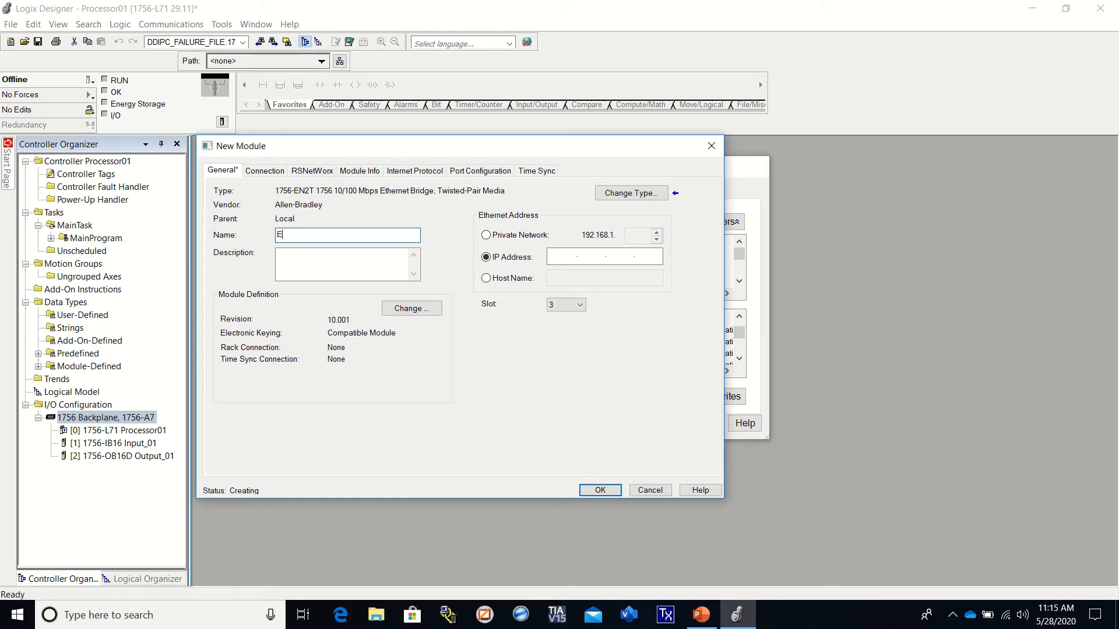
{"action": "type", "text": "the"}
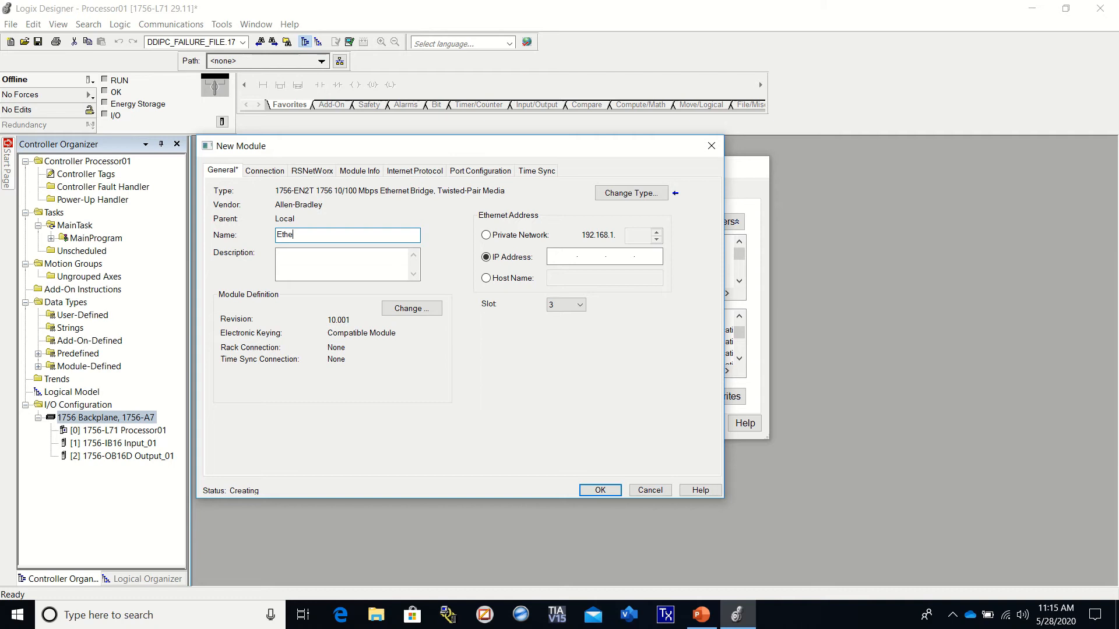
{"action": "type", "text": "rnet_"}
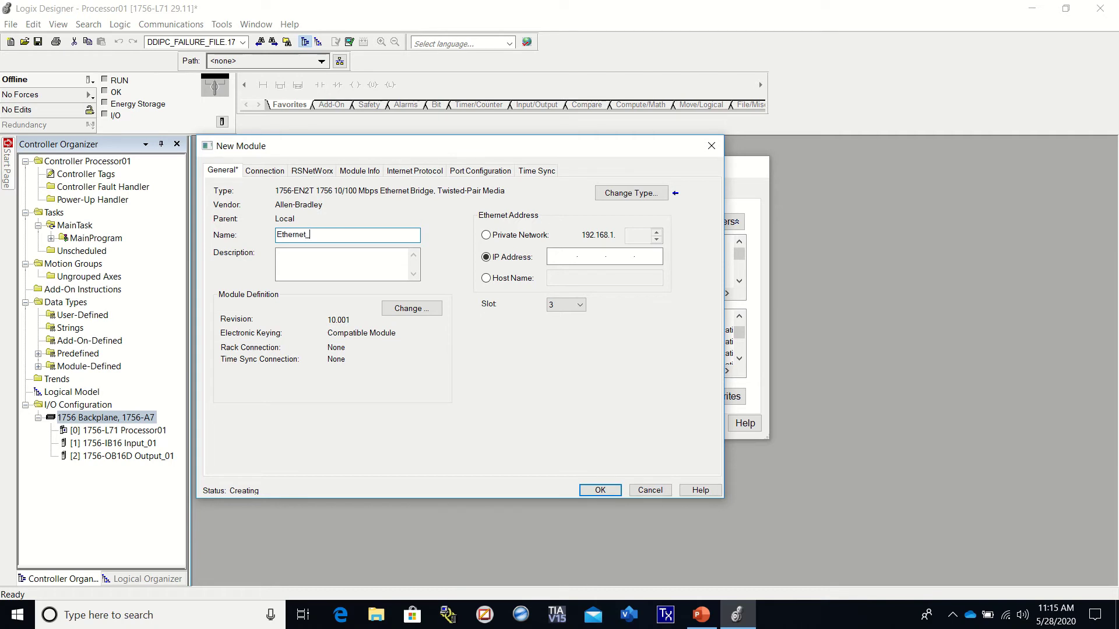
{"action": "type", "text": "01"}
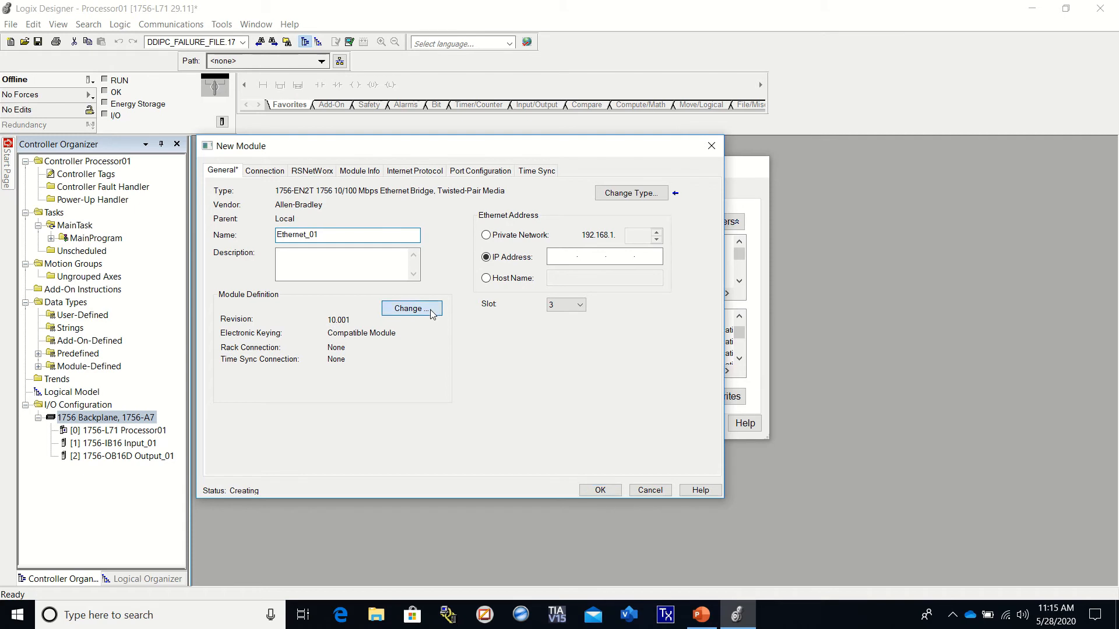
{"action": "left_click", "coordinate": [411, 308]}
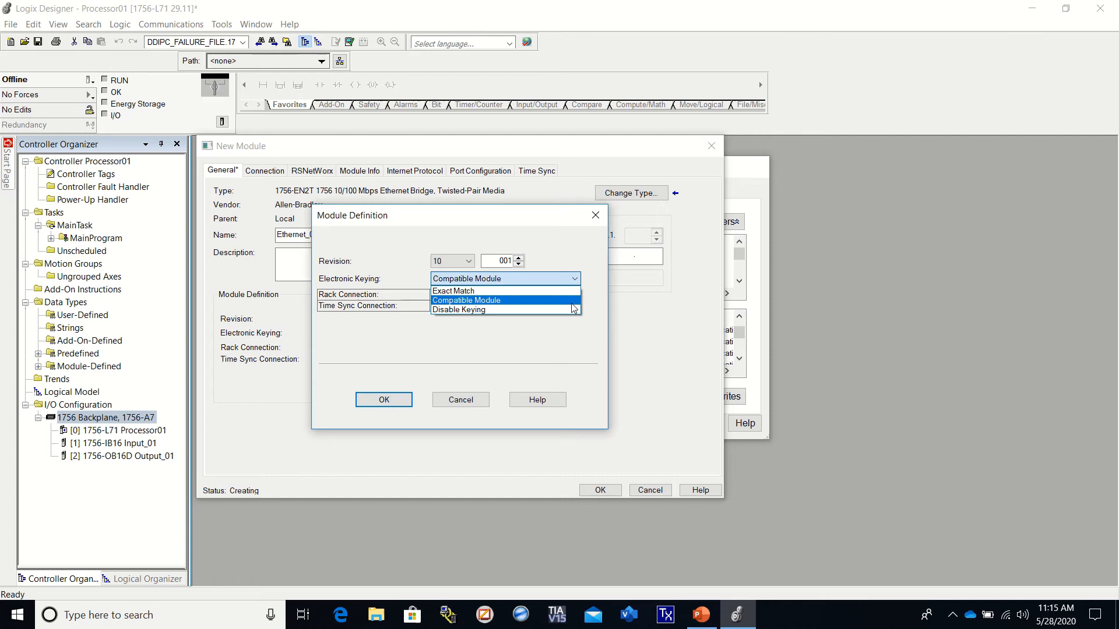
Step: Set Ethernet_01's electronic keying to Disable Keying and confirm the module definition
{"action": "left_click", "coordinate": [459, 309]}
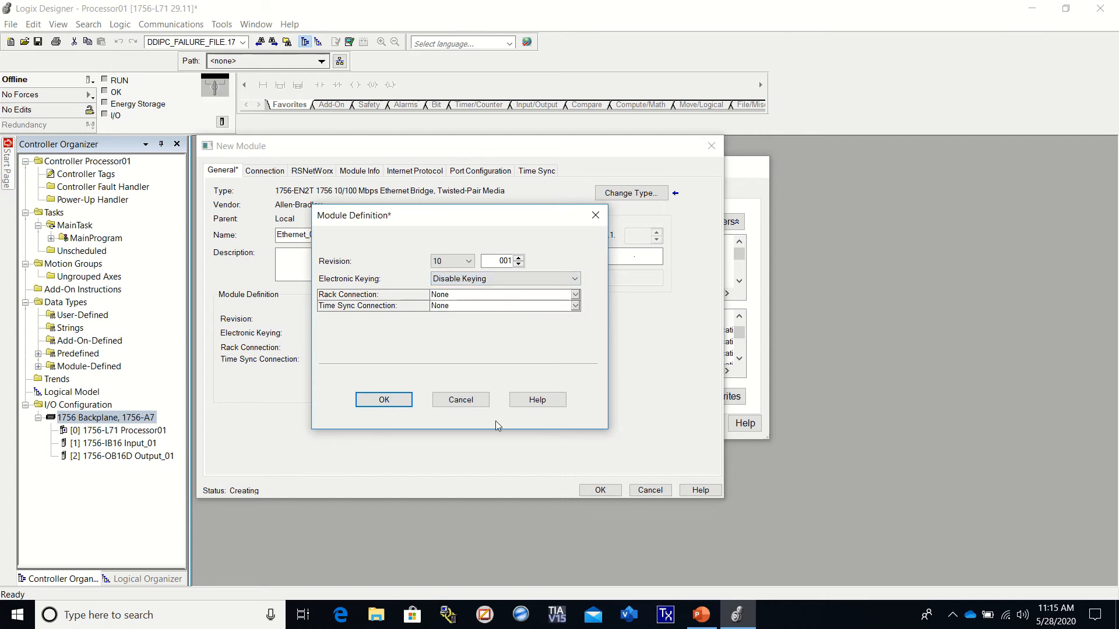
{"action": "left_click", "coordinate": [384, 400]}
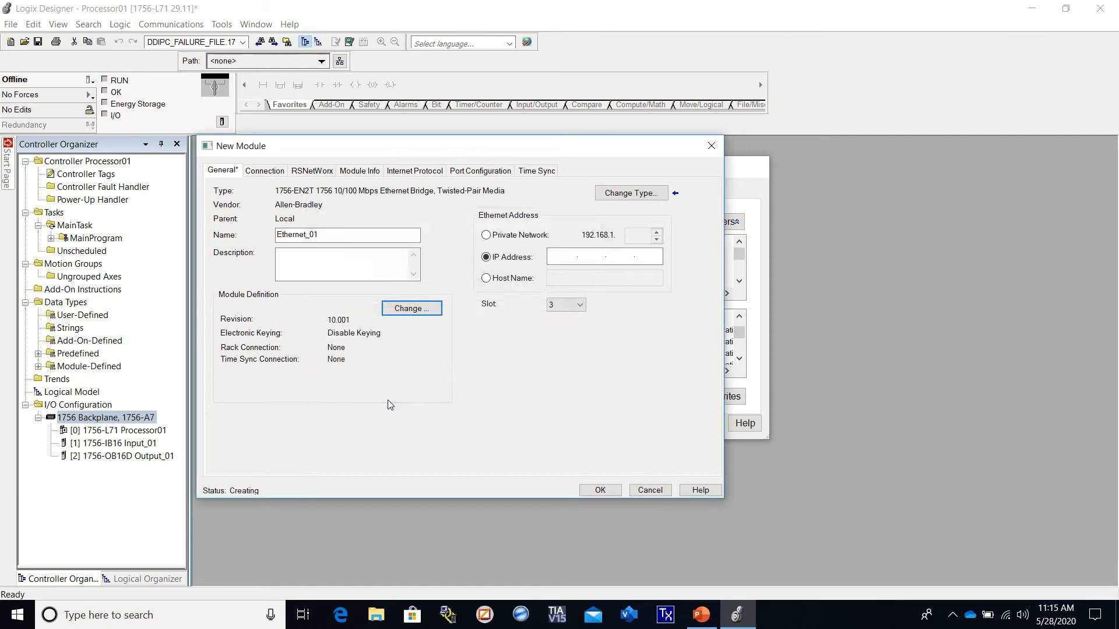
{"action": "mouse_move", "coordinate": [525, 283]}
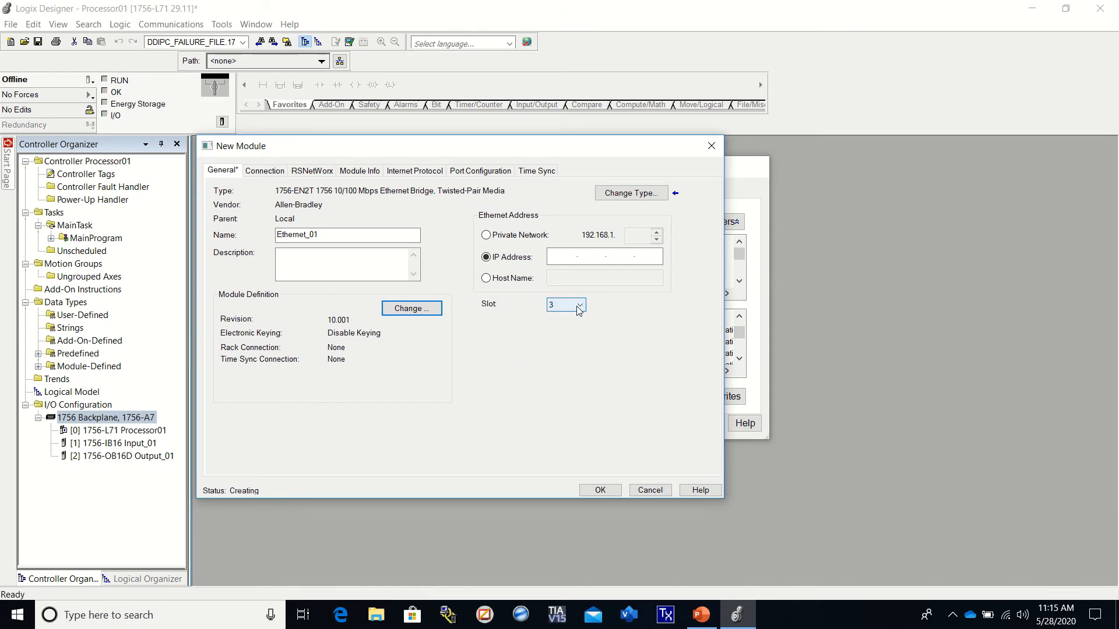
Step: Move Ethernet_01 from slot 3 to slot 6 of the chassis
{"action": "left_click", "coordinate": [580, 305]}
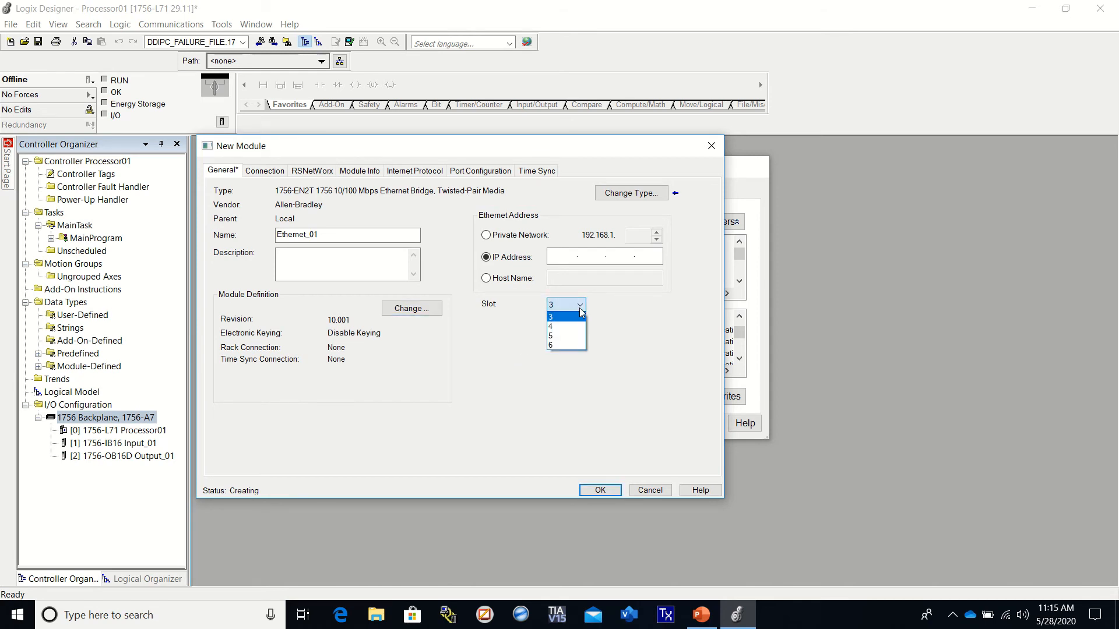
{"action": "left_click", "coordinate": [555, 346]}
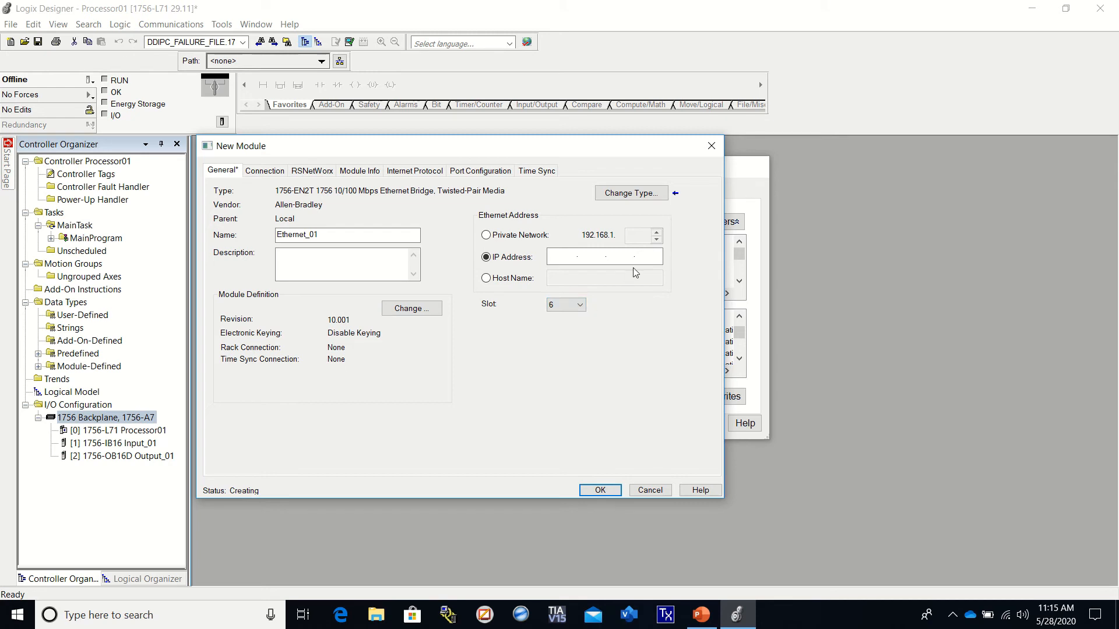
{"action": "left_click", "coordinate": [564, 257]}
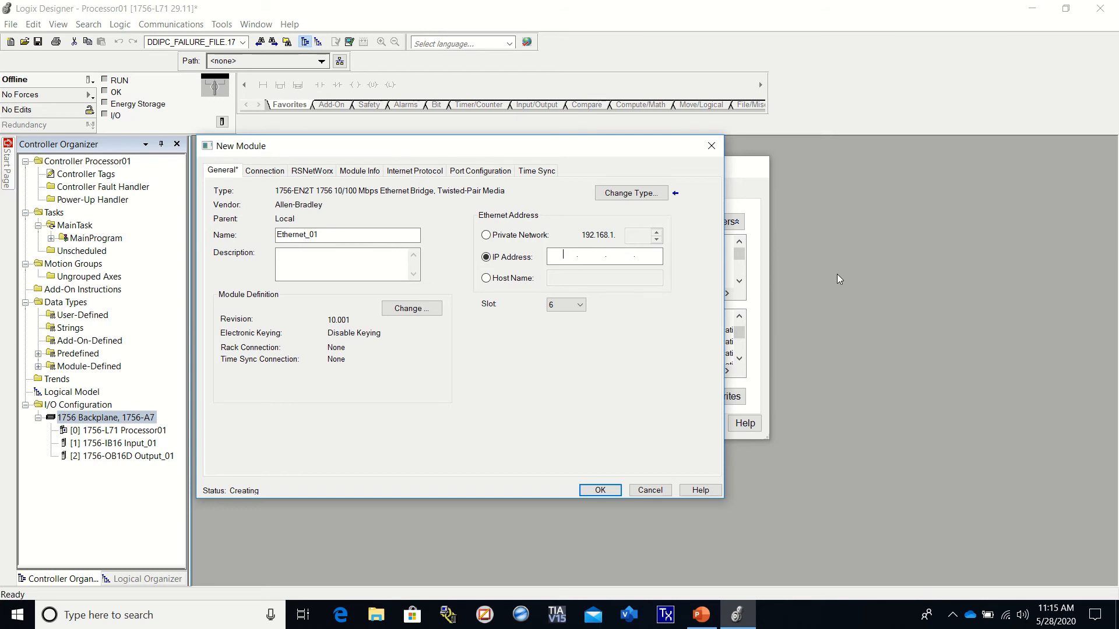
Step: Enter Ethernet_01's IP address 10.101.1 and add the module in slot 6
{"action": "type", "text": "10.10"}
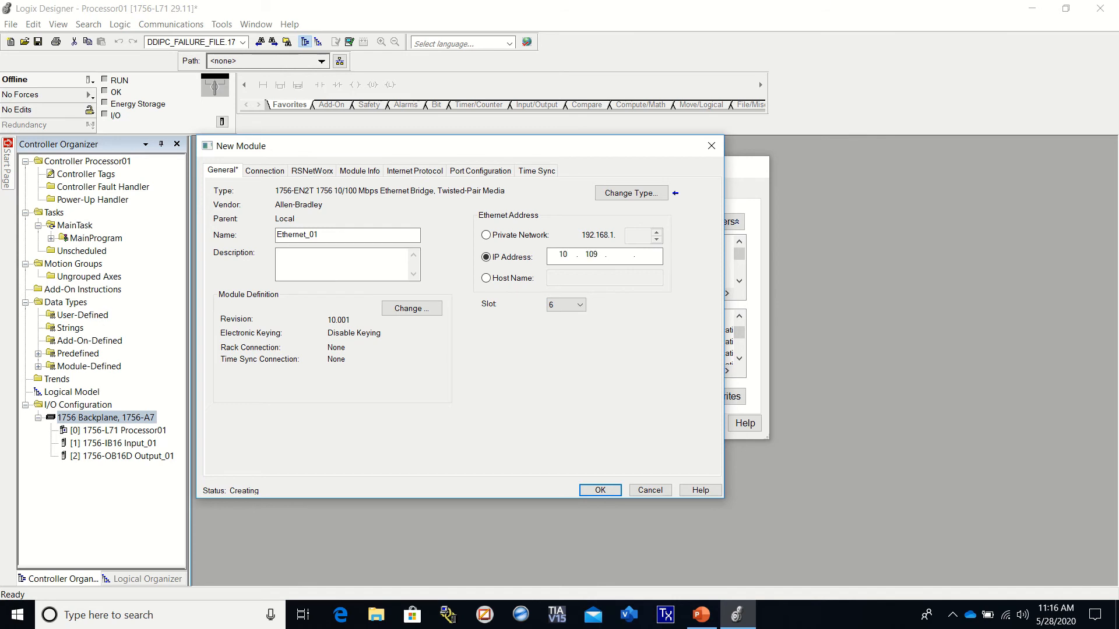
{"action": "type", "text": "1.1"}
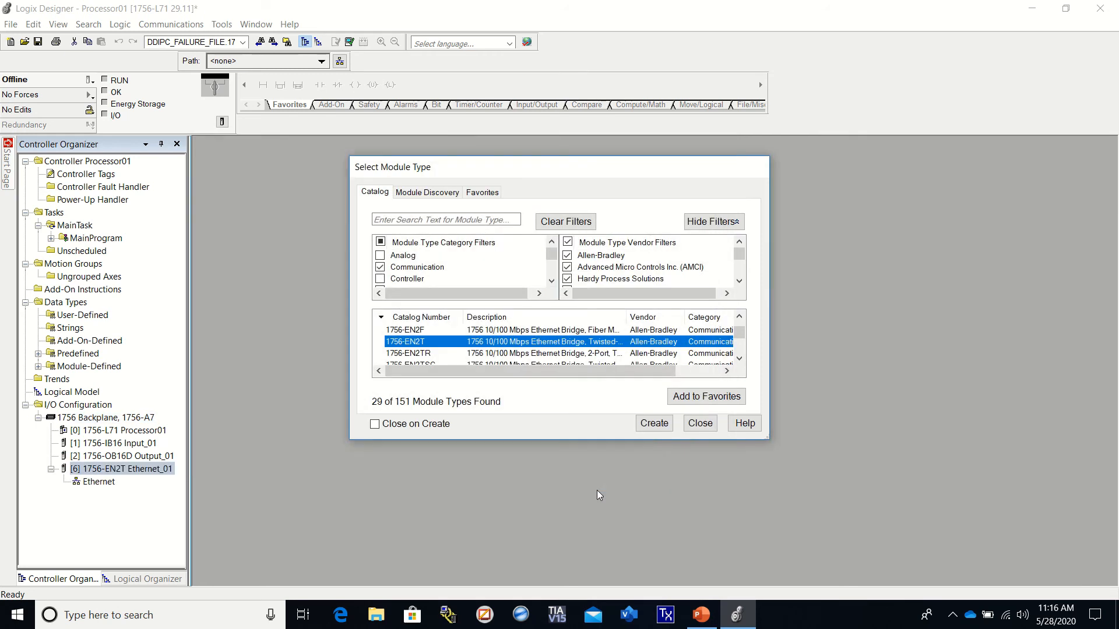
{"action": "mouse_move", "coordinate": [618, 489]}
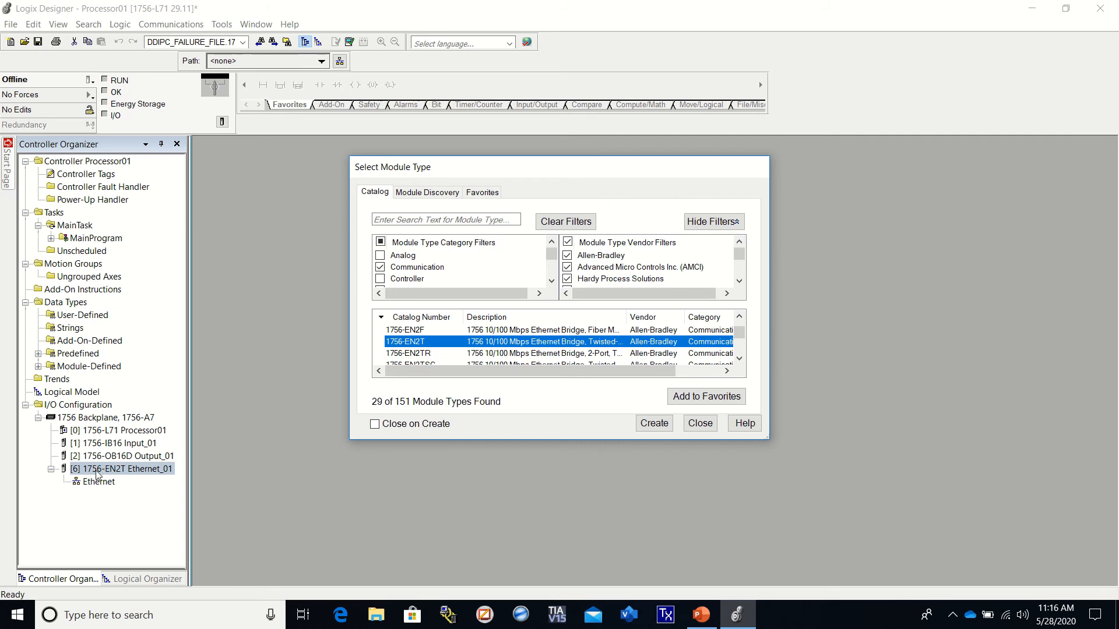
{"action": "mouse_move", "coordinate": [689, 485]}
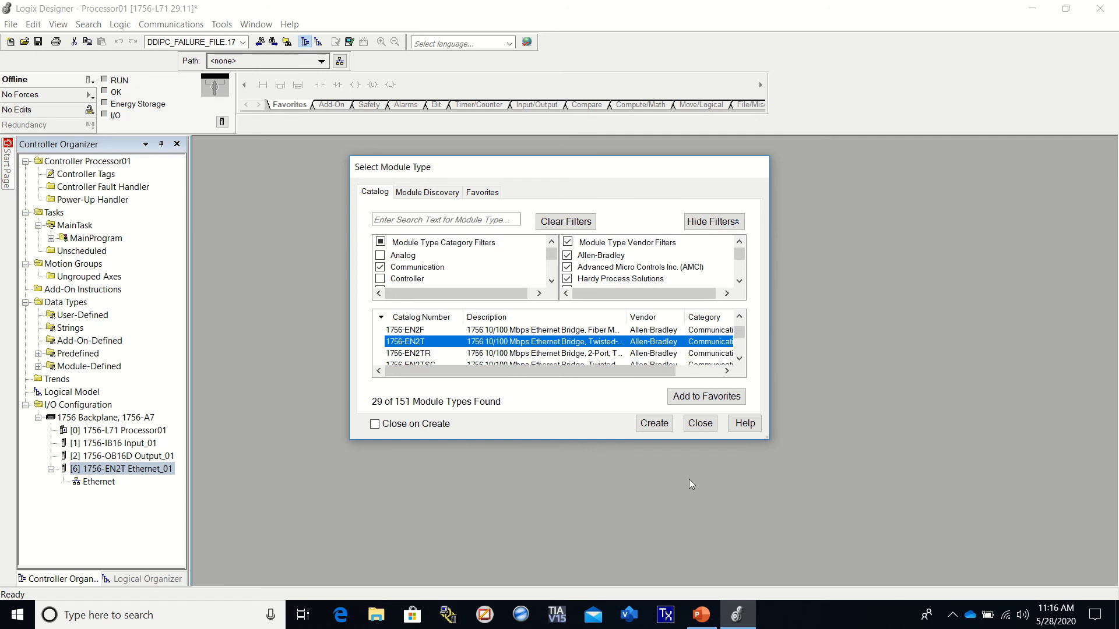
Step: Close the Select Module Type catalog, leaving Ethernet_01 in slot 6 of the I/O tree
{"action": "left_click", "coordinate": [700, 423]}
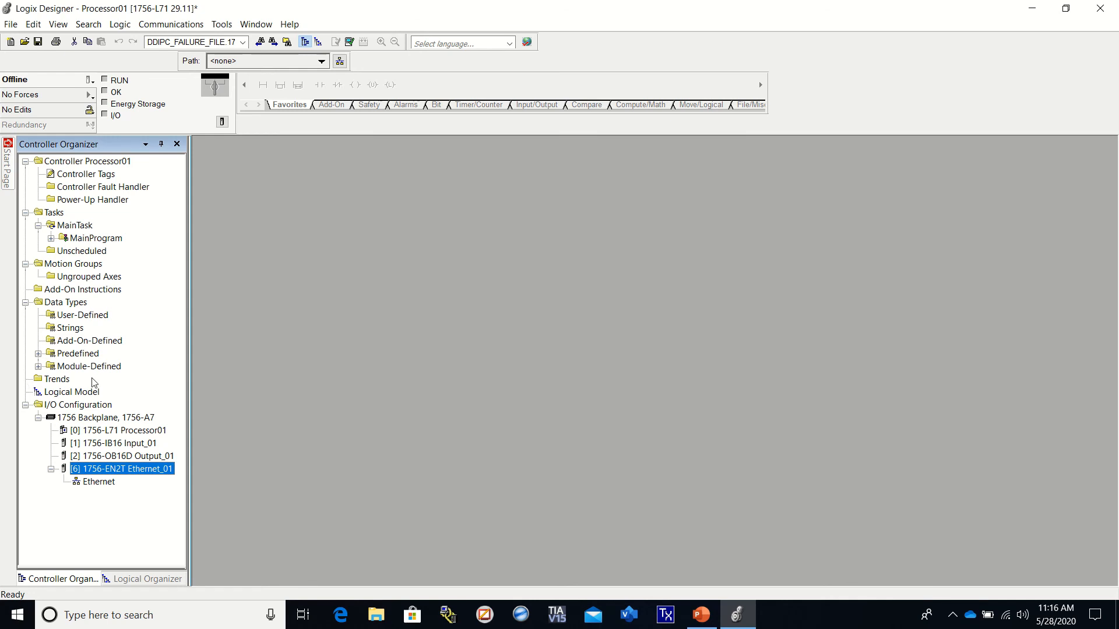
{"action": "mouse_move", "coordinate": [98, 423]}
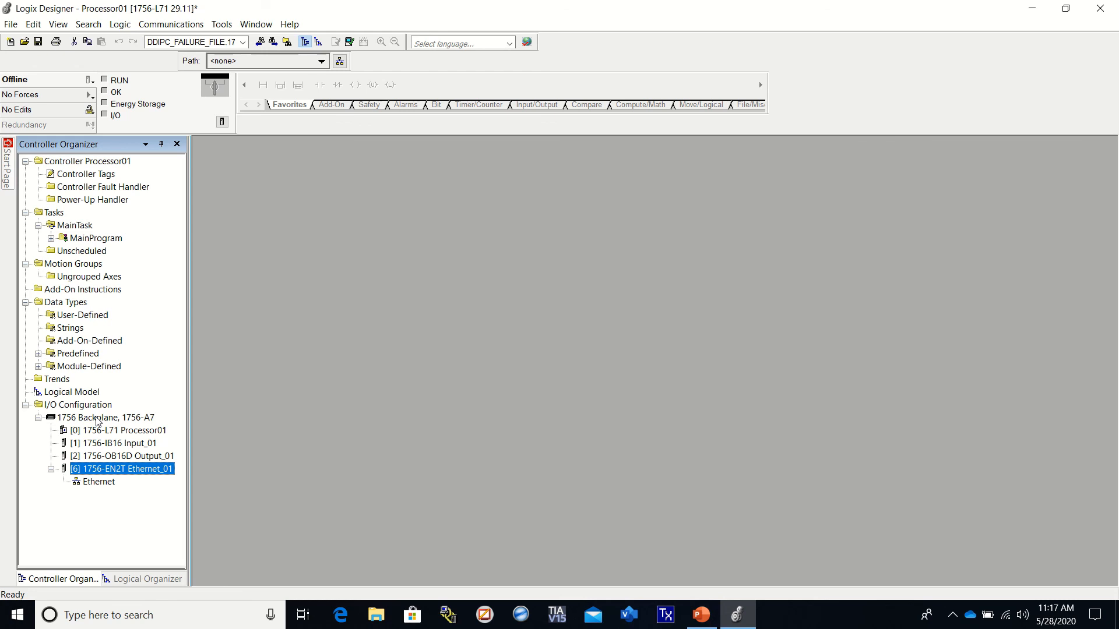
{"action": "mouse_move", "coordinate": [351, 313]}
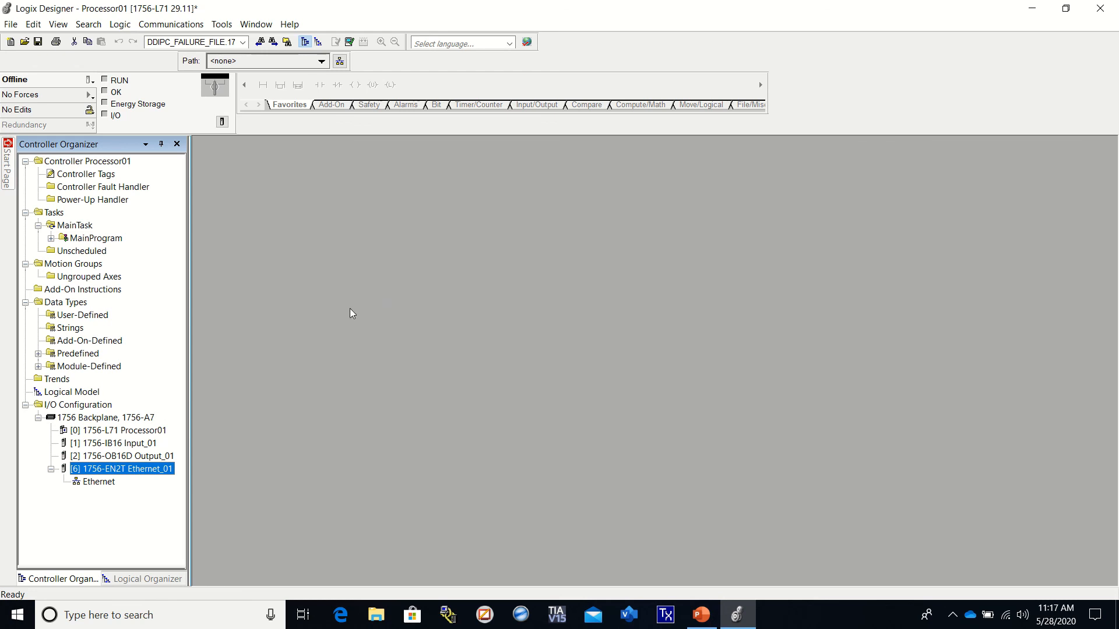
{"action": "mouse_move", "coordinate": [734, 438]}
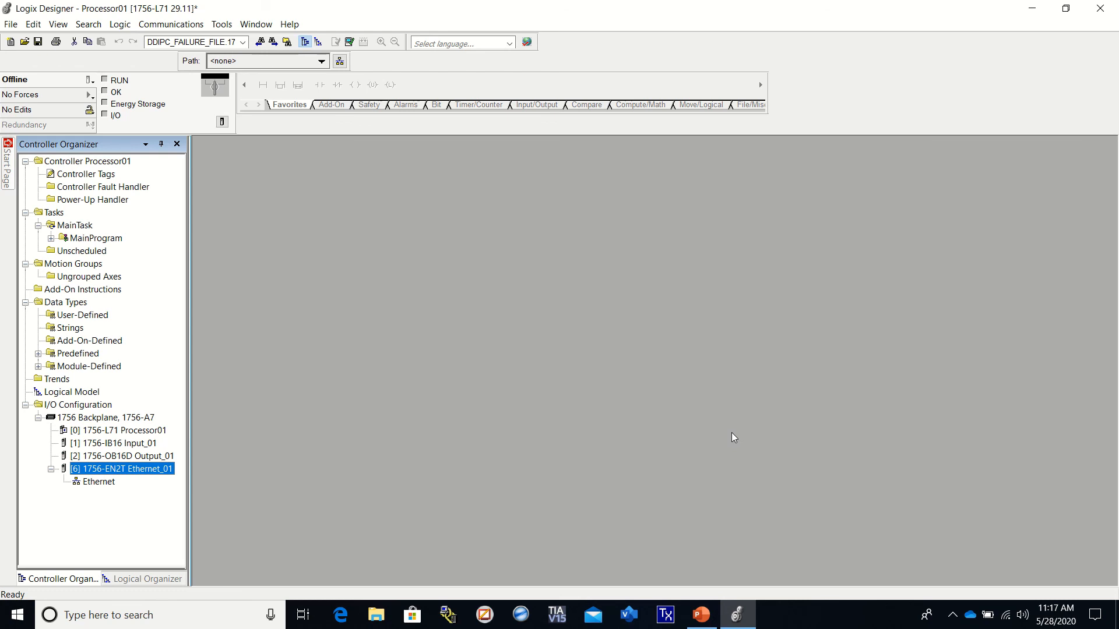
{"action": "mouse_move", "coordinate": [211, 191]}
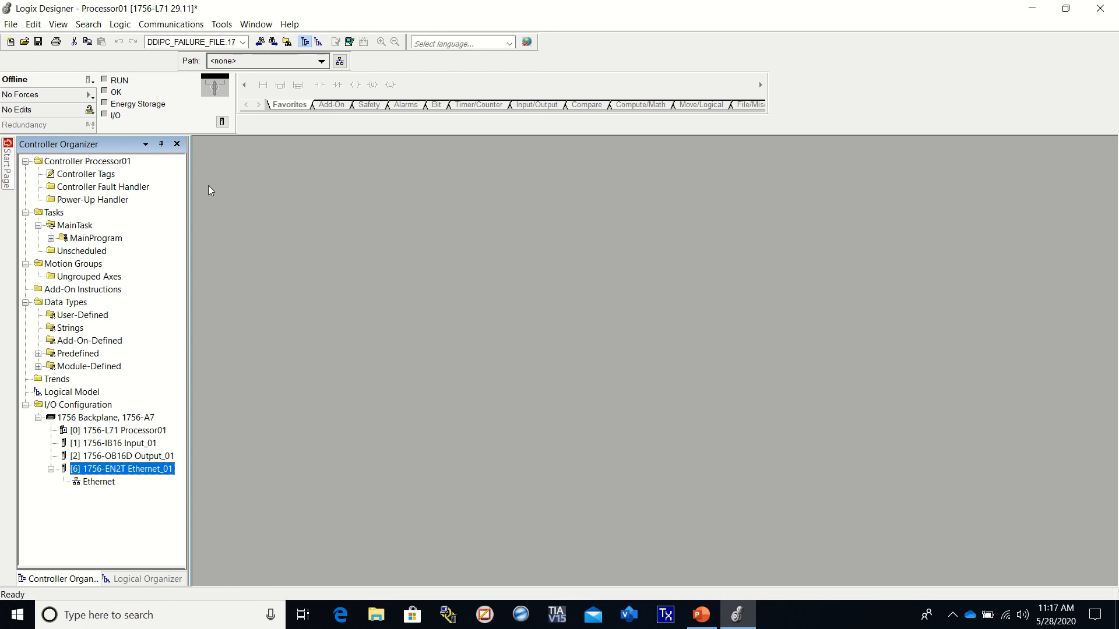
{"action": "mouse_move", "coordinate": [91, 178]}
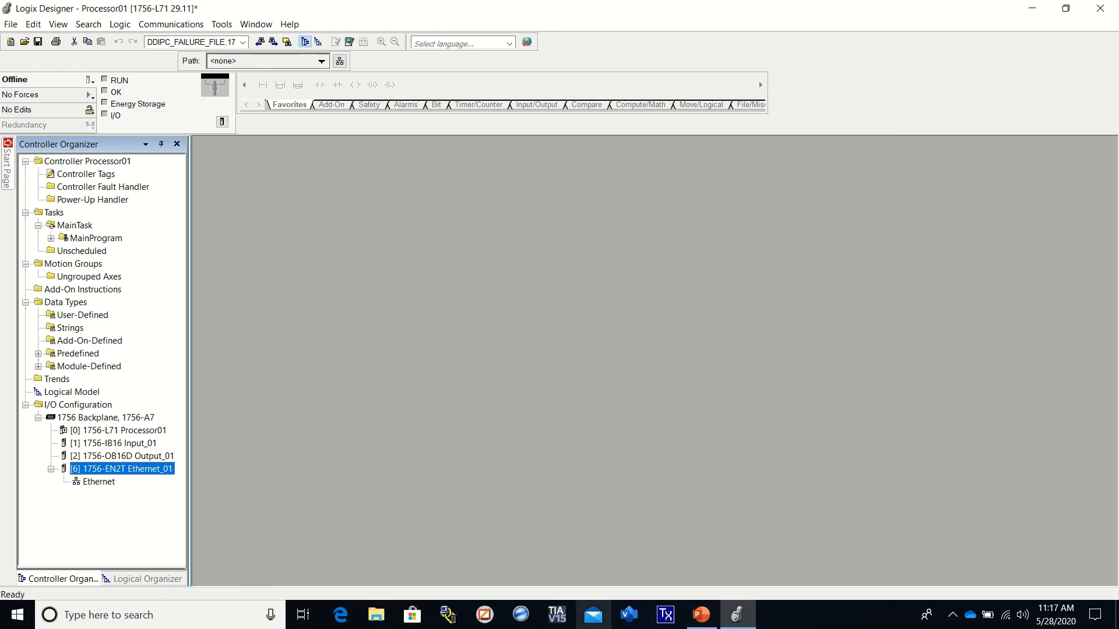
{"action": "mouse_move", "coordinate": [600, 12]}
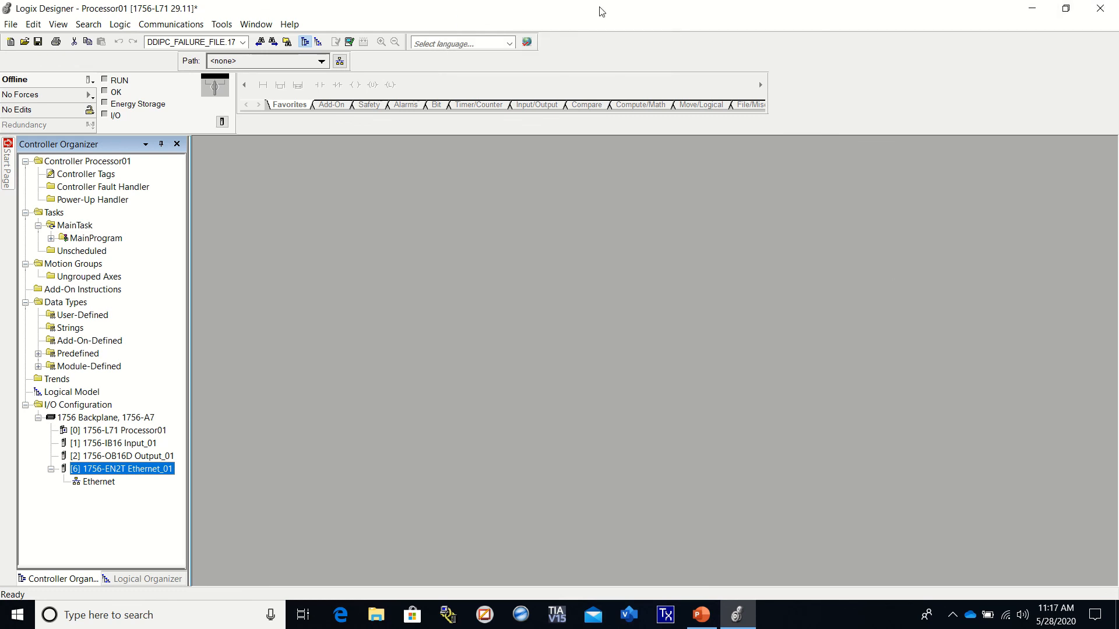
{"action": "mouse_move", "coordinate": [475, 16]}
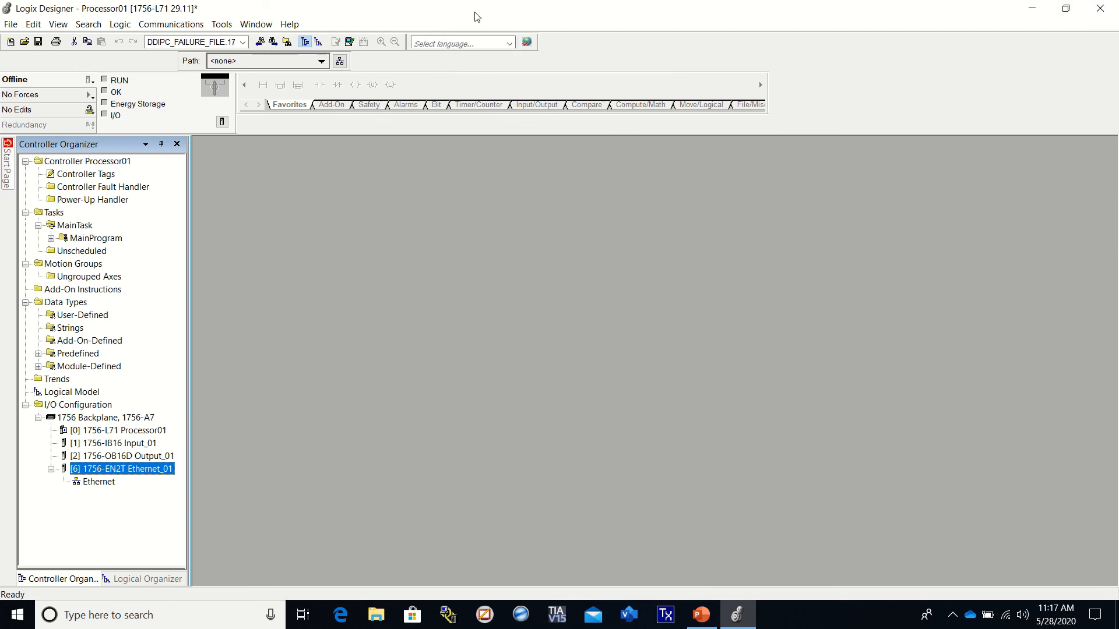